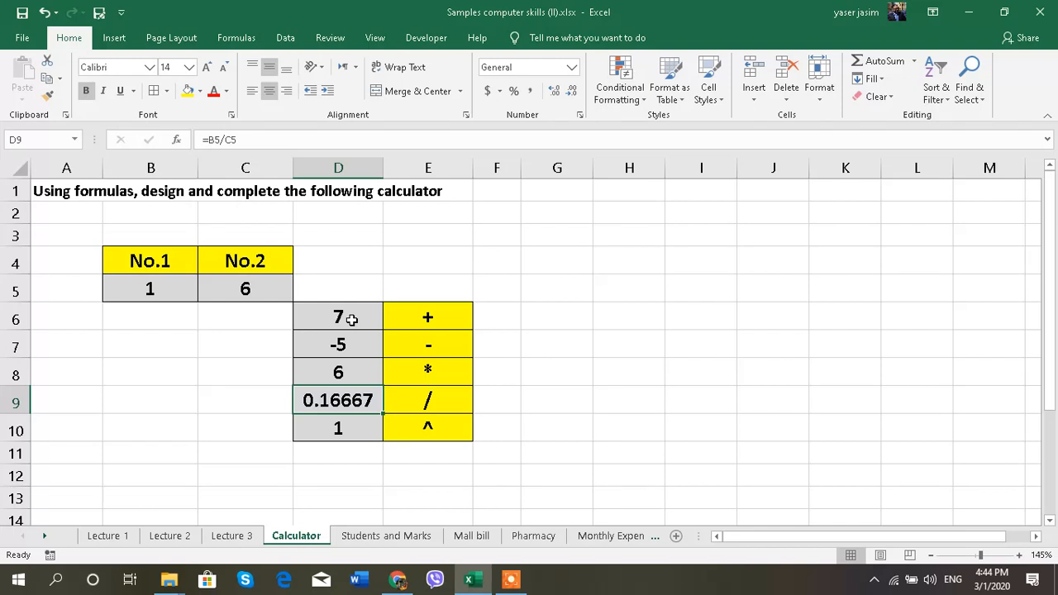
Inspect the input in C5 and the subtraction, division and power formulas in D7, D9, D10.
{"action": "left_click", "coordinate": [244, 288]}
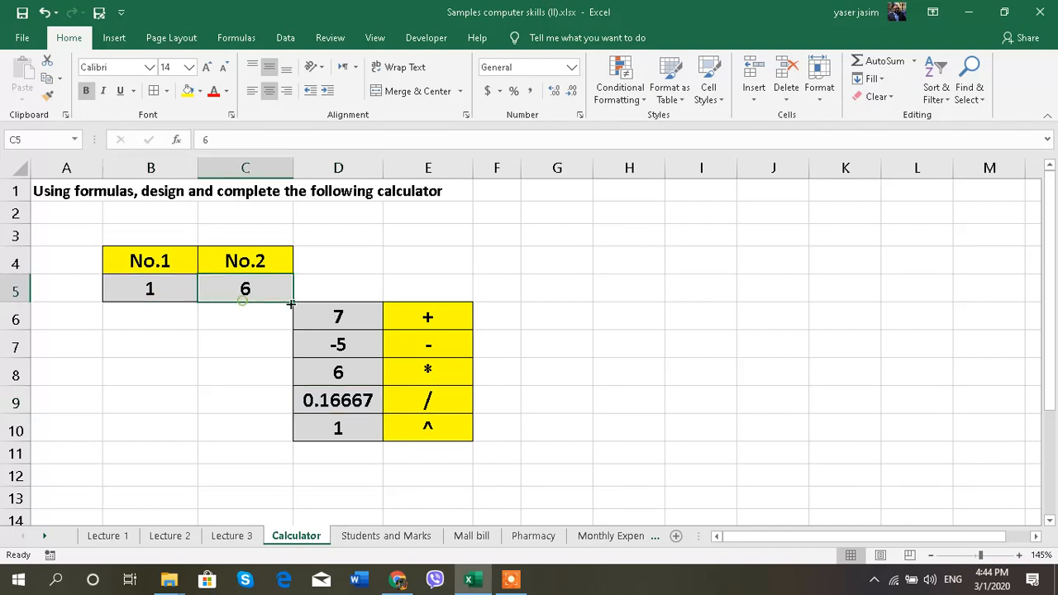
{"action": "mouse_move", "coordinate": [331, 315]}
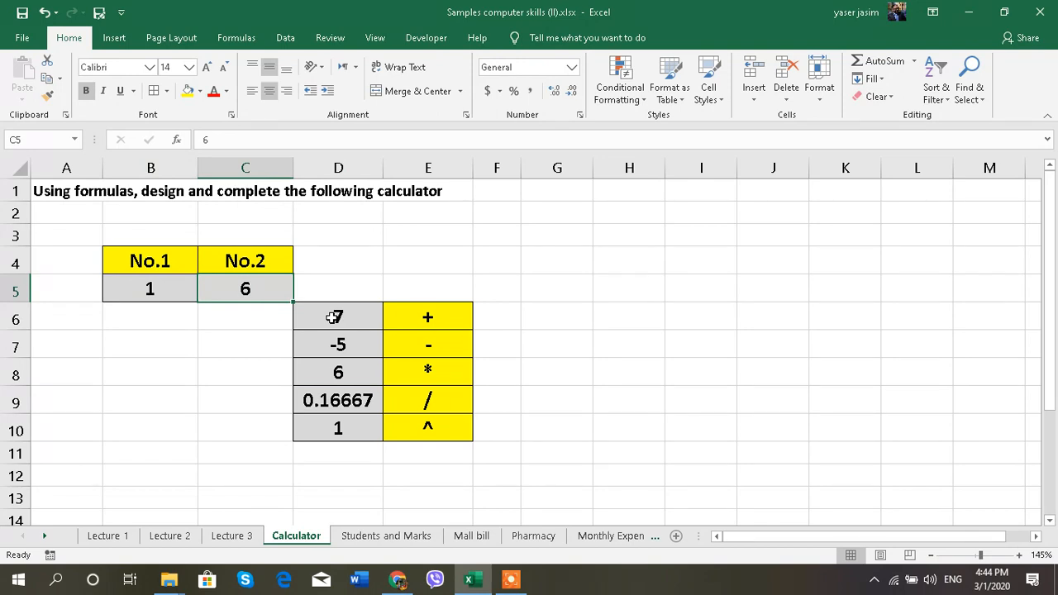
{"action": "left_click", "coordinate": [337, 343]}
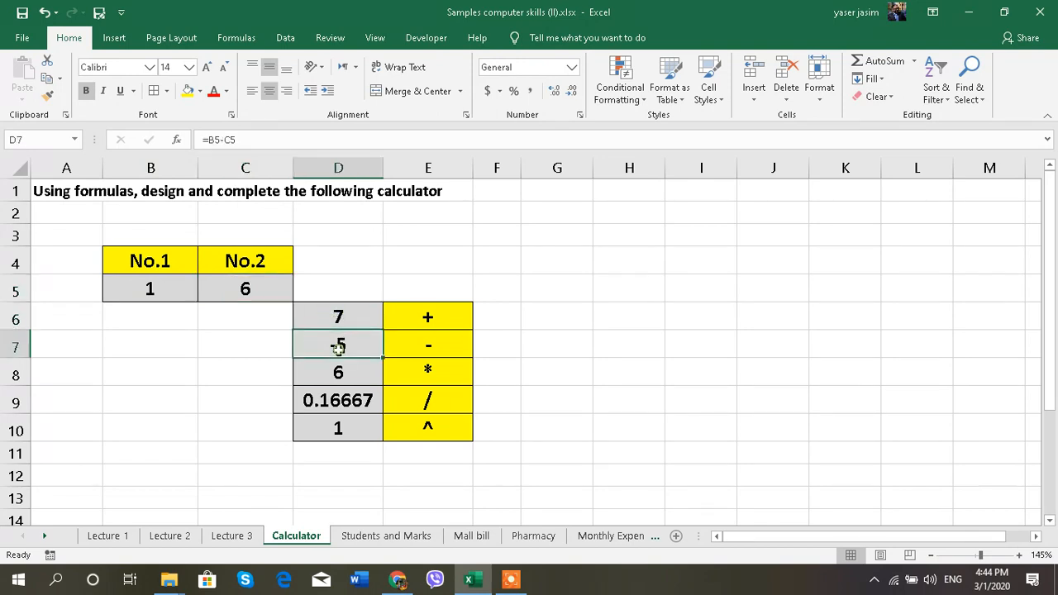
{"action": "mouse_move", "coordinate": [260, 237]}
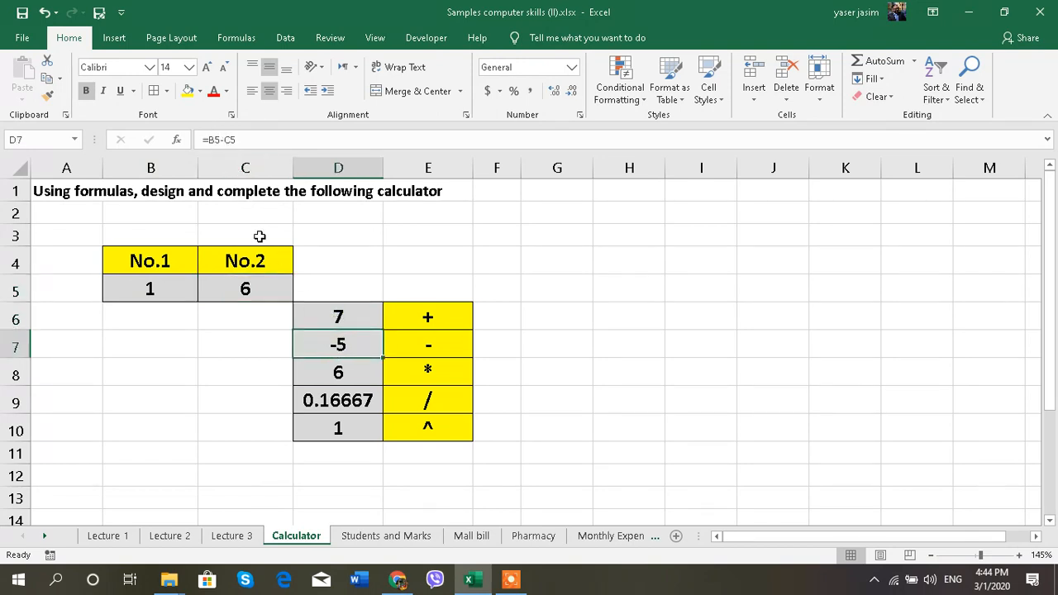
{"action": "left_click", "coordinate": [337, 427]}
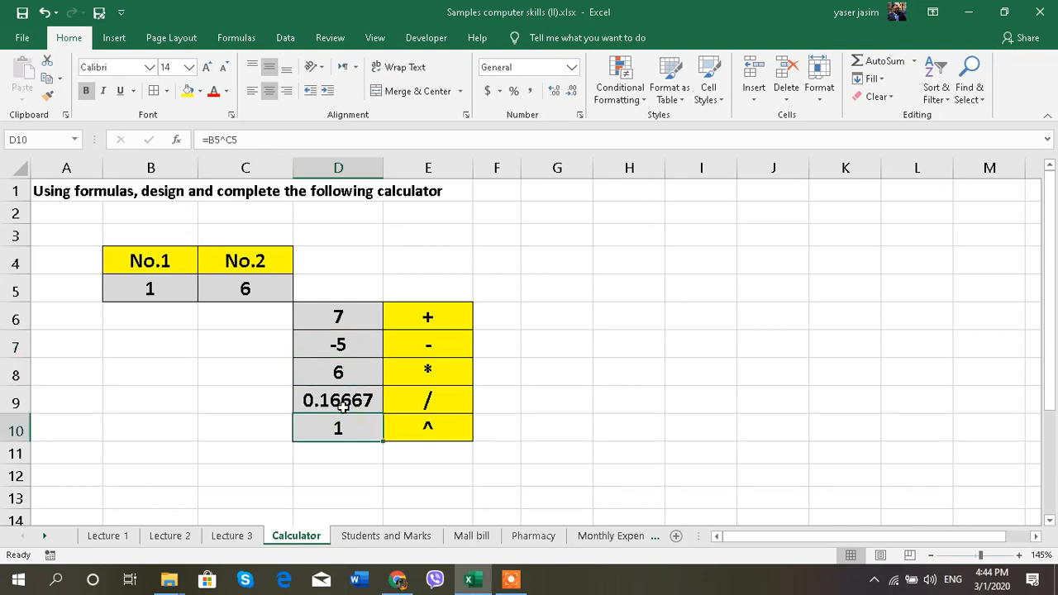
{"action": "left_click", "coordinate": [337, 399]}
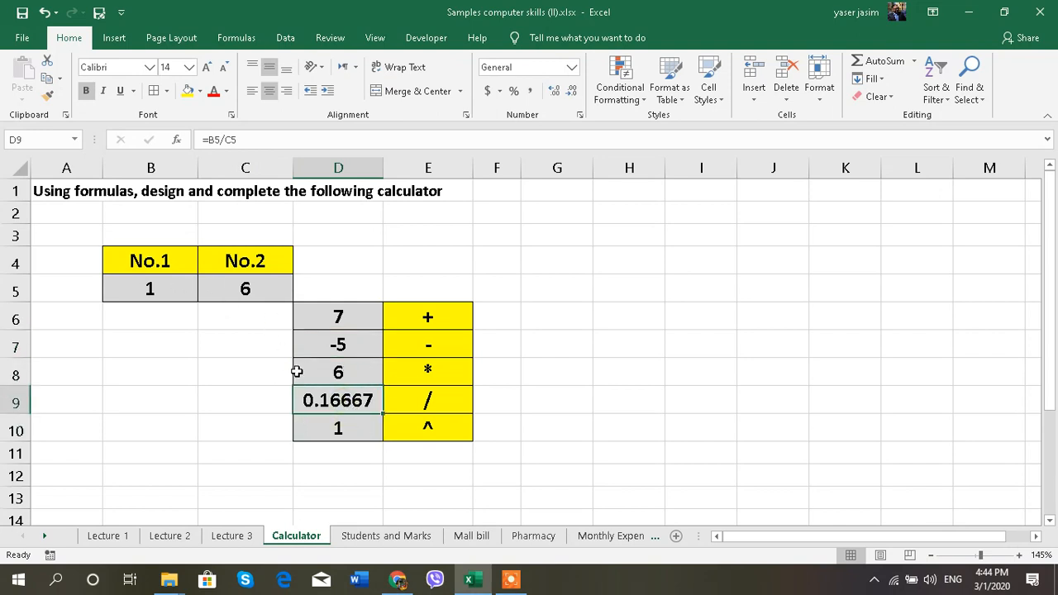
Review the Monthly Expenses sheet: INCOME in G2, CLOTHES, CAR SERVICE, the note and TOTAL EXPENSES.
{"action": "left_click", "coordinate": [386, 536]}
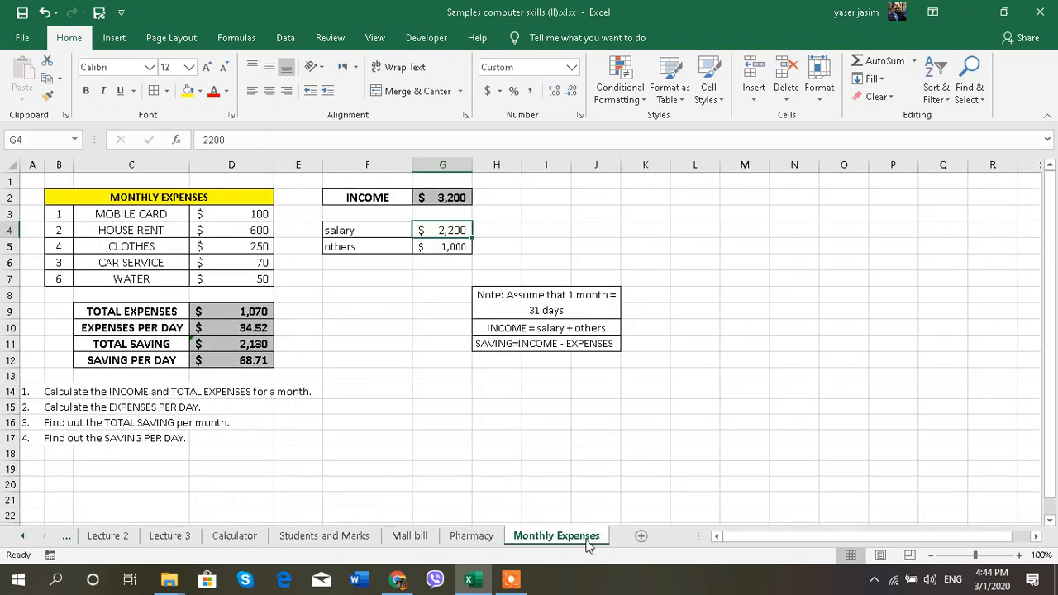
{"action": "mouse_move", "coordinate": [406, 432]}
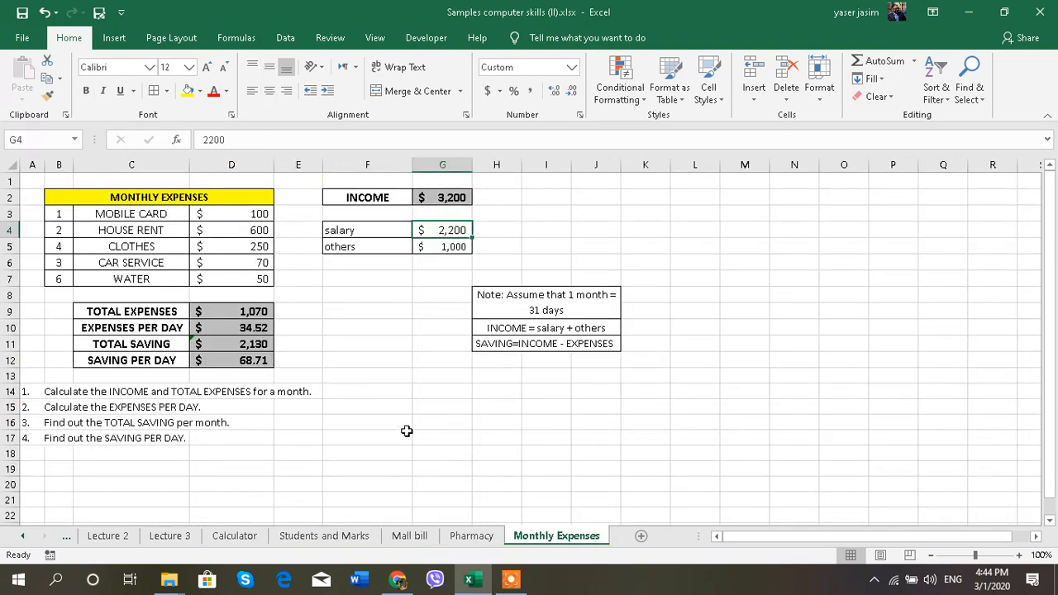
{"action": "left_click", "coordinate": [367, 406]}
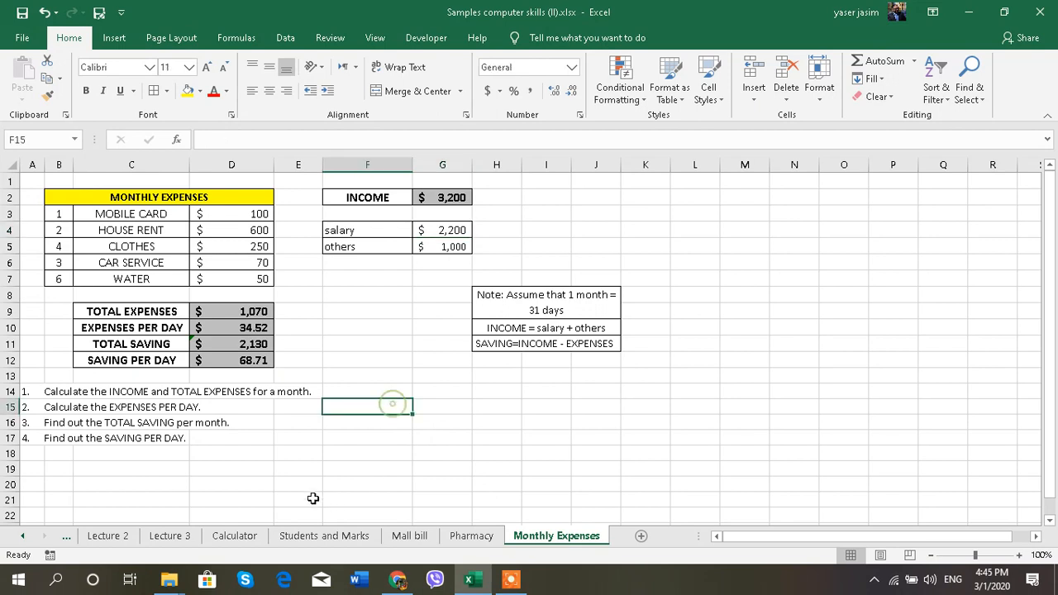
{"action": "mouse_move", "coordinate": [522, 503]}
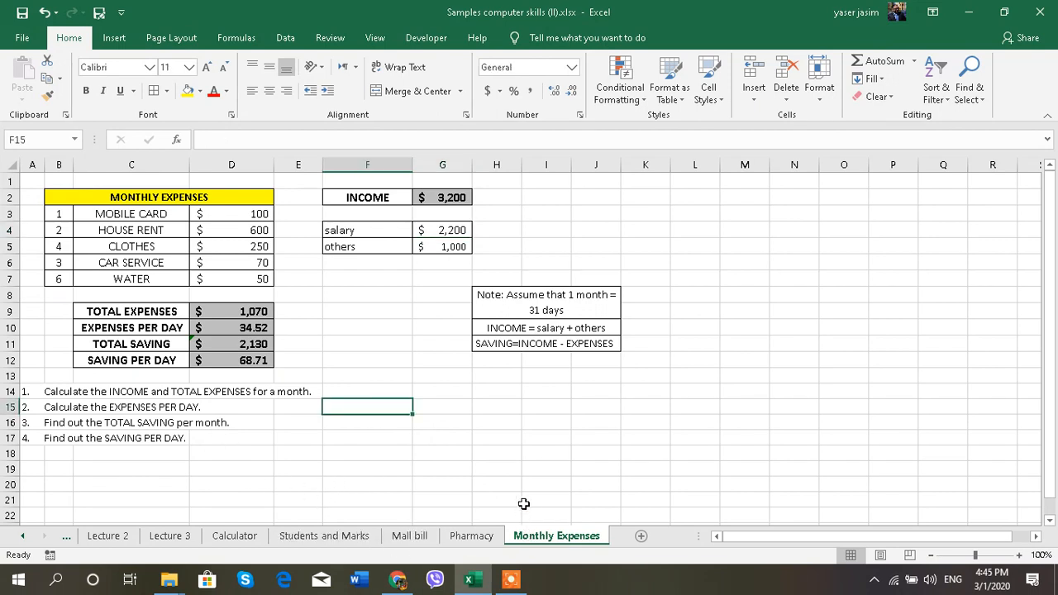
{"action": "mouse_move", "coordinate": [440, 335]}
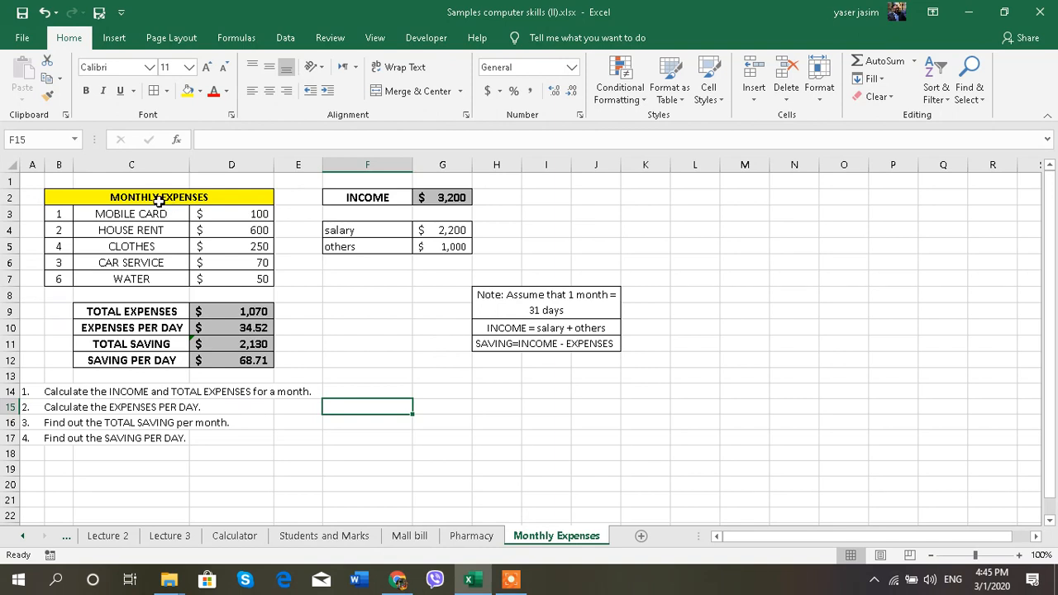
{"action": "mouse_move", "coordinate": [75, 222]}
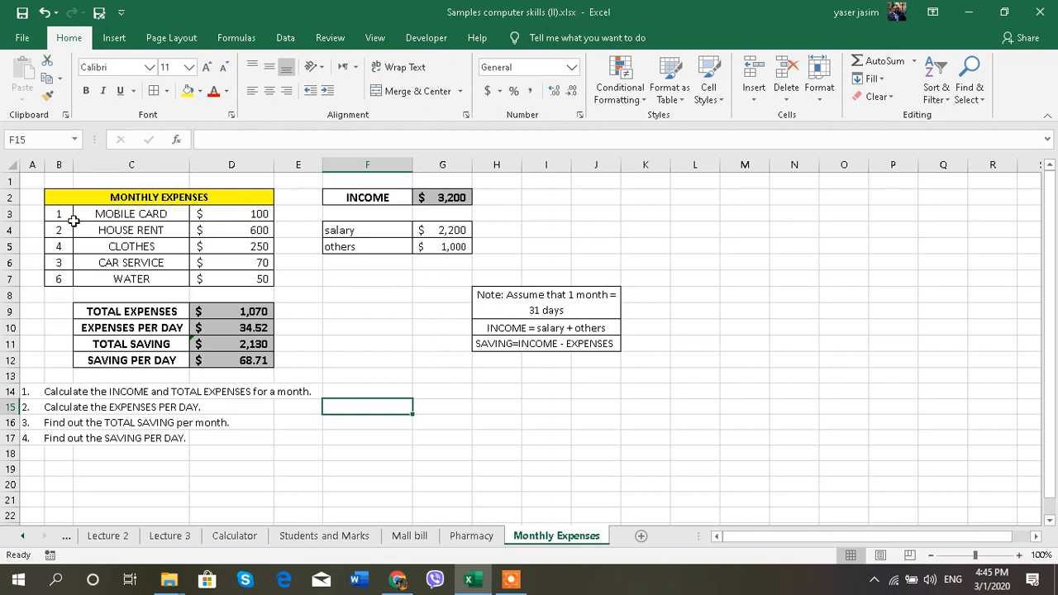
{"action": "left_click", "coordinate": [442, 197]}
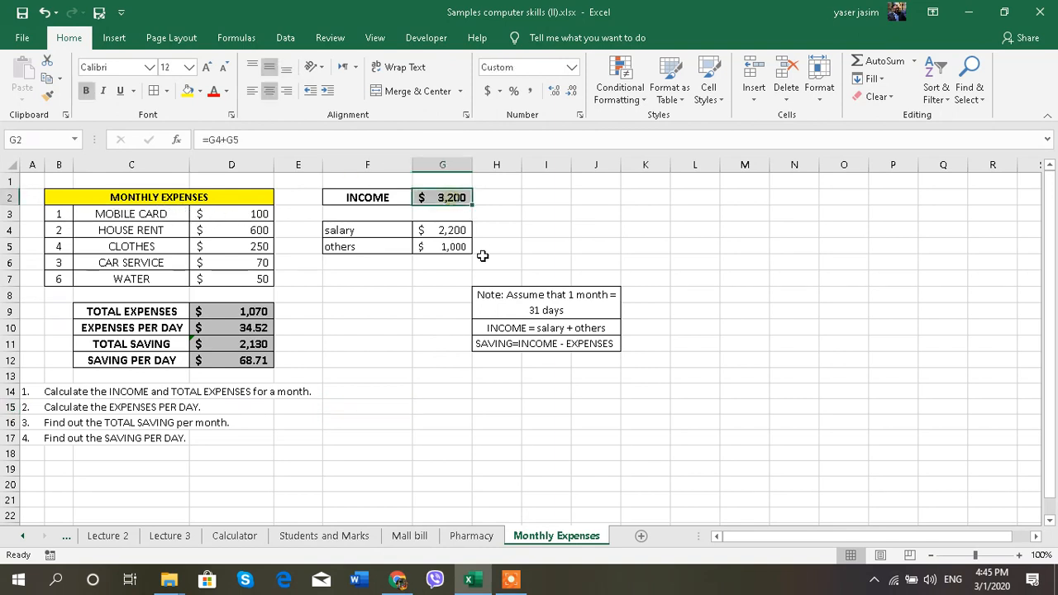
{"action": "mouse_move", "coordinate": [480, 230]}
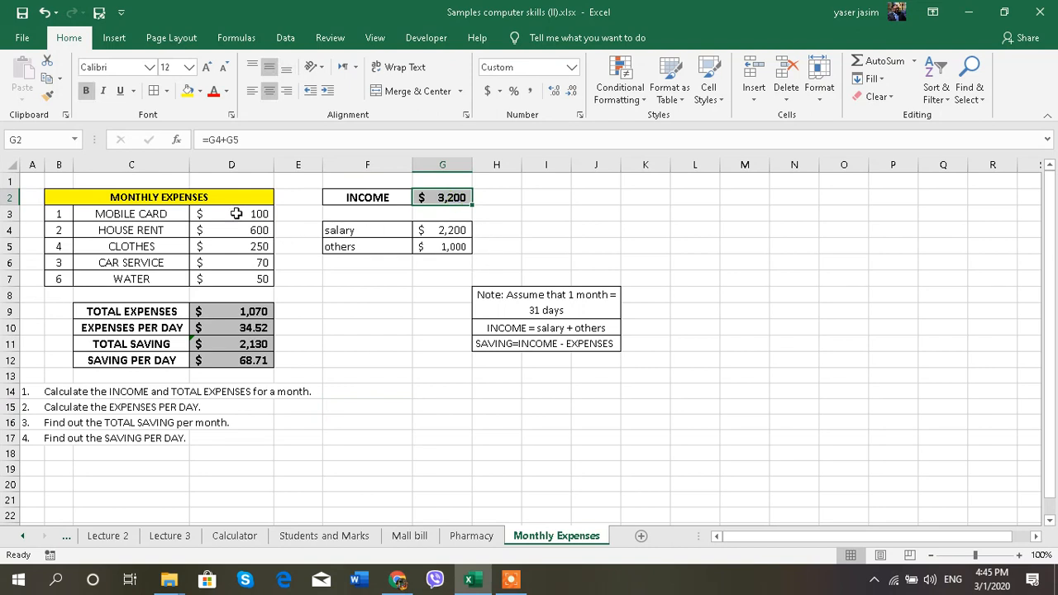
{"action": "left_click", "coordinate": [231, 214]}
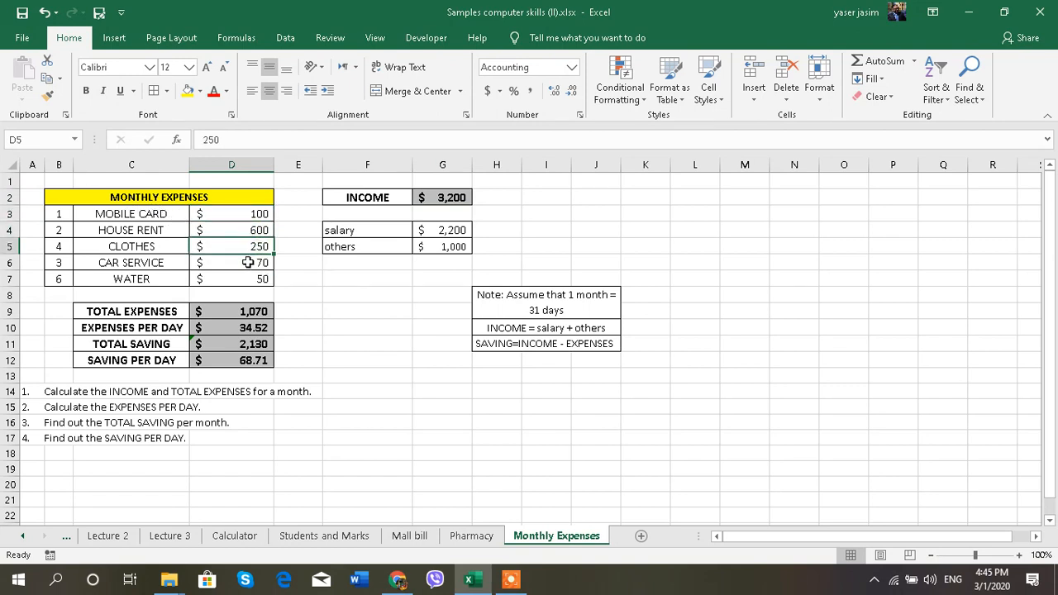
{"action": "left_click", "coordinate": [232, 262]}
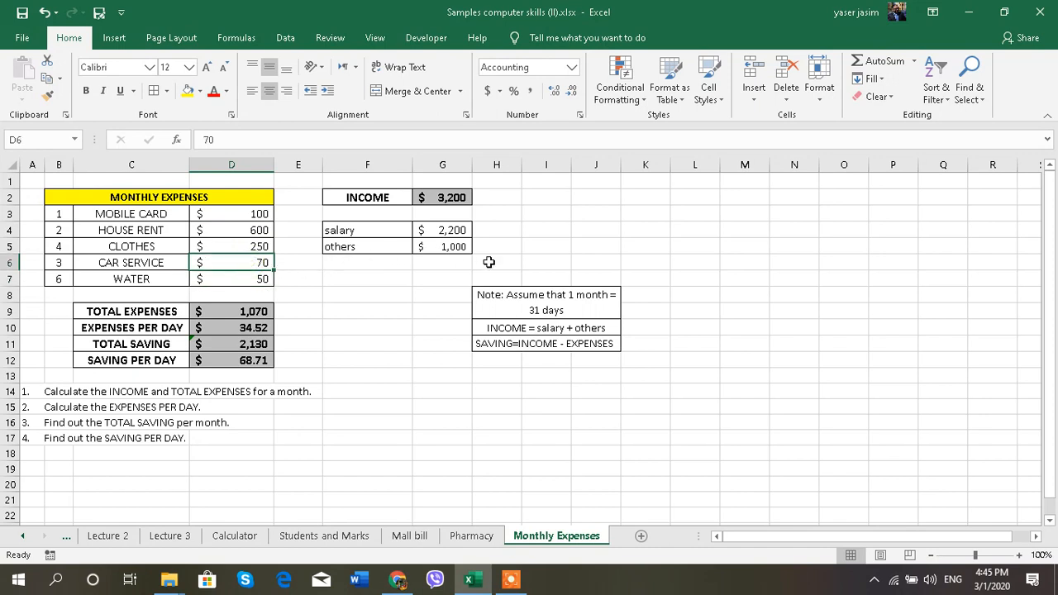
{"action": "mouse_move", "coordinate": [520, 312]}
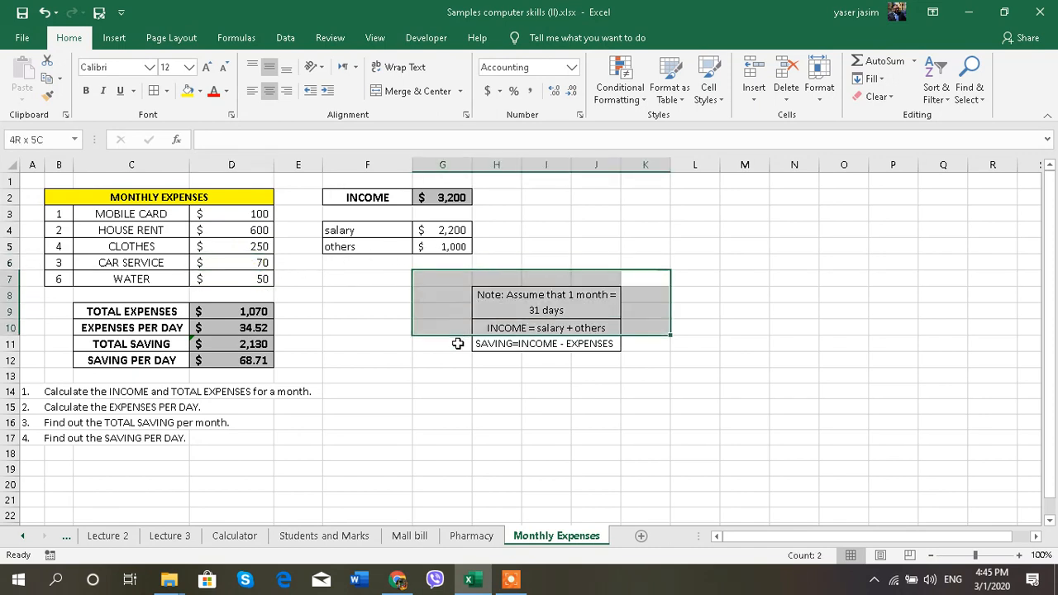
{"action": "left_click", "coordinate": [521, 344]}
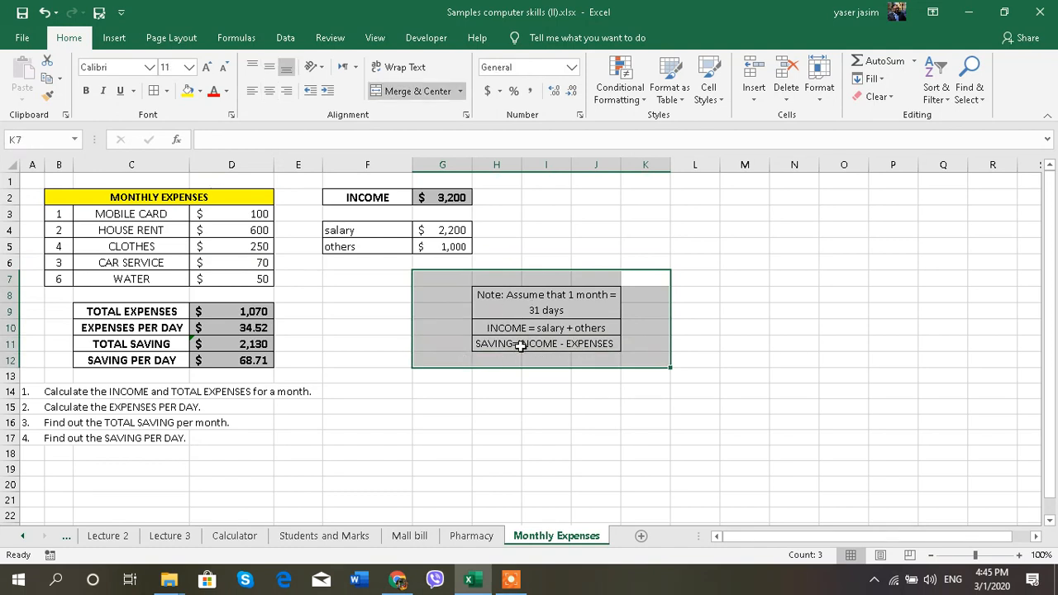
{"action": "mouse_move", "coordinate": [157, 375]}
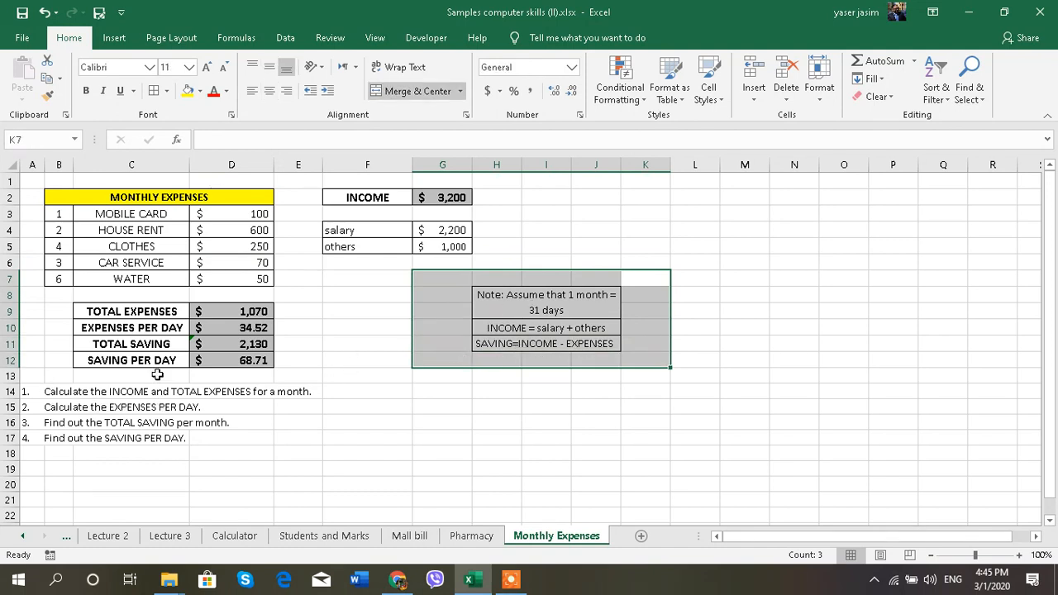
{"action": "left_click", "coordinate": [232, 310]}
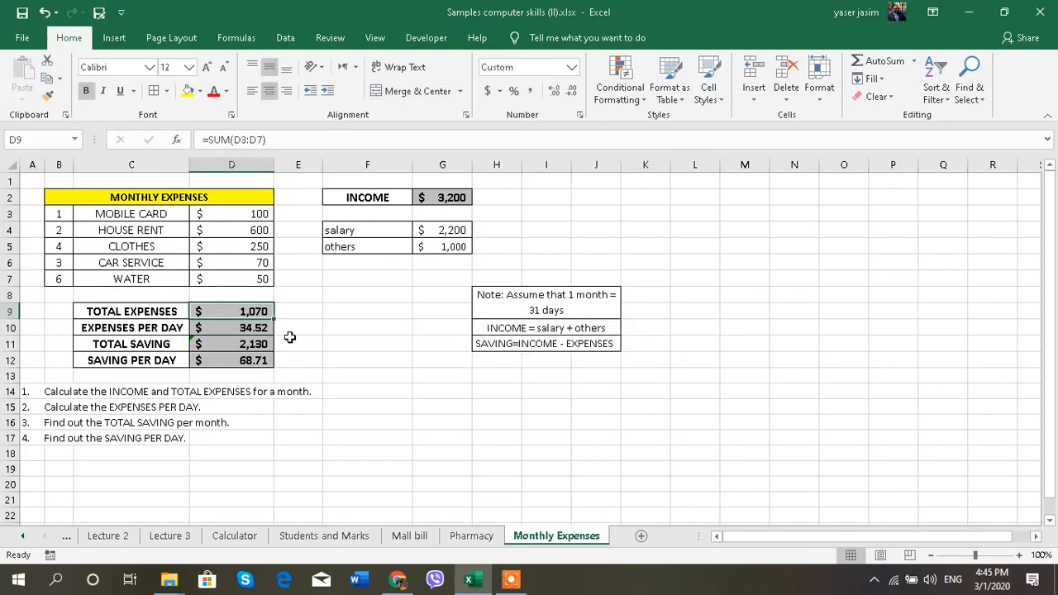
Re-enter total expenses as =SUM(D3:D8) and expenses per day as =D9/31.
{"action": "key", "text": "Delete"}
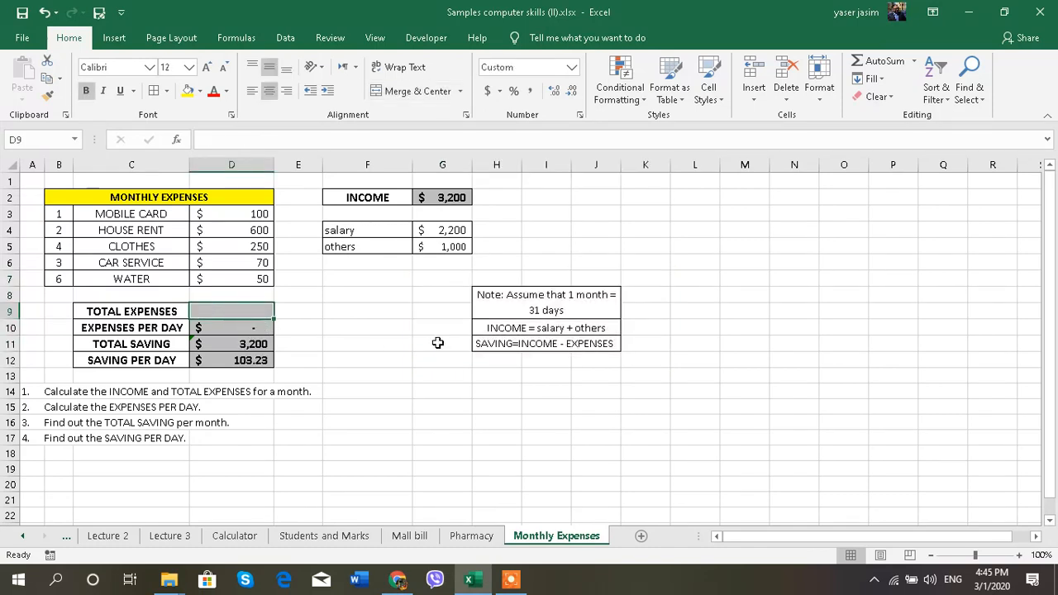
{"action": "mouse_move", "coordinate": [256, 310]}
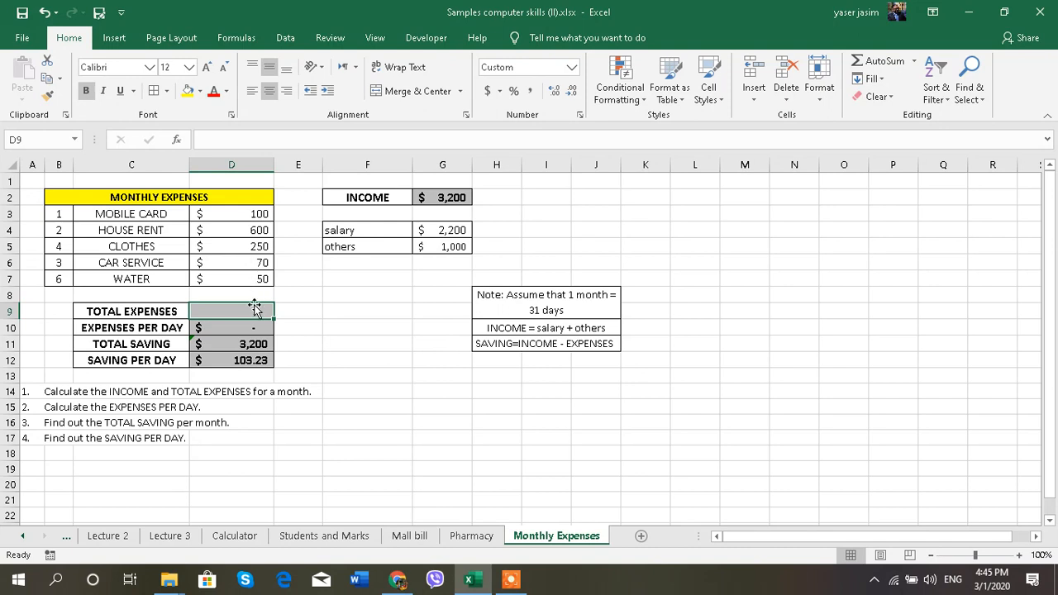
{"action": "type", "text": "=SUM(D3:D8)"}
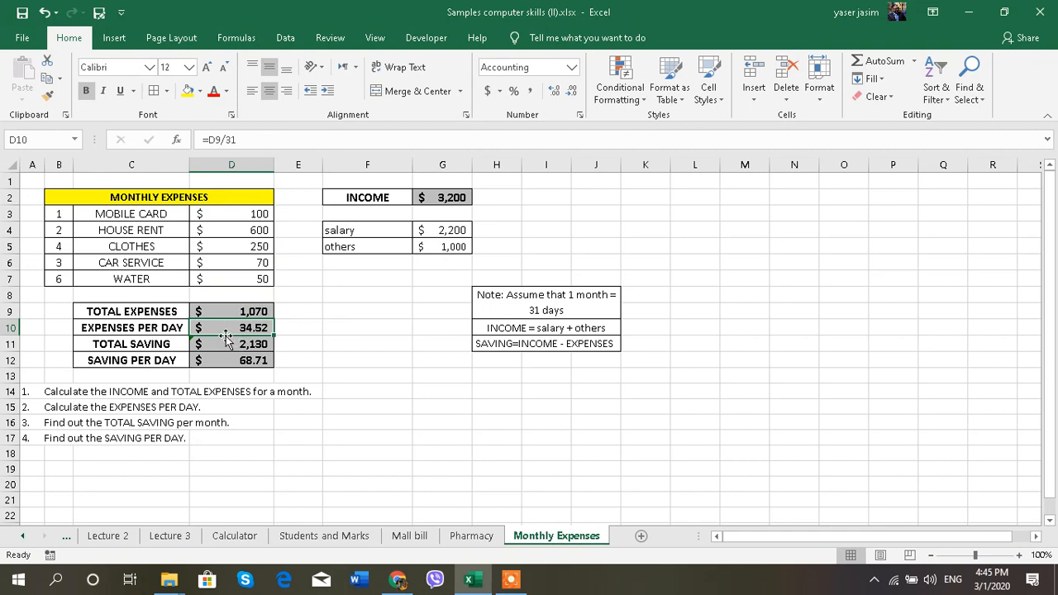
{"action": "mouse_move", "coordinate": [217, 328]}
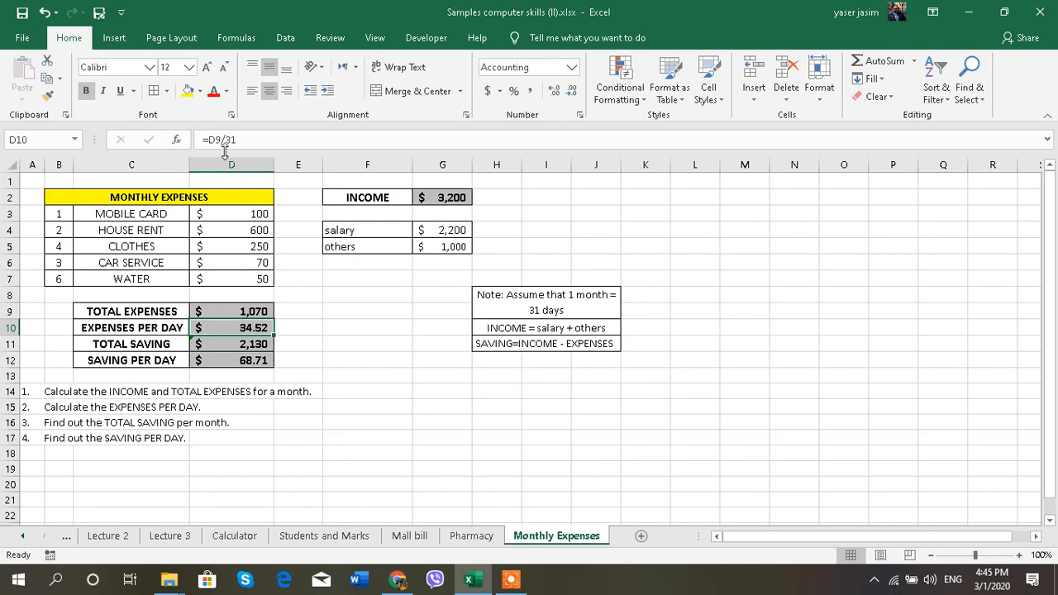
{"action": "mouse_move", "coordinate": [508, 294]}
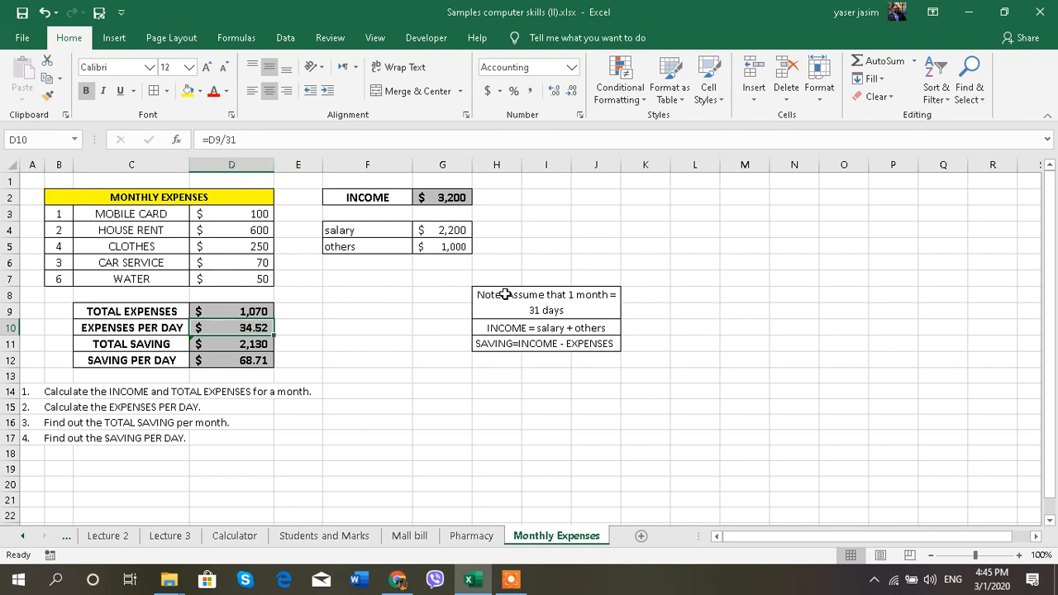
{"action": "mouse_move", "coordinate": [461, 319]}
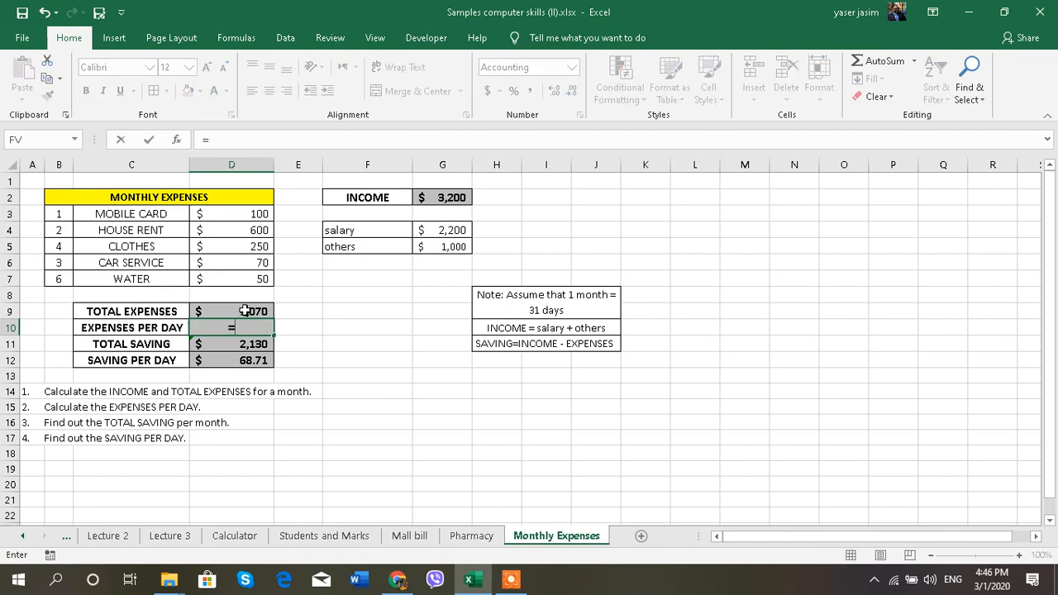
{"action": "type", "text": "=D9/"}
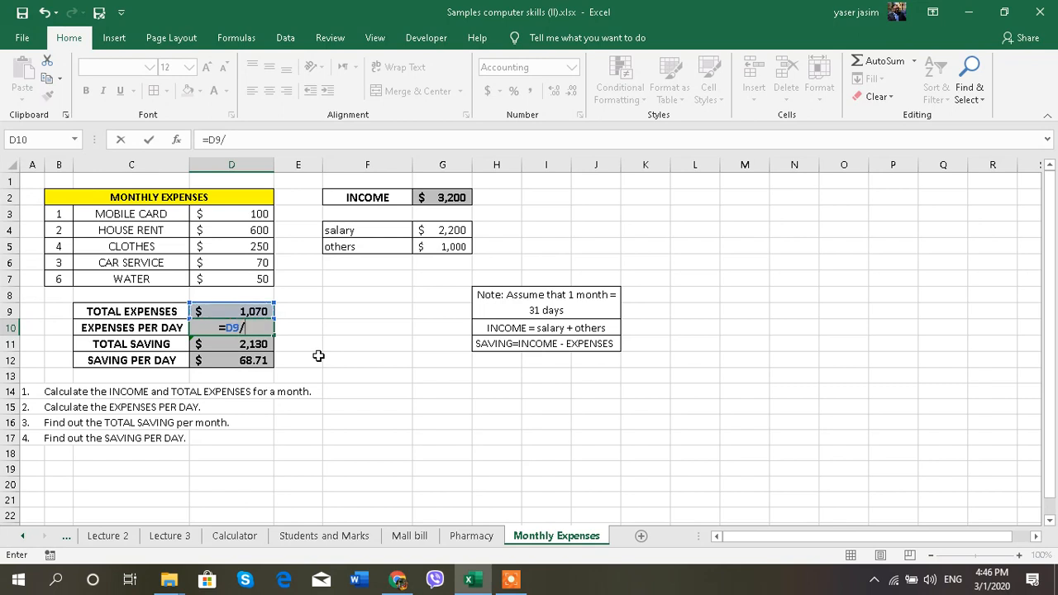
{"action": "type", "text": "31"}
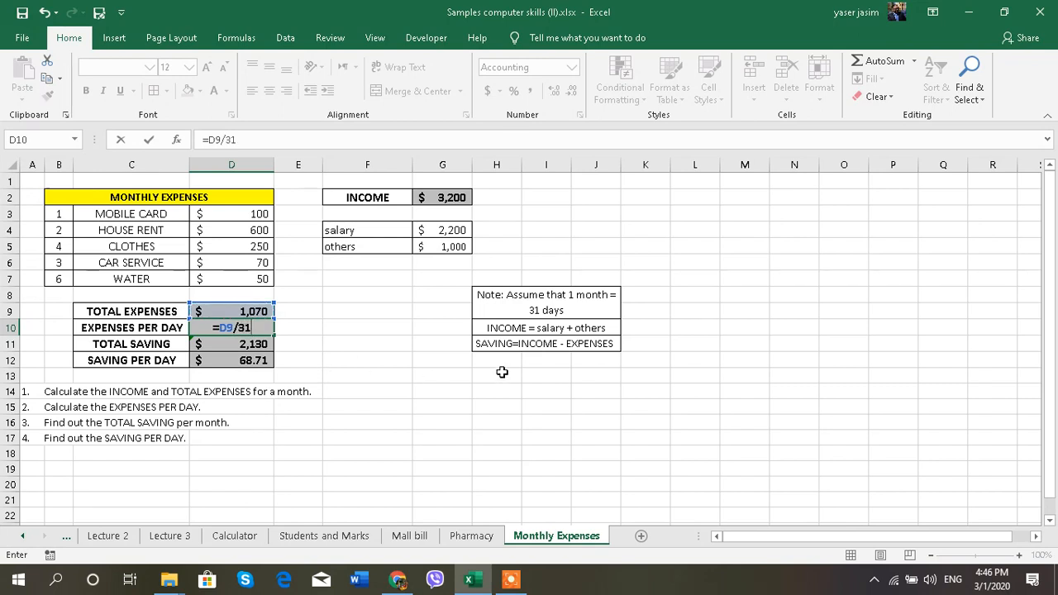
{"action": "key", "text": "Enter"}
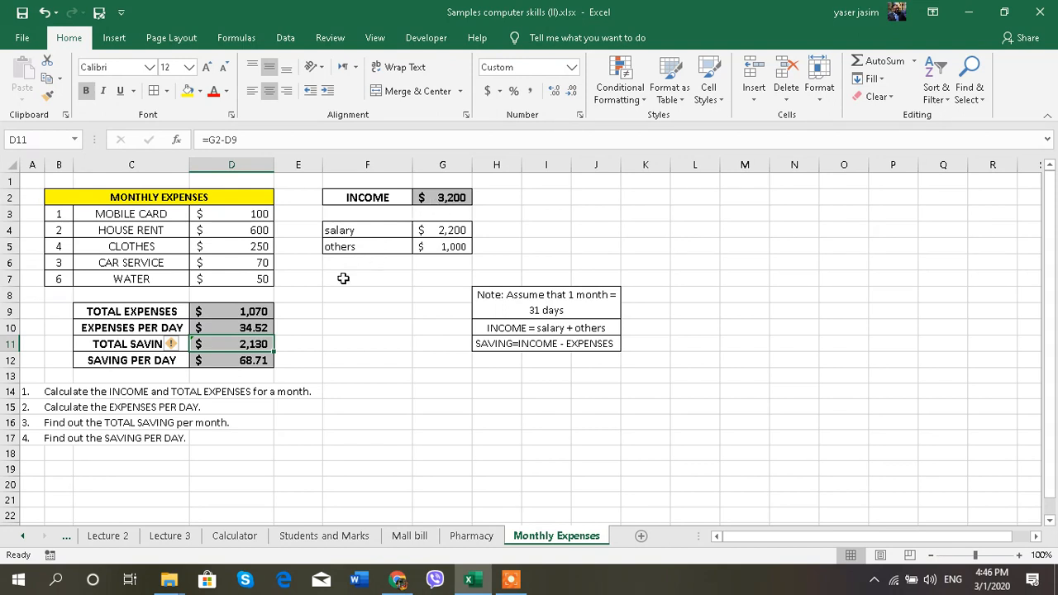
{"action": "mouse_move", "coordinate": [253, 355]}
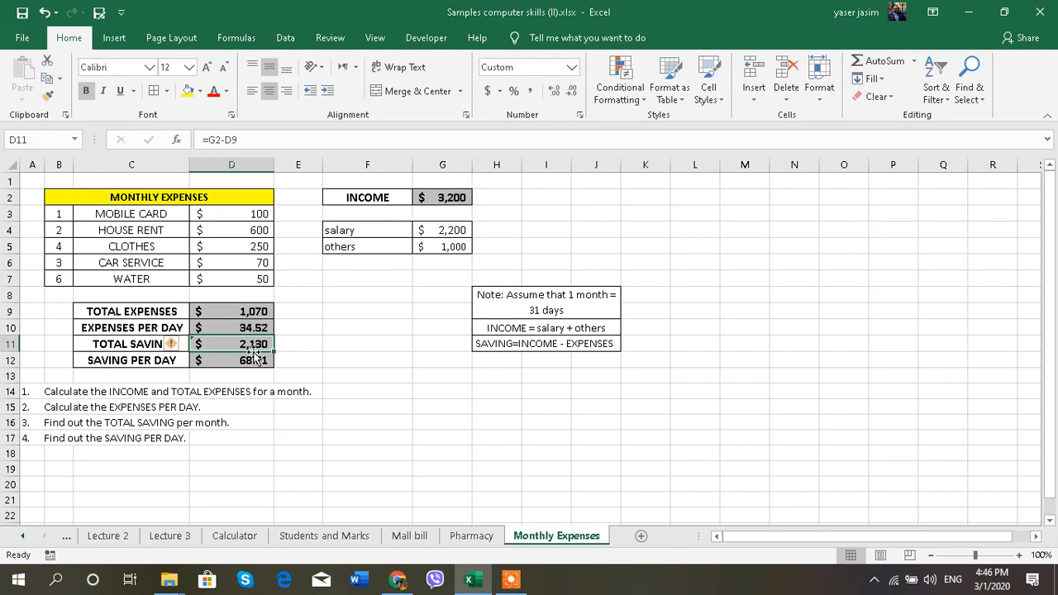
Replace TOTAL SAVING in D11 with the formula =G2-D9.
{"action": "key", "text": "Delete"}
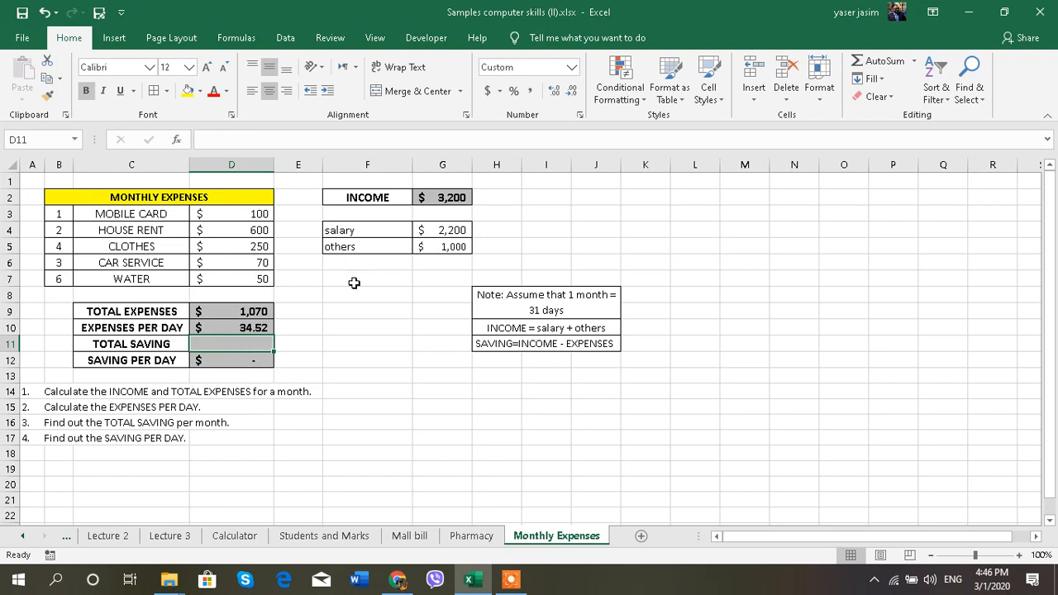
{"action": "type", "text": "="}
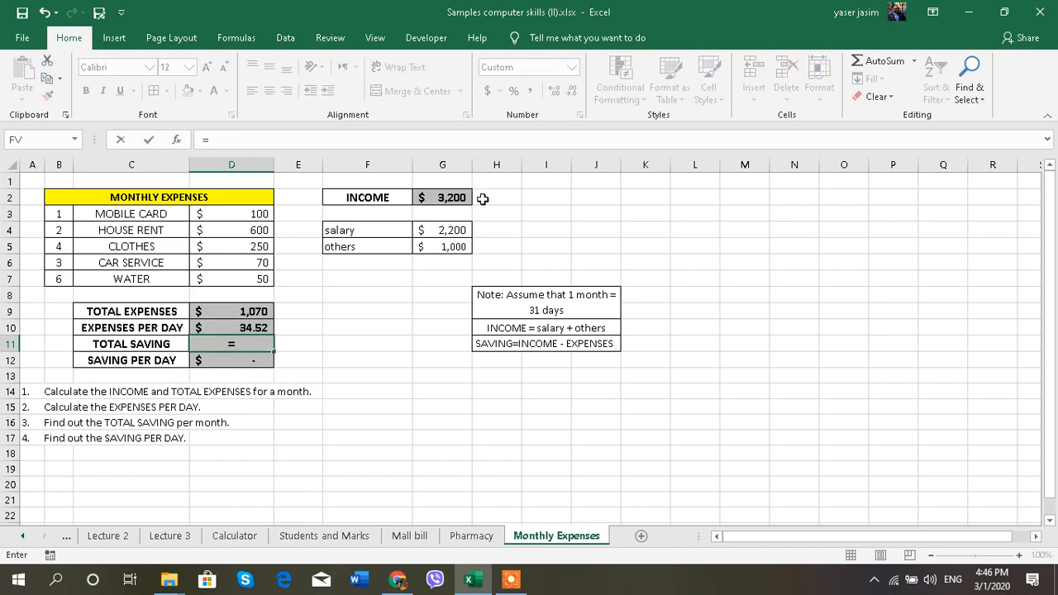
{"action": "left_click", "coordinate": [442, 196]}
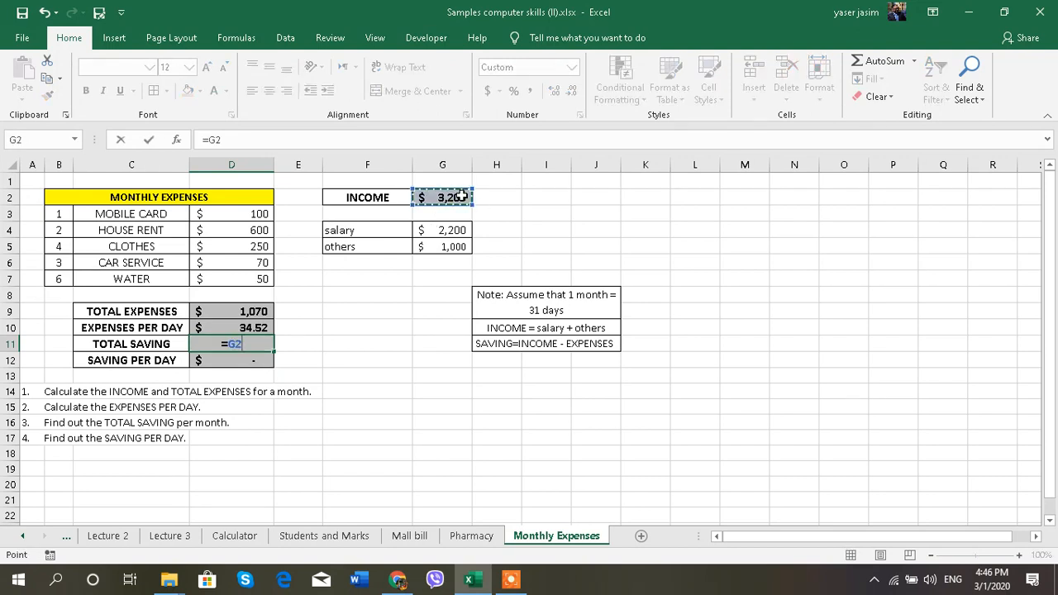
{"action": "type", "text": "-"}
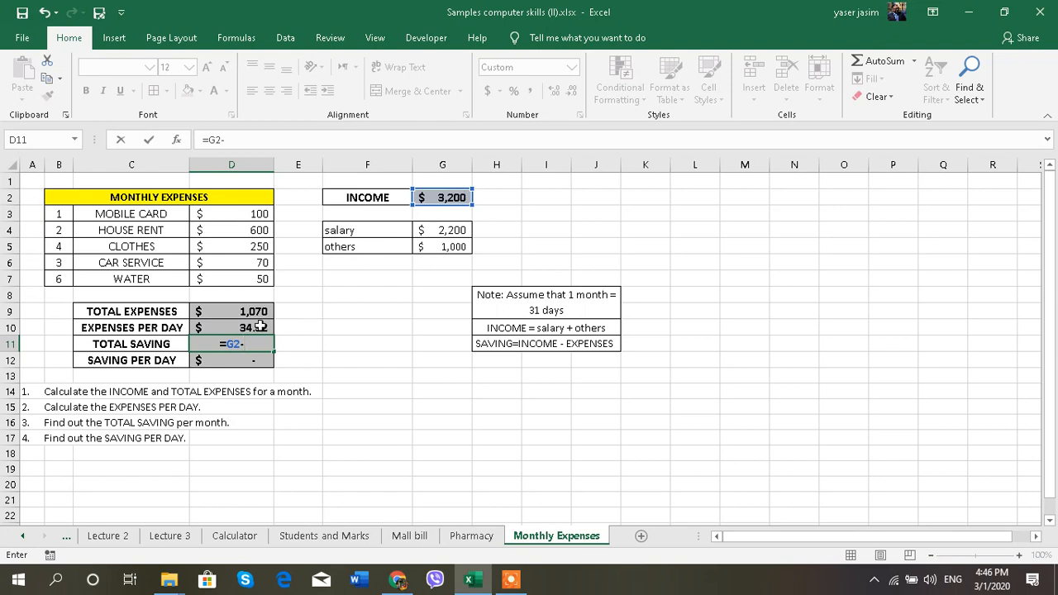
{"action": "left_click", "coordinate": [231, 311]}
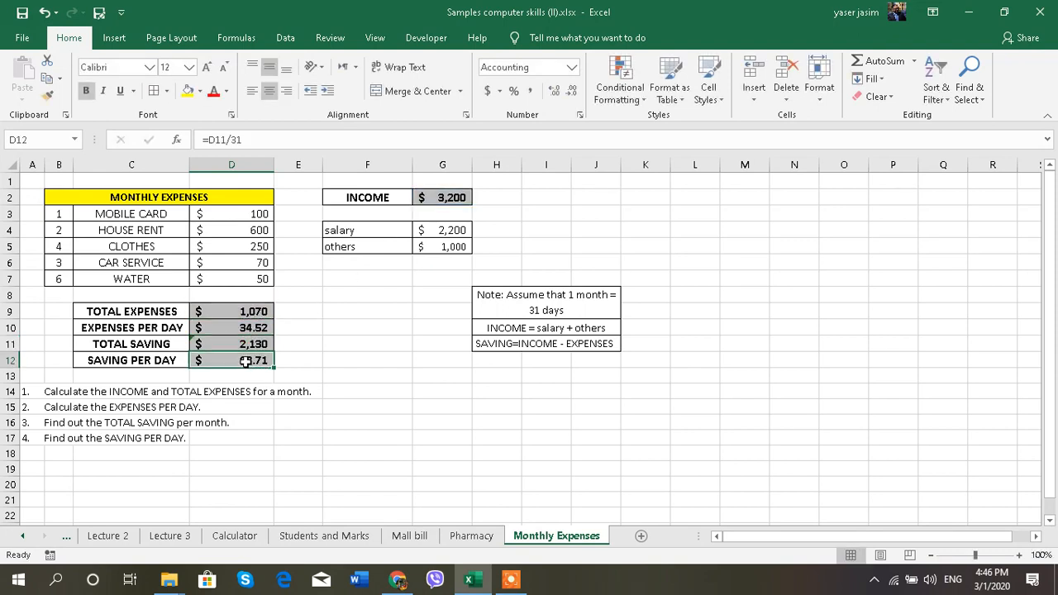
Replace SAVING PER DAY in D12 with total saving divided by 31.
{"action": "key", "text": "Delete"}
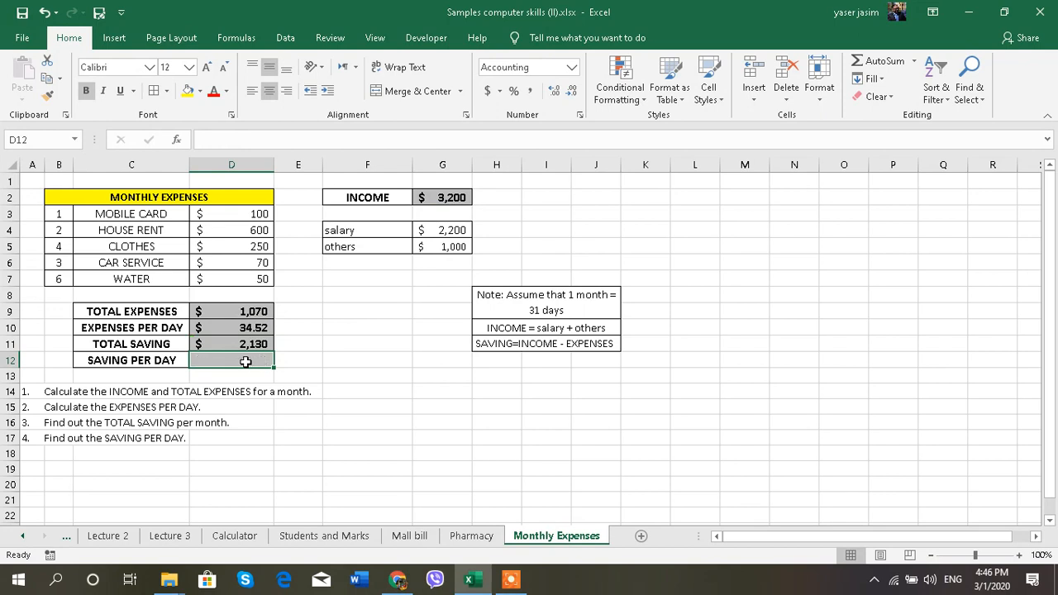
{"action": "type", "text": "=D11/"}
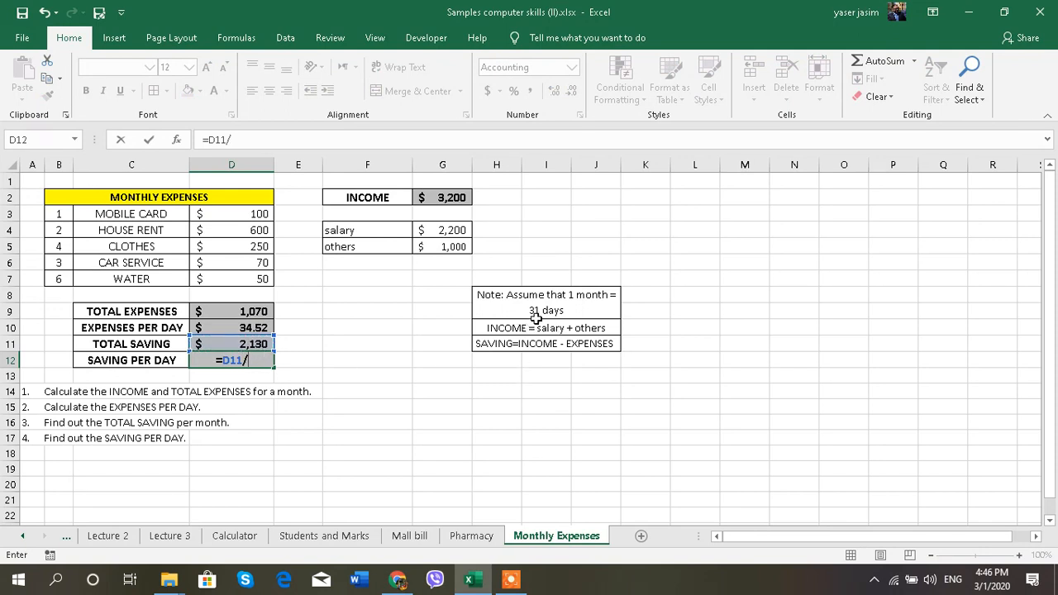
{"action": "mouse_move", "coordinate": [522, 327]}
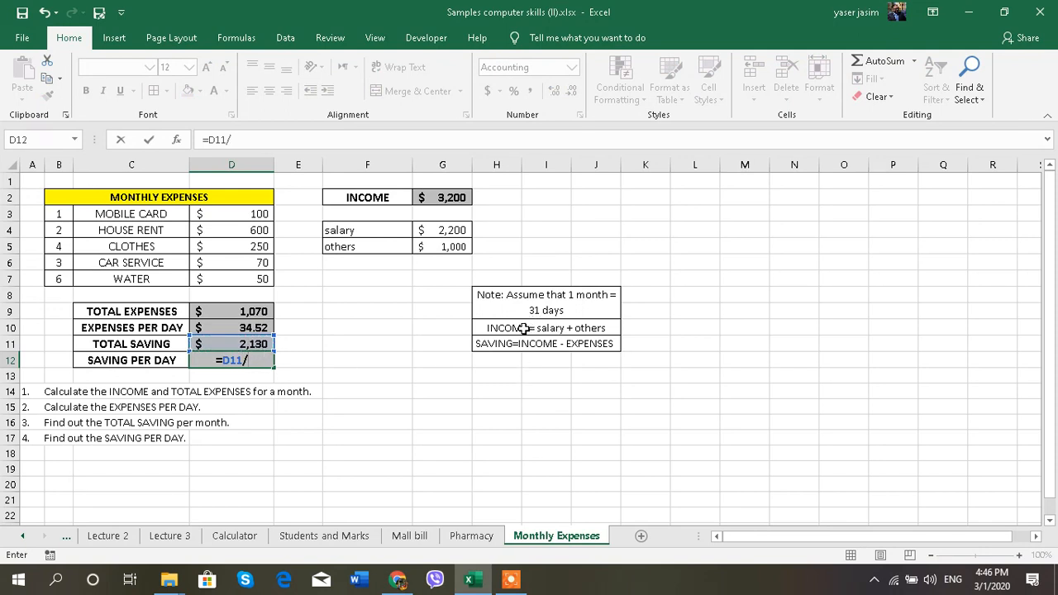
{"action": "type", "text": "31"}
{"action": "key", "text": "Enter"}
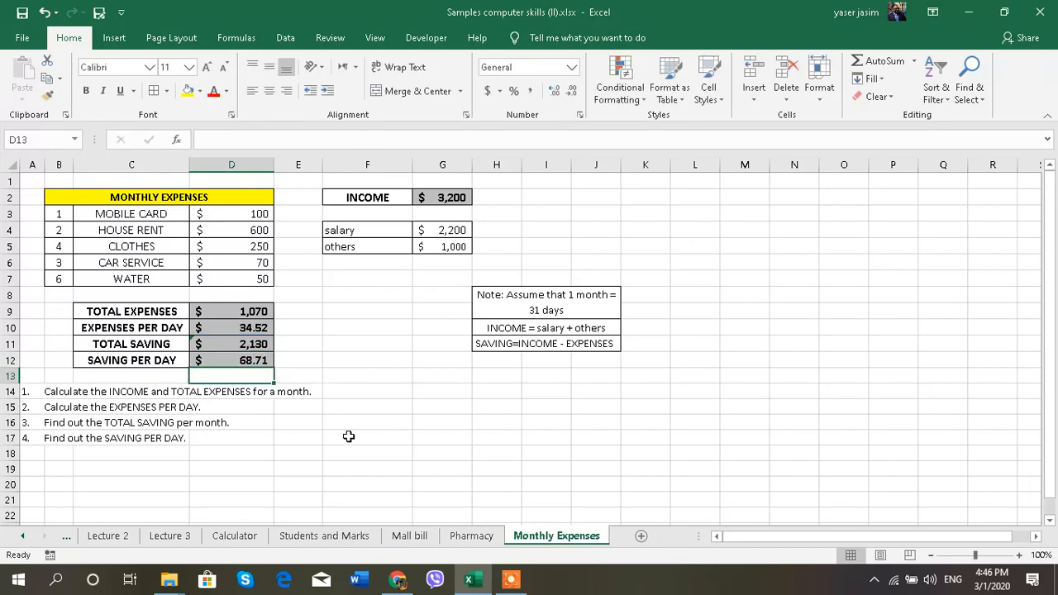
On the Pharmacy sheet, review the drug codes, costs and quantities.
{"action": "left_click", "coordinate": [471, 536]}
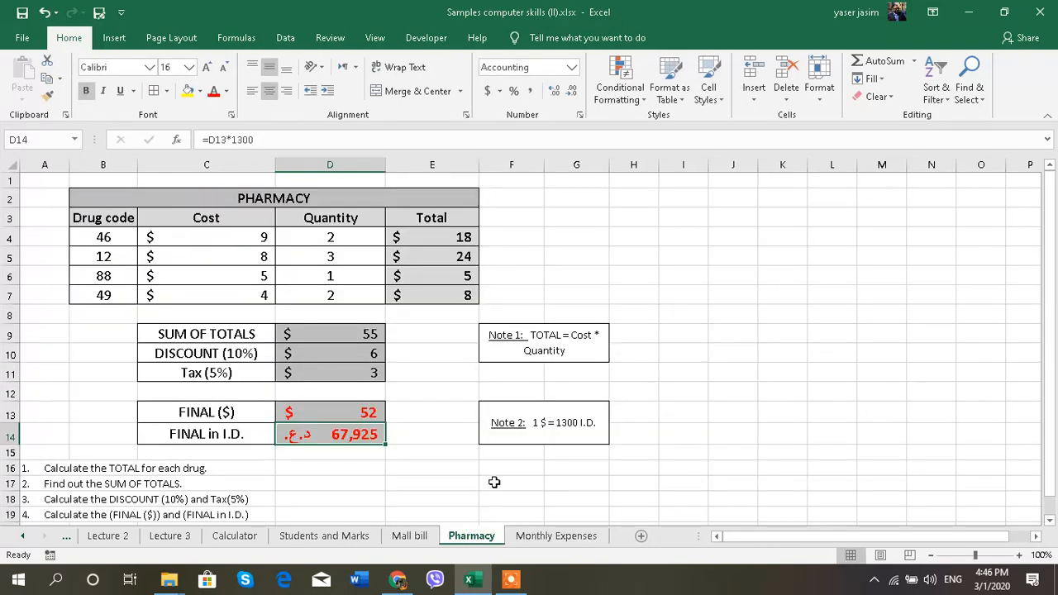
{"action": "mouse_move", "coordinate": [136, 242]}
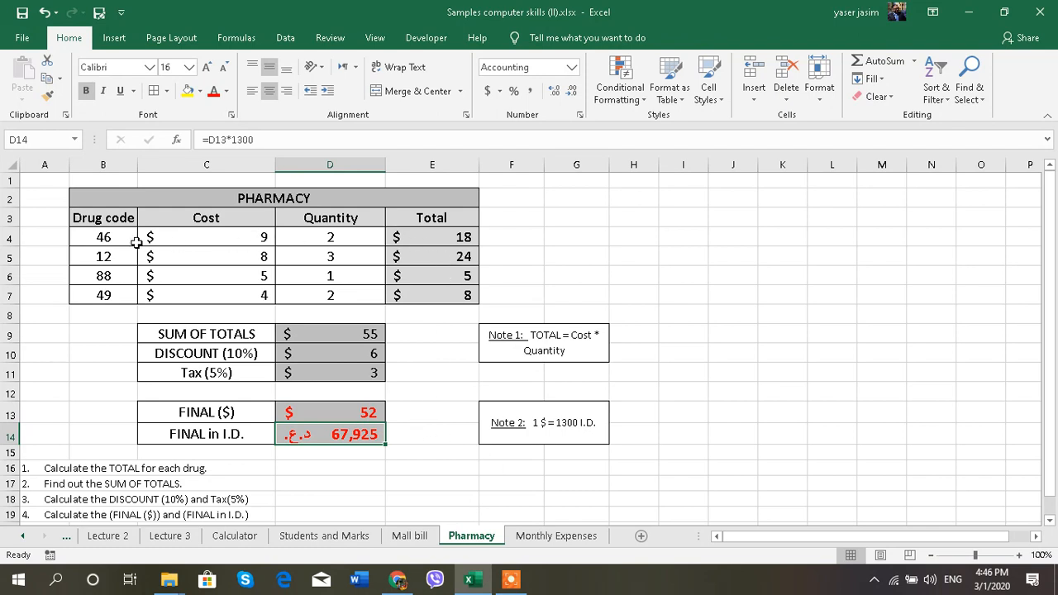
{"action": "left_click", "coordinate": [103, 275]}
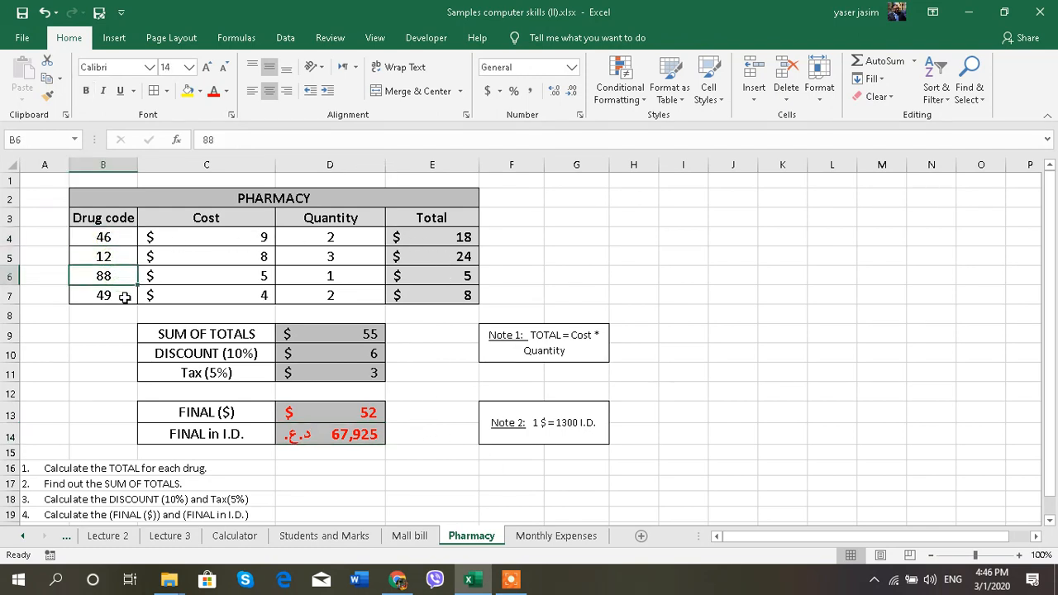
{"action": "left_click", "coordinate": [234, 238]}
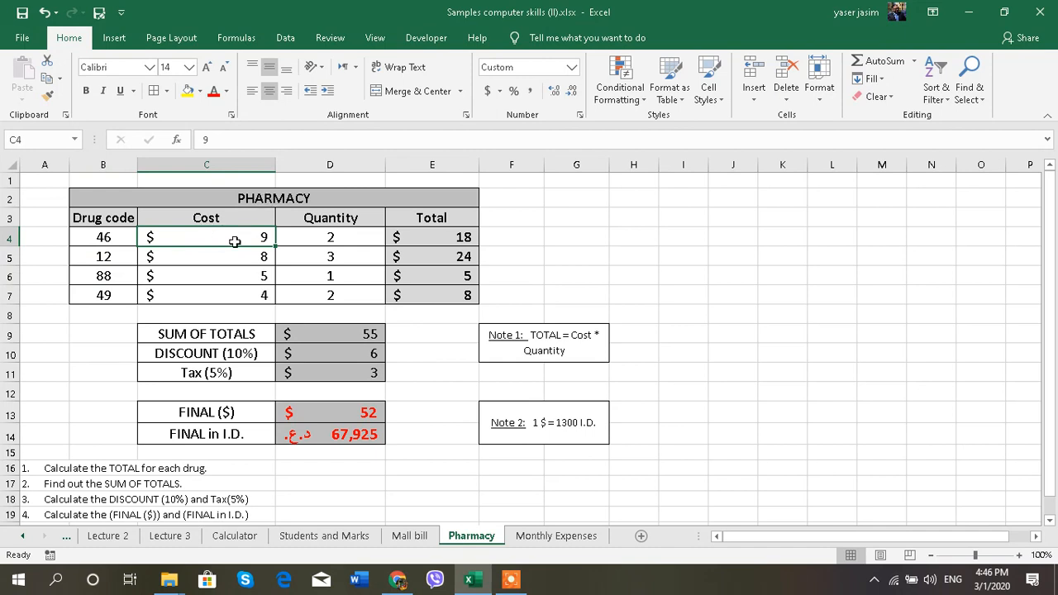
{"action": "left_click", "coordinate": [206, 256]}
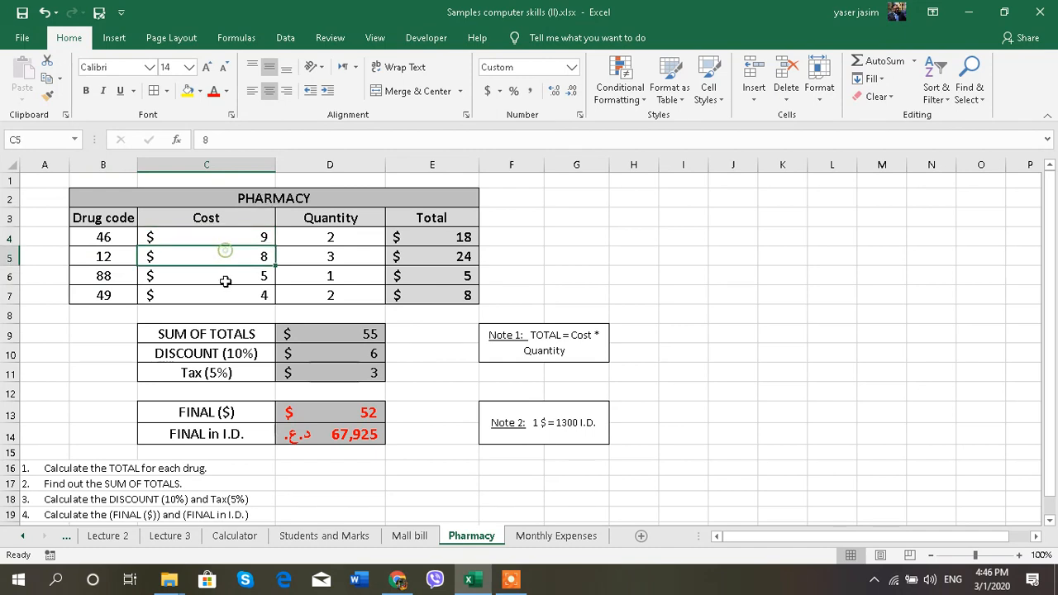
{"action": "left_click", "coordinate": [330, 256]}
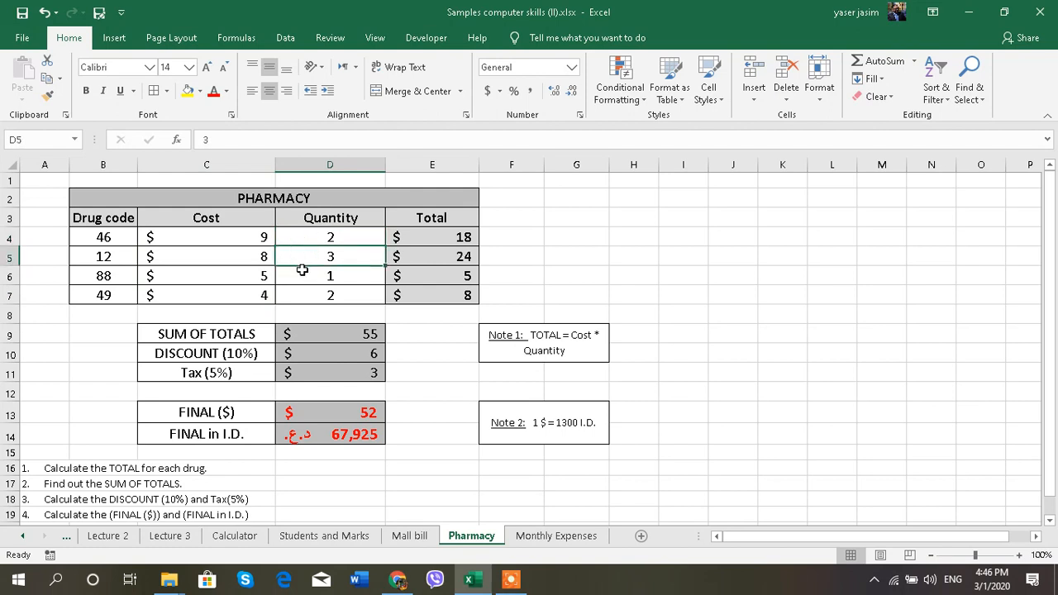
Fill Total cells E4:E7 with the Cost times Quantity formula.
{"action": "left_click", "coordinate": [432, 238]}
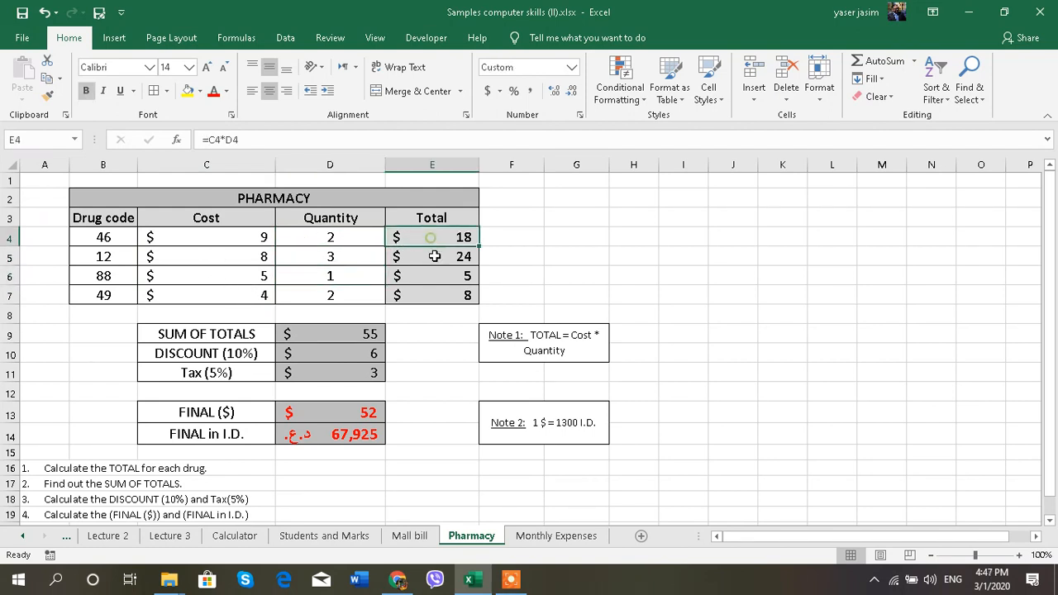
{"action": "left_click_drag", "start_coordinate": [432, 237], "coordinate": [432, 276]}
{"action": "type", "text": "="}
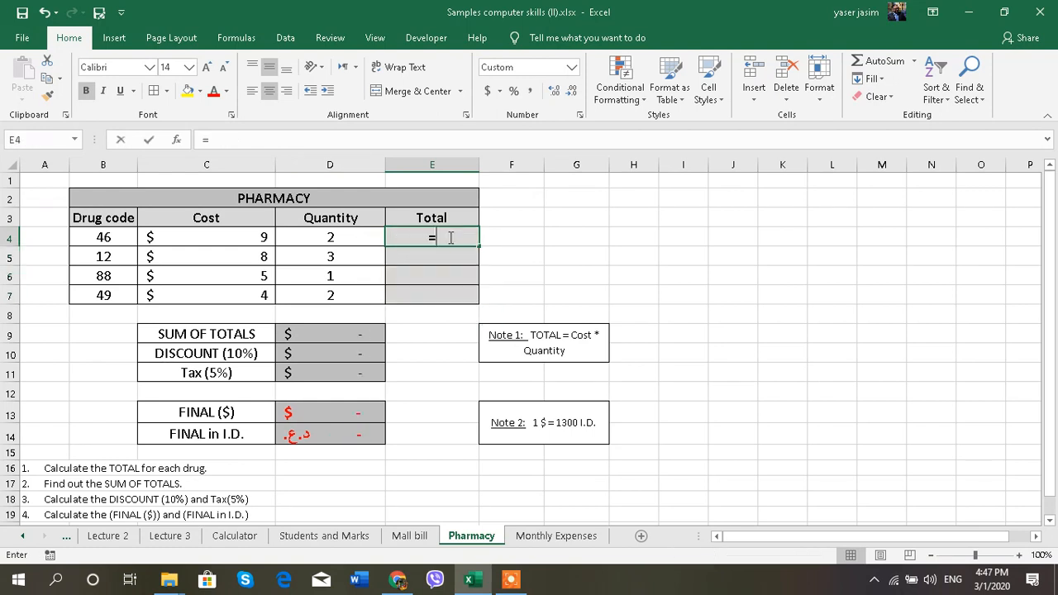
{"action": "left_click", "coordinate": [206, 237]}
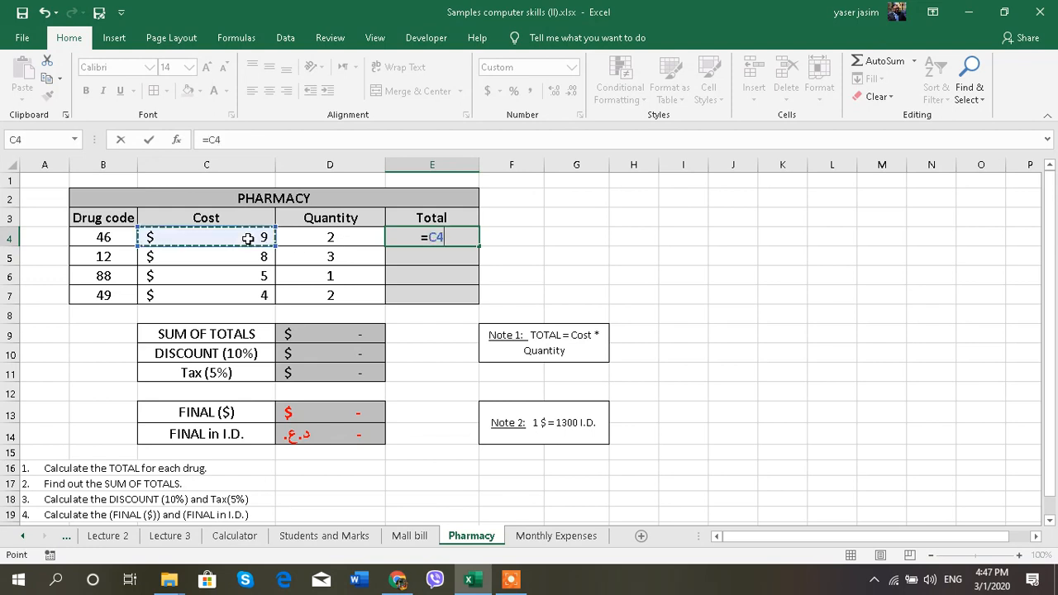
{"action": "type", "text": "*"}
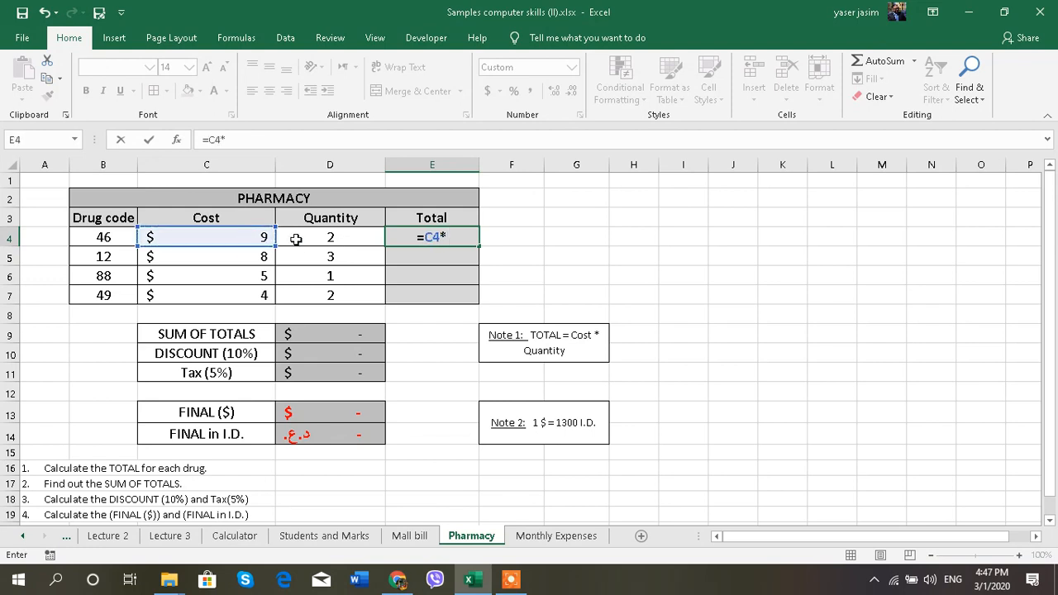
{"action": "key", "text": "Enter"}
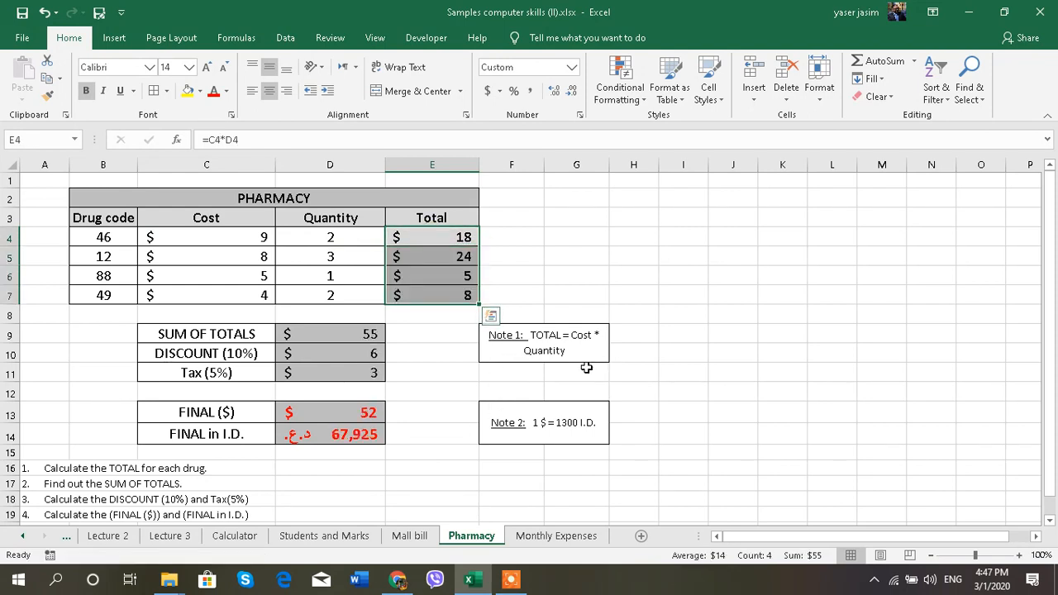
{"action": "mouse_move", "coordinate": [387, 348]}
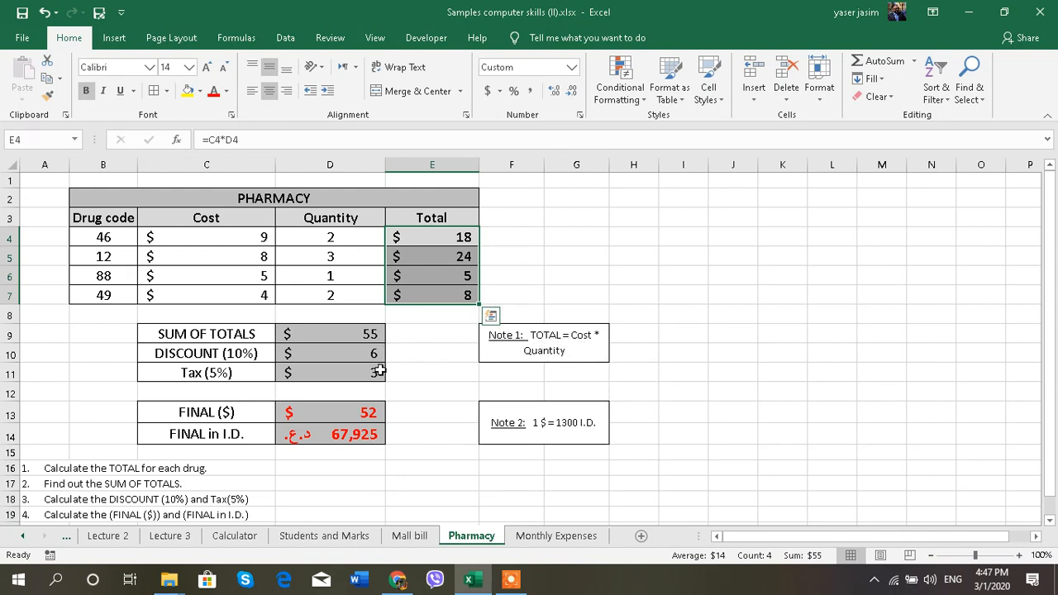
Set DISCOUNT (10%) to the SUM OF TOTALS times 10%.
{"action": "left_click", "coordinate": [330, 333]}
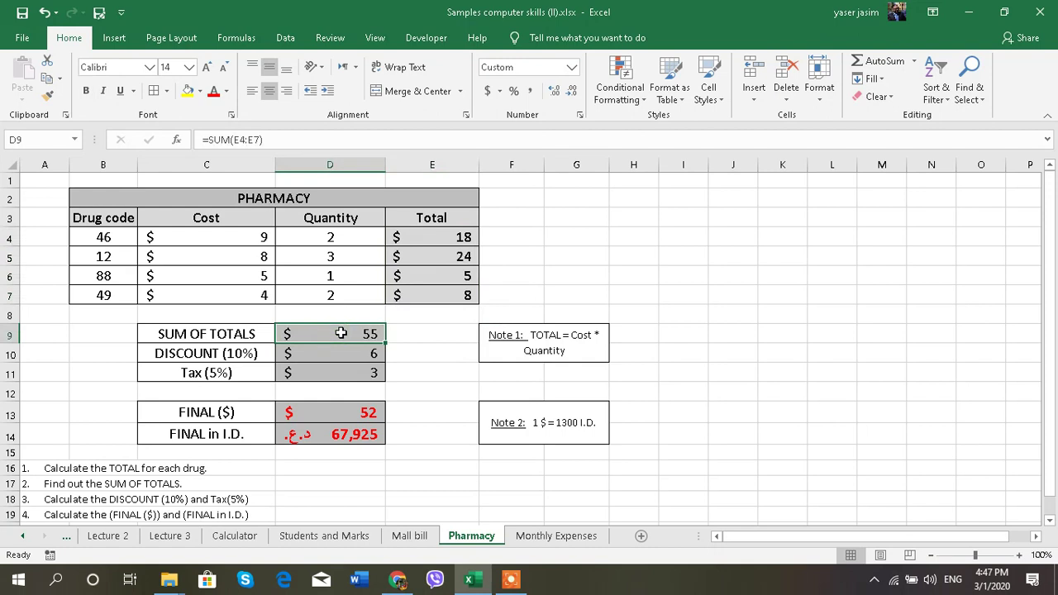
{"action": "left_click", "coordinate": [880, 60]}
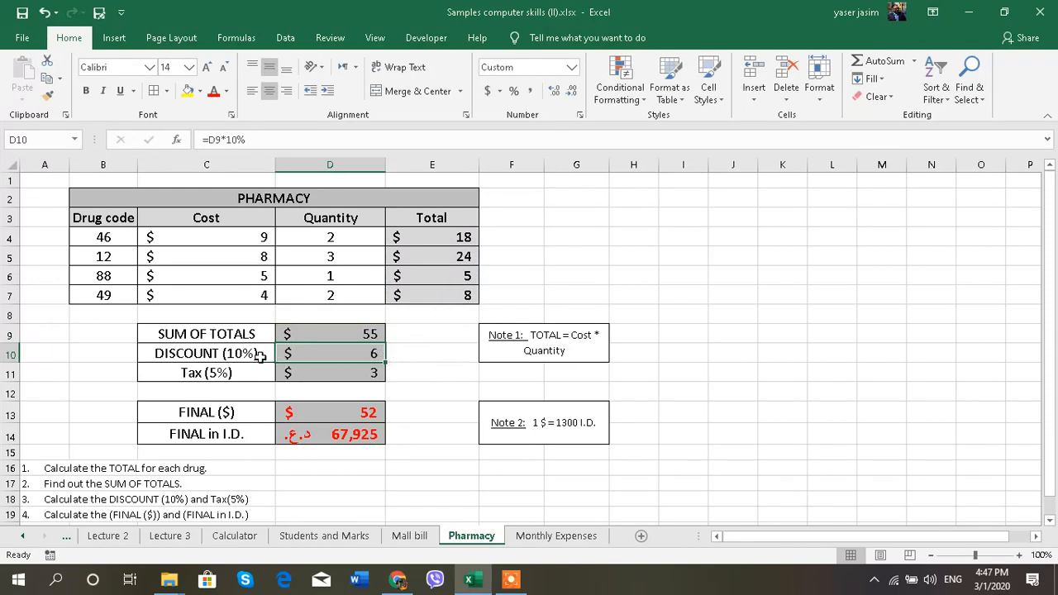
{"action": "mouse_move", "coordinate": [327, 368]}
{"action": "type", "text": "=D9"}
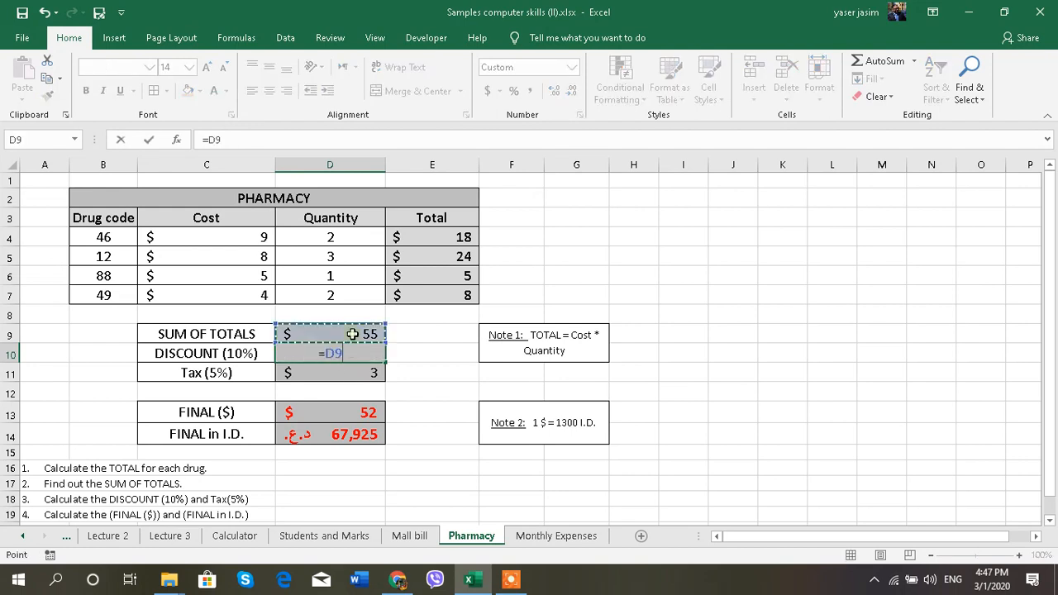
{"action": "type", "text": "*"}
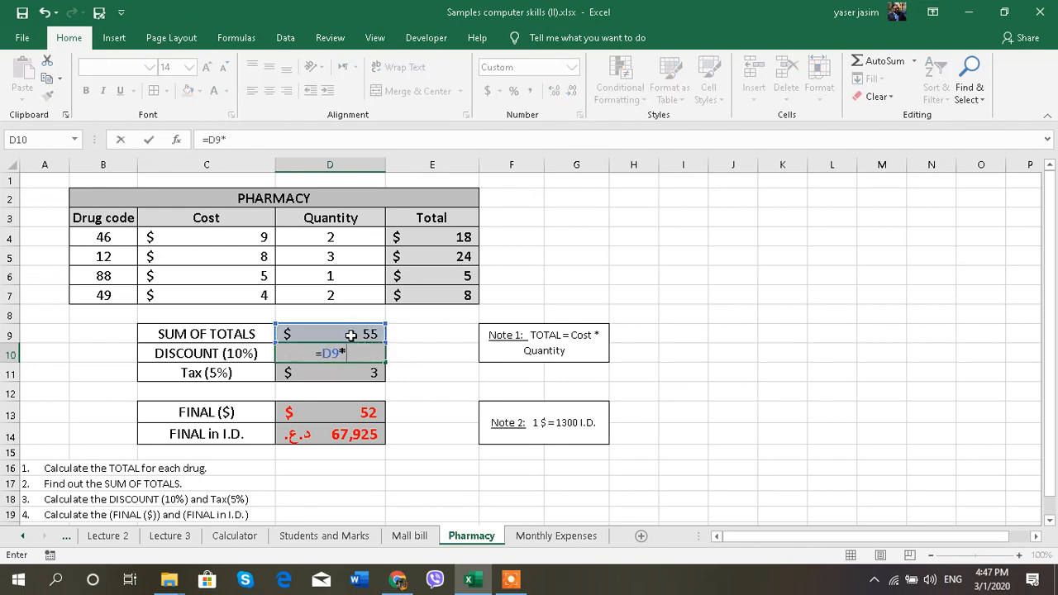
{"action": "type", "text": "10"}
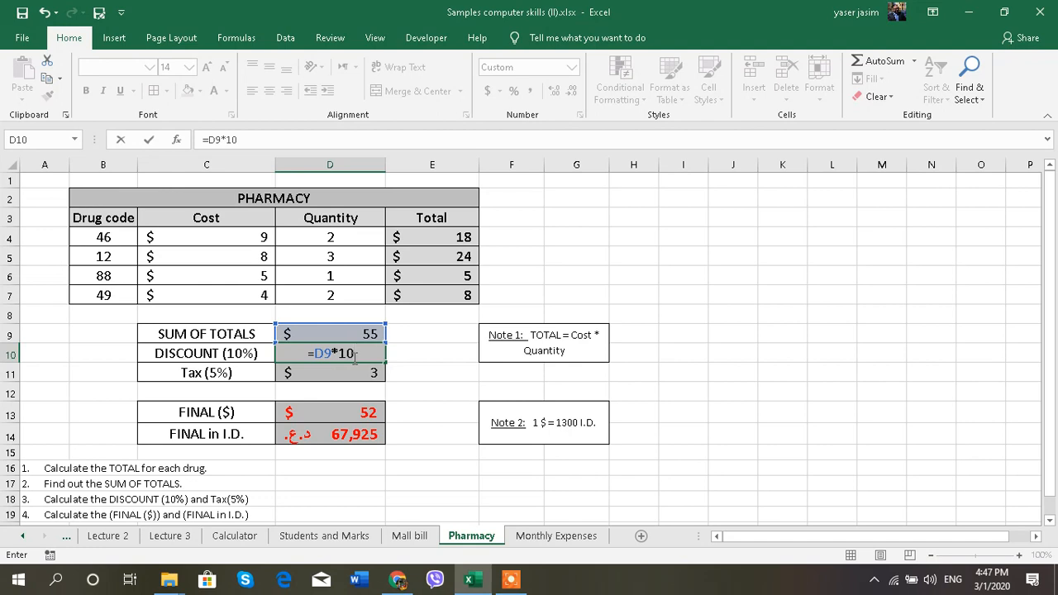
{"action": "key", "text": "Enter"}
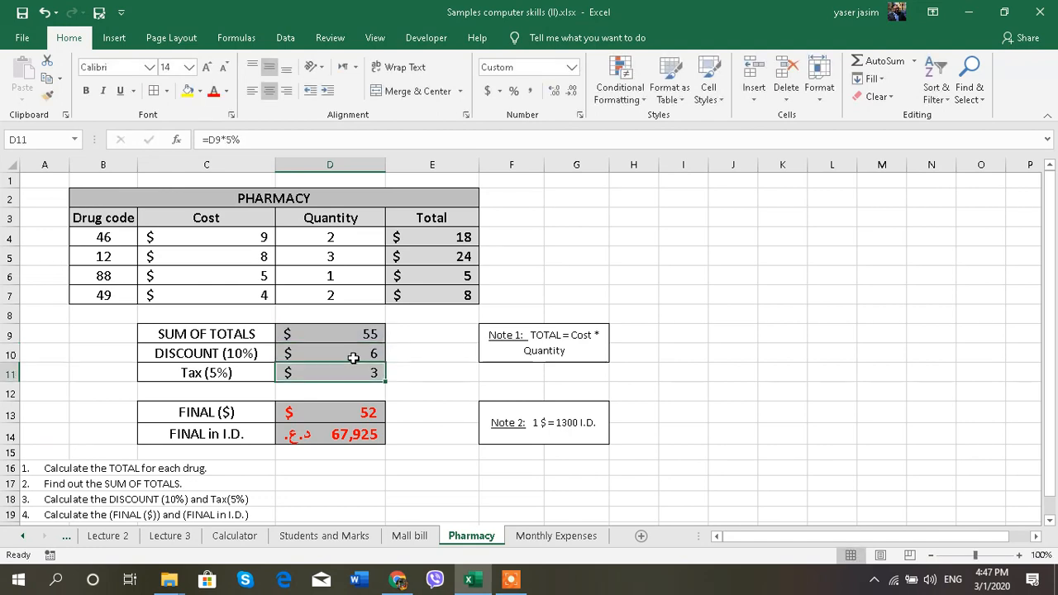
{"action": "mouse_move", "coordinate": [311, 376]}
{"action": "type", "text": "="}
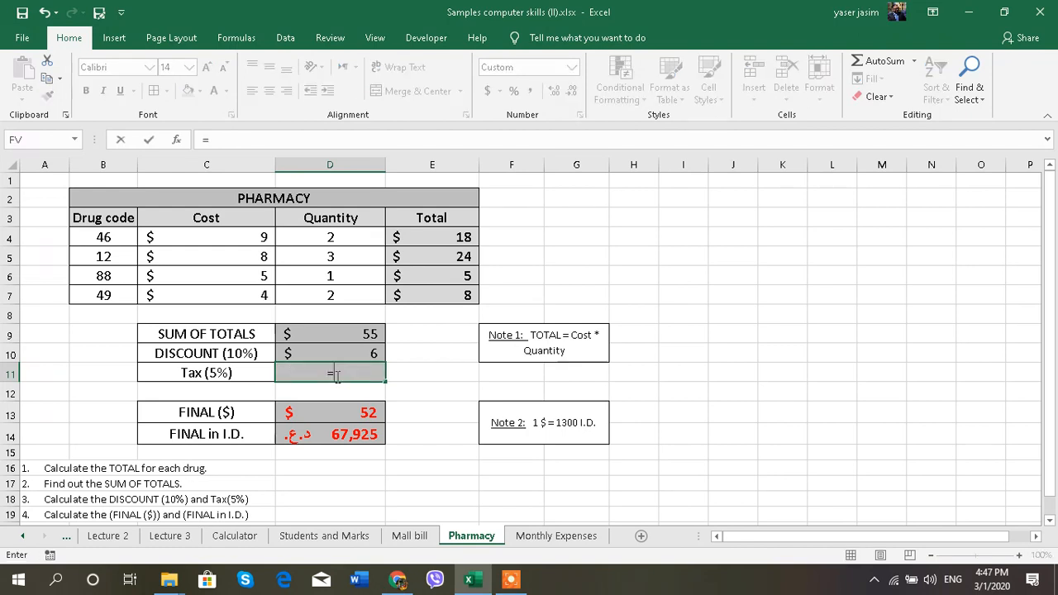
Set Tax (5%) to the SUM OF TOTALS times 5%.
{"action": "left_click", "coordinate": [330, 333]}
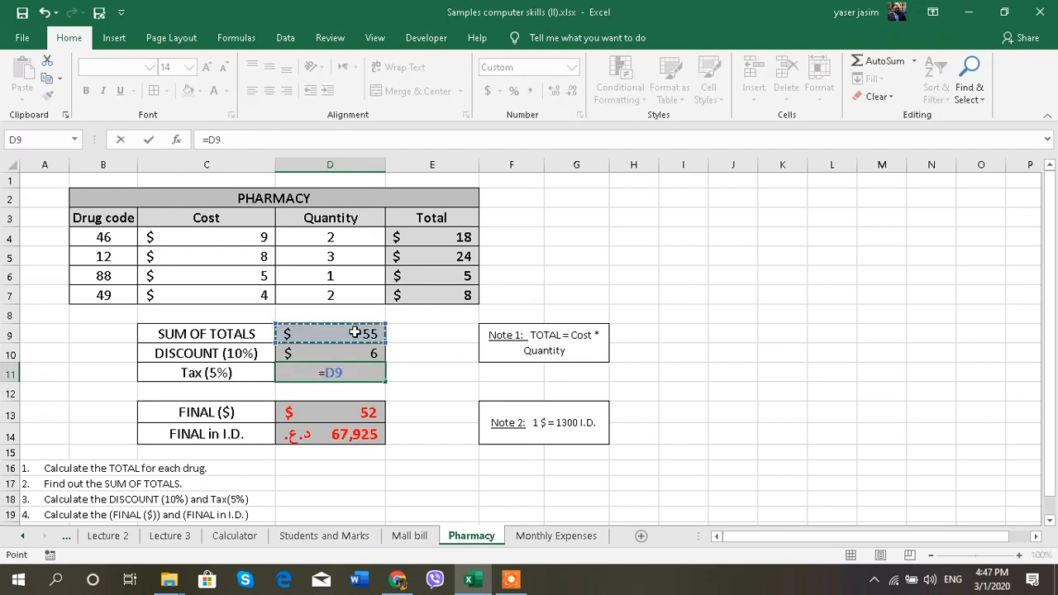
{"action": "type", "text": "*5"}
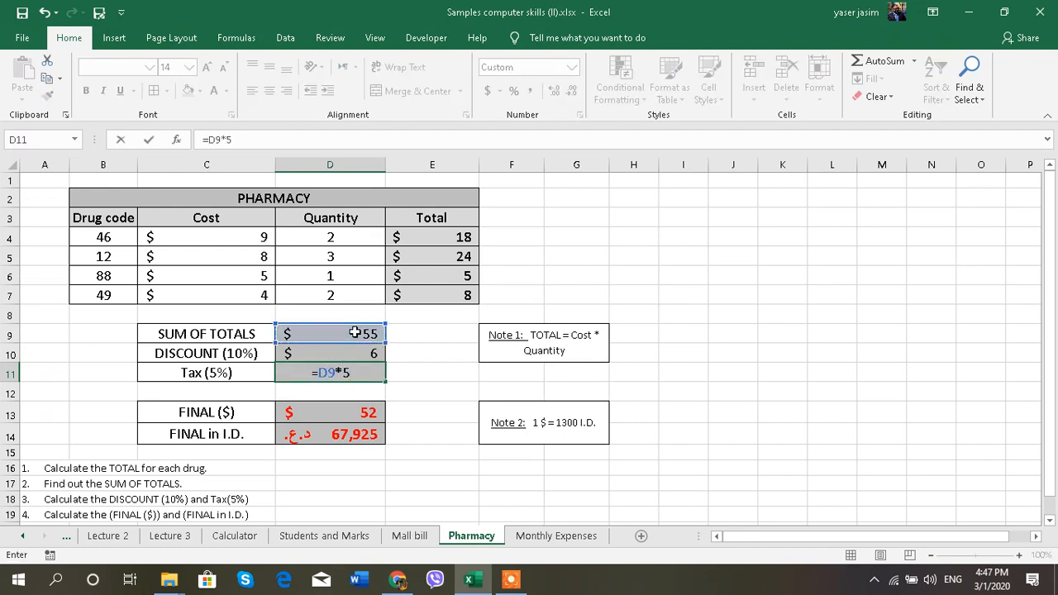
{"action": "key", "text": "Enter"}
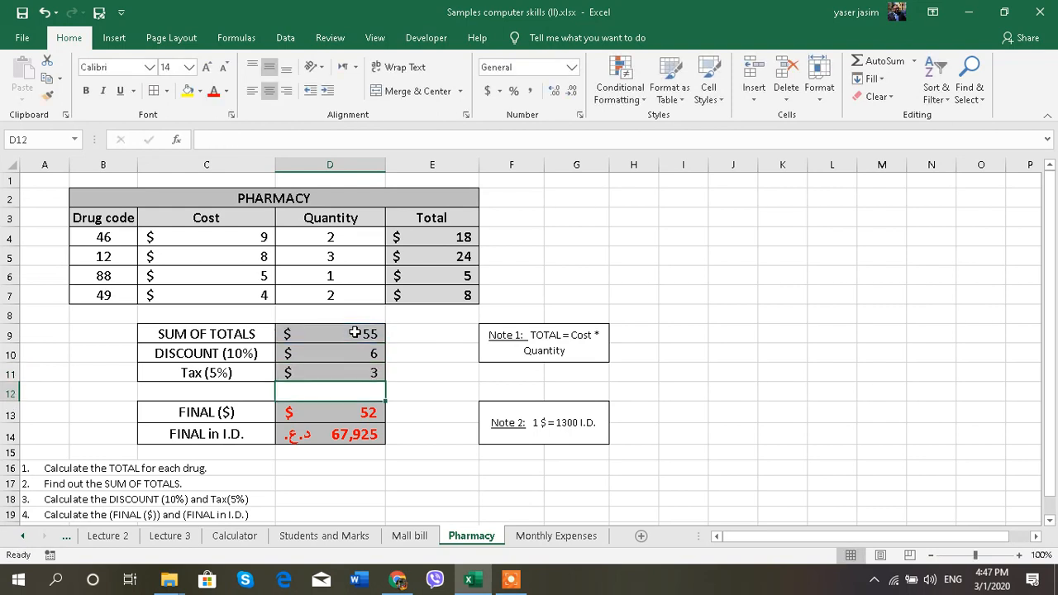
{"action": "left_click", "coordinate": [330, 412]}
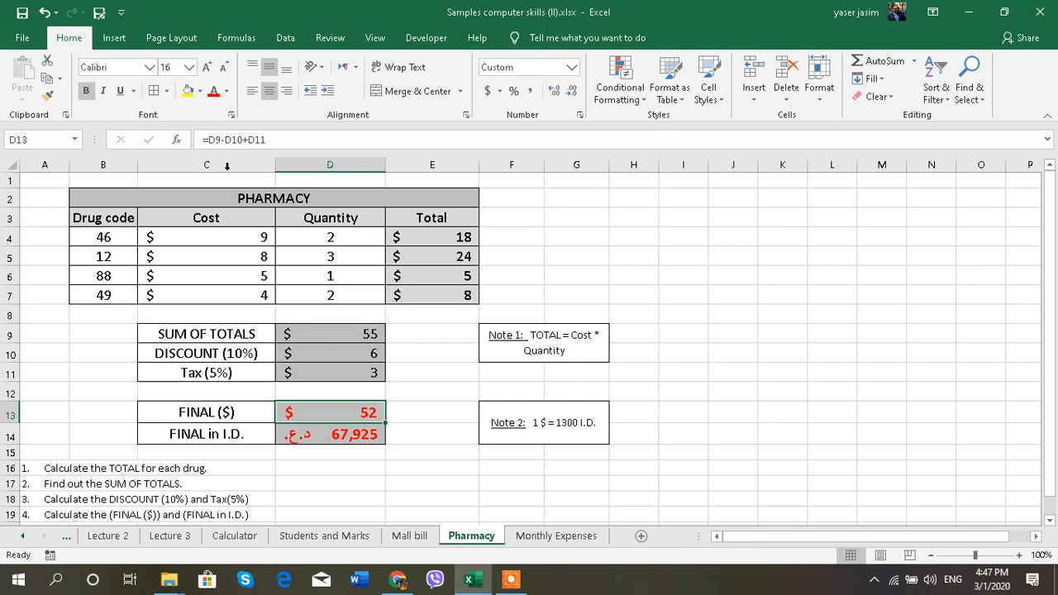
{"action": "mouse_move", "coordinate": [234, 140]}
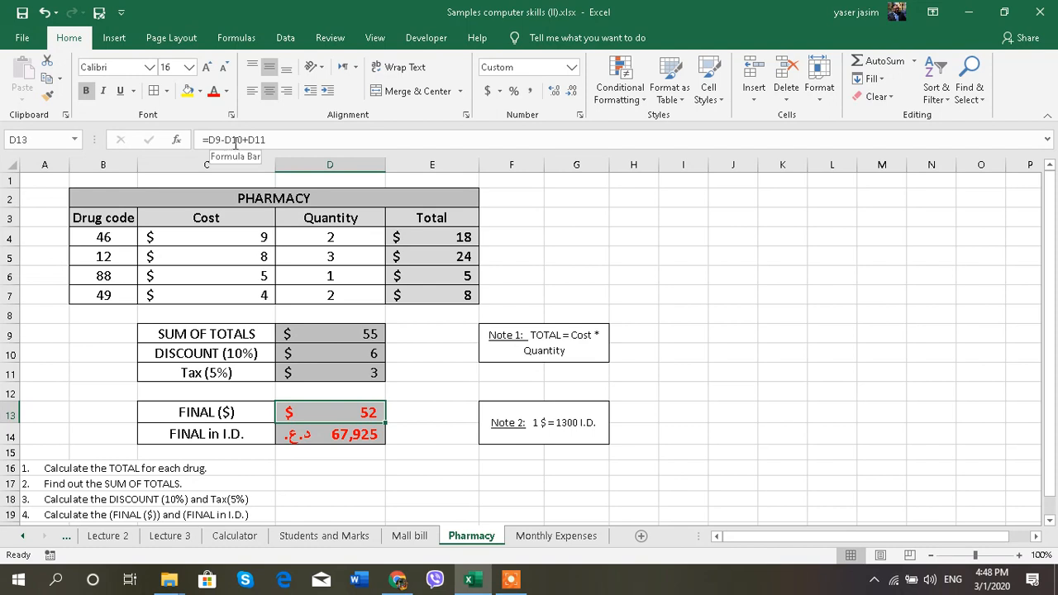
{"action": "mouse_move", "coordinate": [250, 149]}
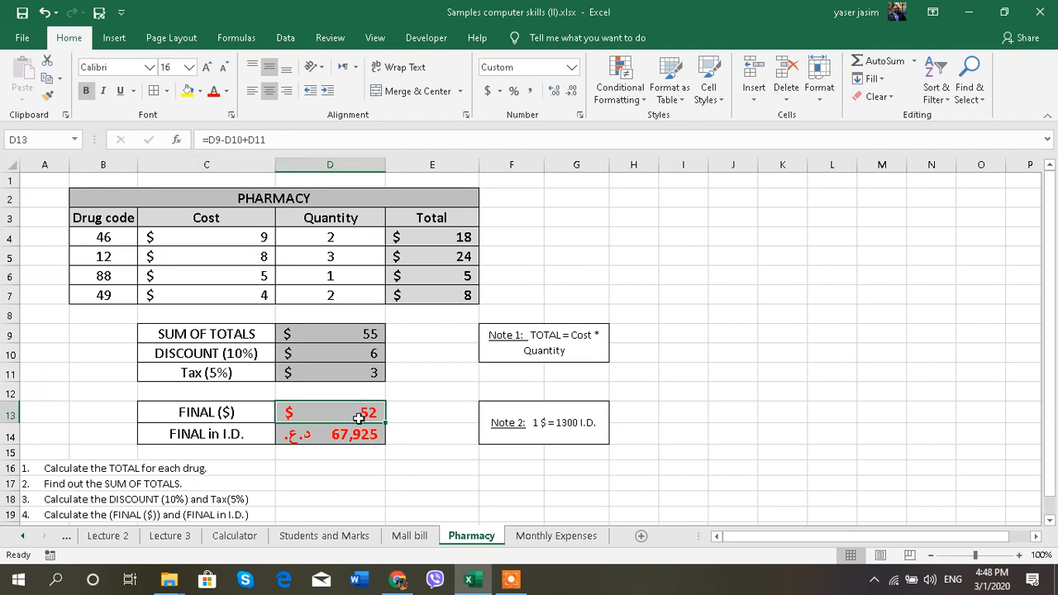
{"action": "left_click", "coordinate": [331, 434]}
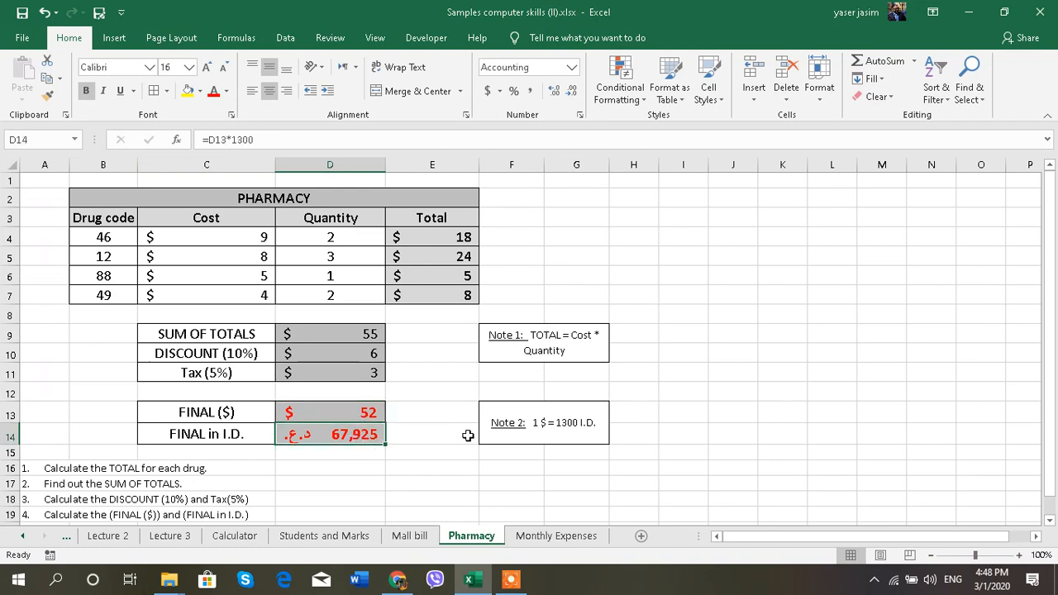
{"action": "mouse_move", "coordinate": [588, 426]}
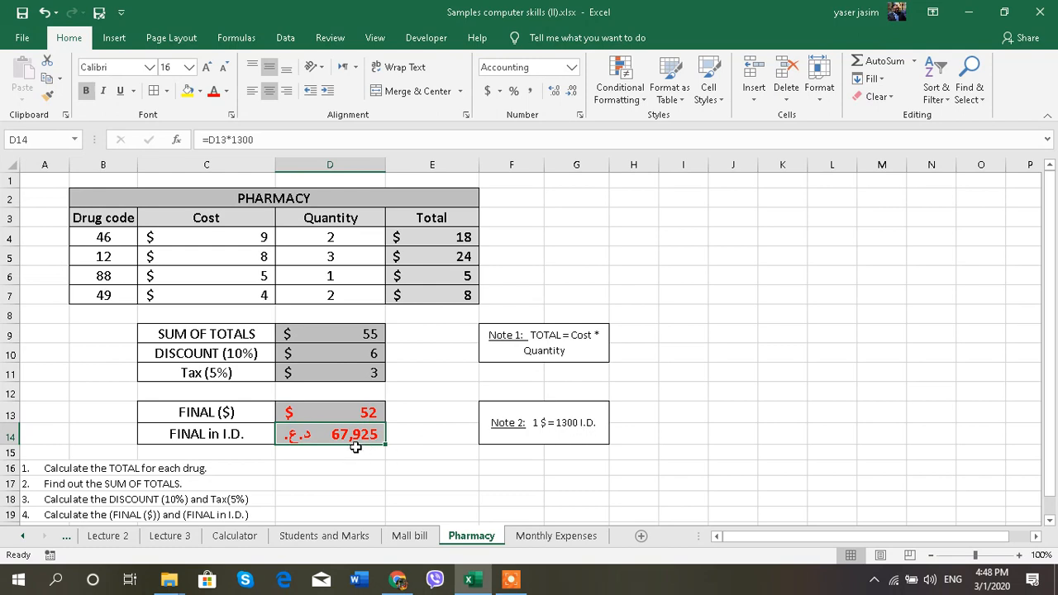
{"action": "mouse_move", "coordinate": [359, 434]}
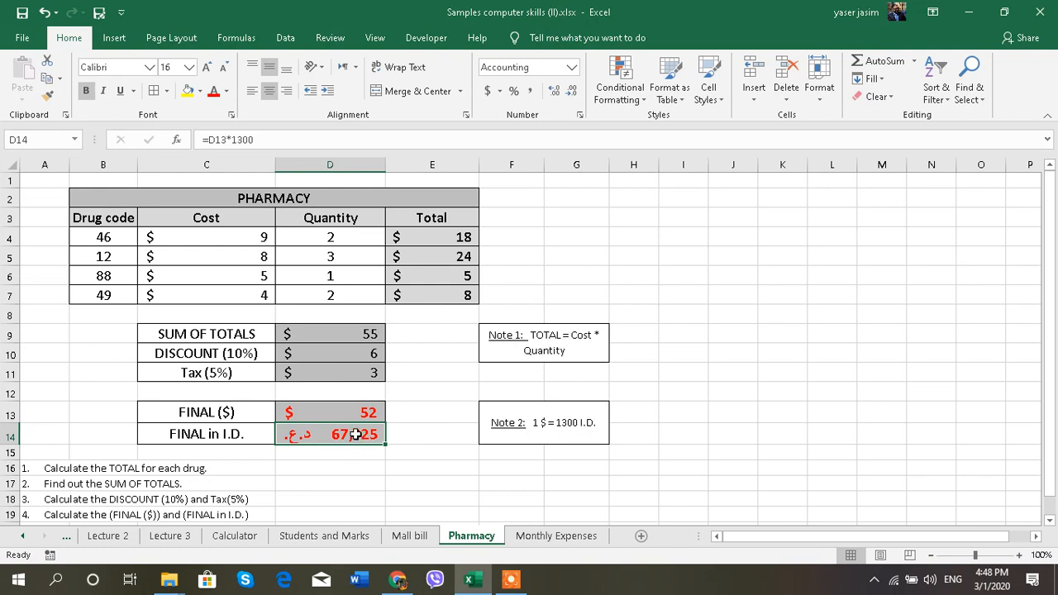
{"action": "left_click", "coordinate": [330, 411]}
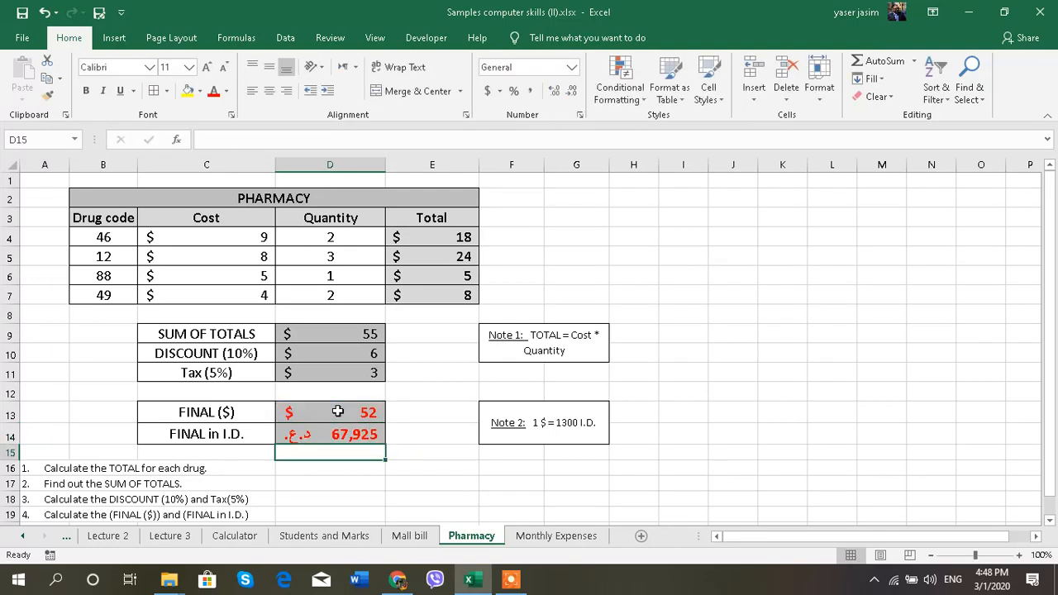
{"action": "mouse_move", "coordinate": [267, 410]}
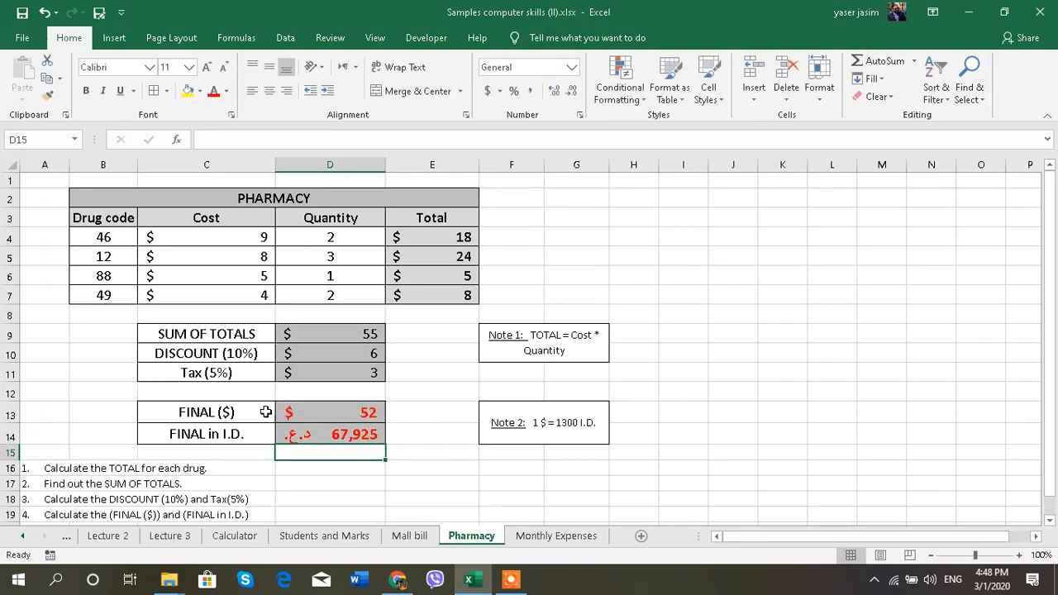
{"action": "left_click", "coordinate": [330, 411]}
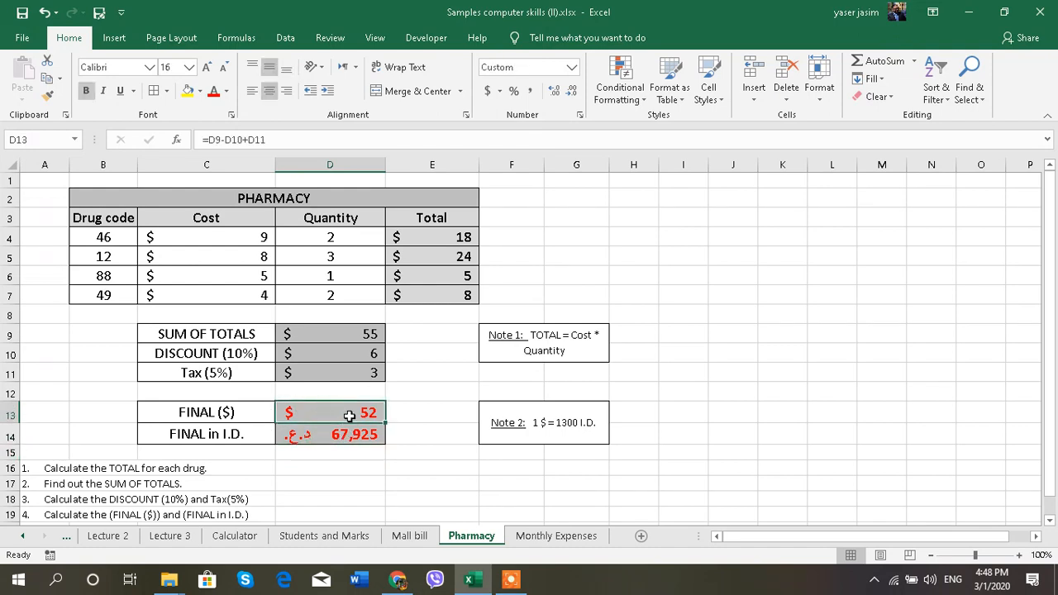
{"action": "left_click", "coordinate": [330, 434]}
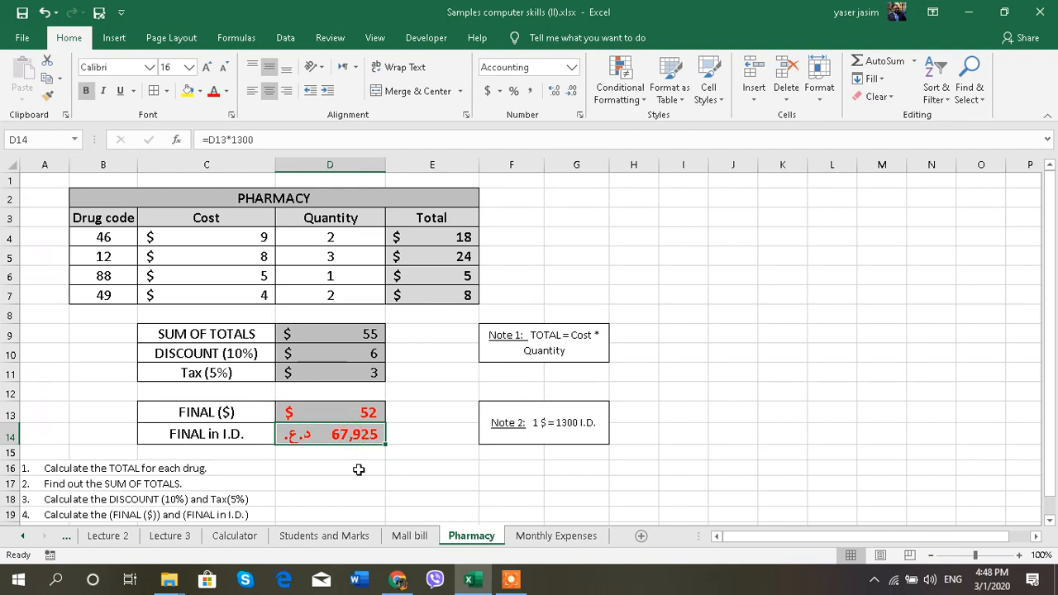
{"action": "mouse_move", "coordinate": [367, 470]}
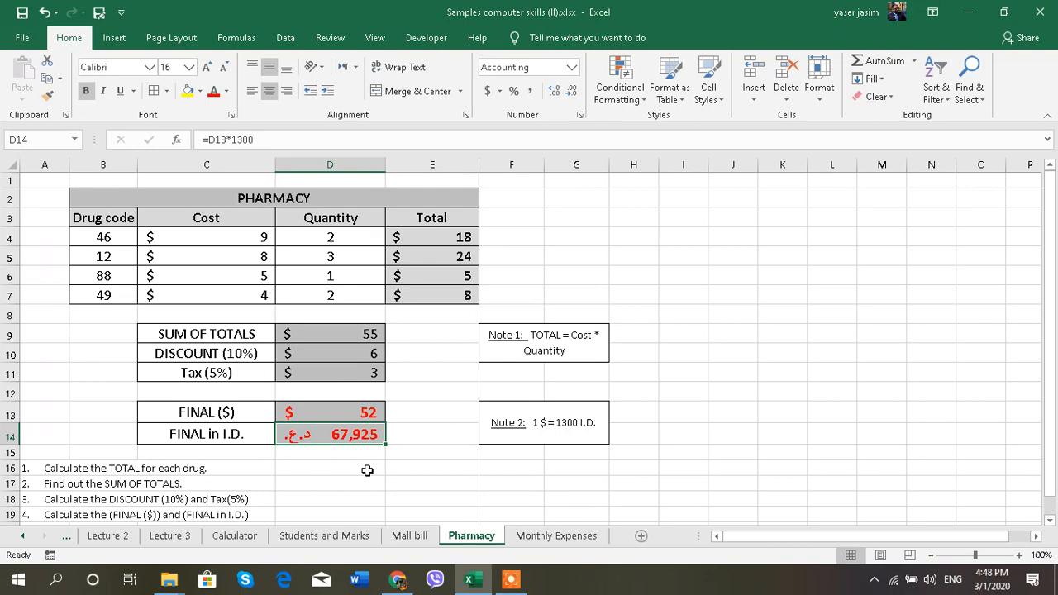
{"action": "left_click", "coordinate": [324, 535]}
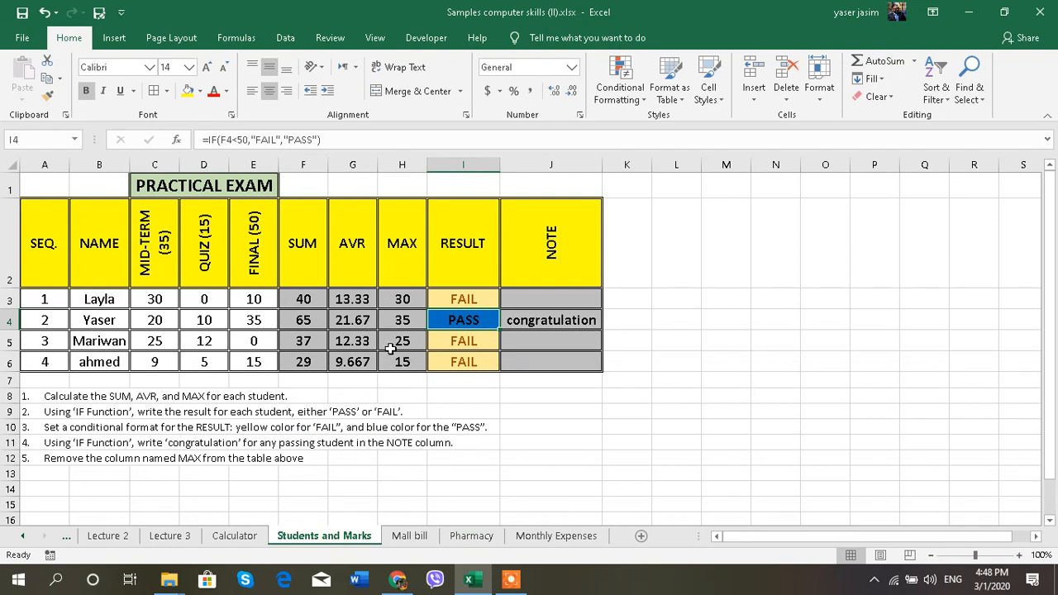
{"action": "mouse_move", "coordinate": [442, 351]}
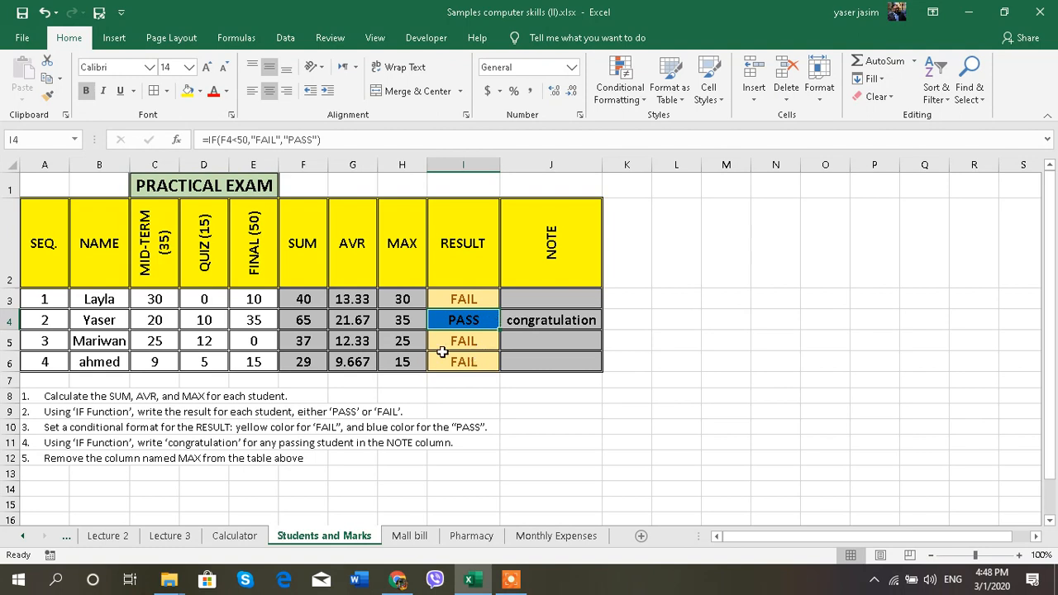
{"action": "mouse_move", "coordinate": [456, 352]}
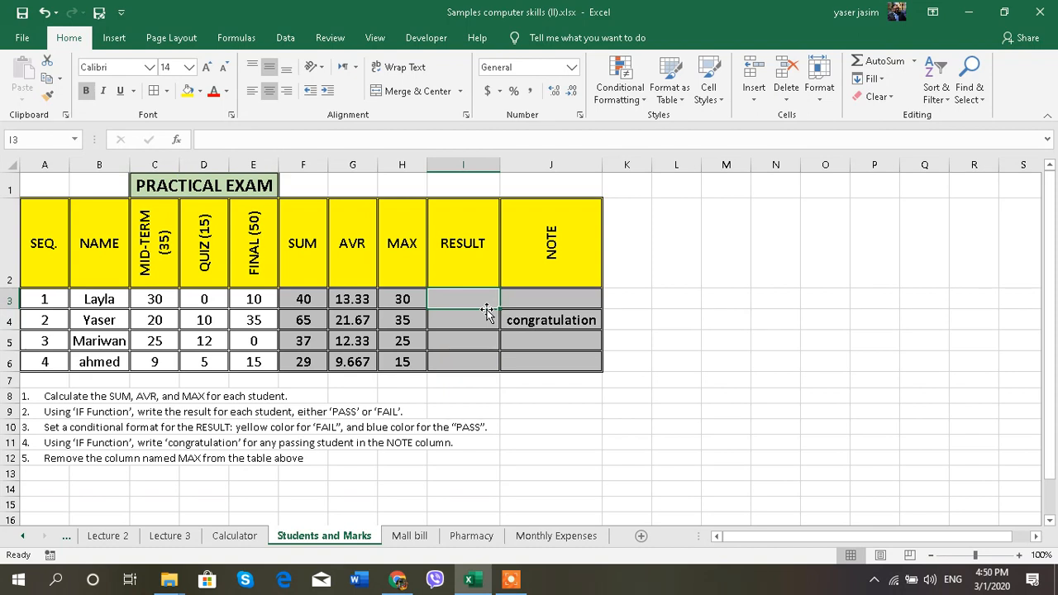
{"action": "mouse_move", "coordinate": [477, 310]}
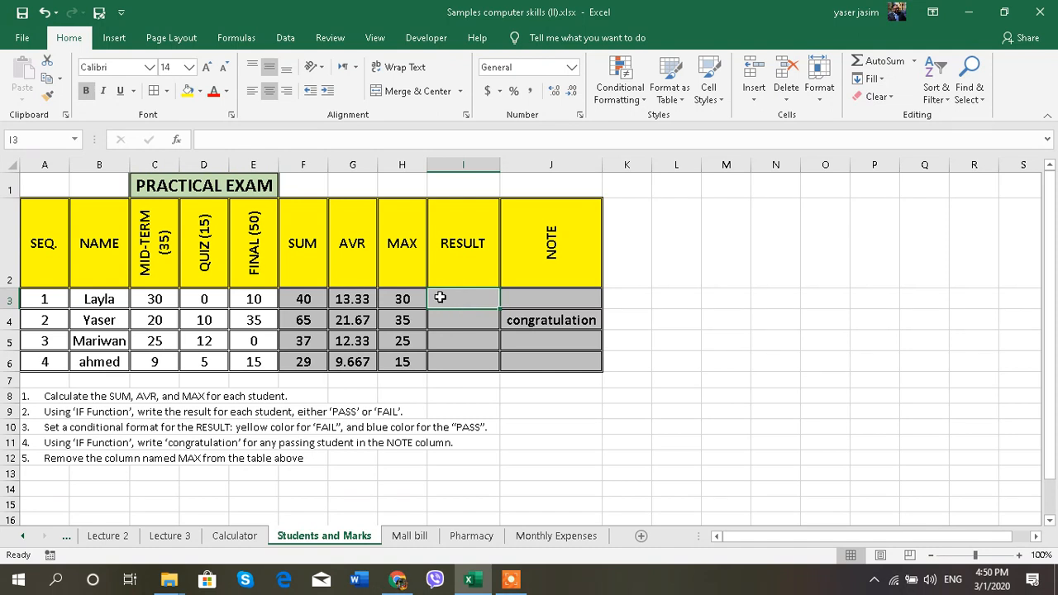
{"action": "mouse_move", "coordinate": [373, 394]}
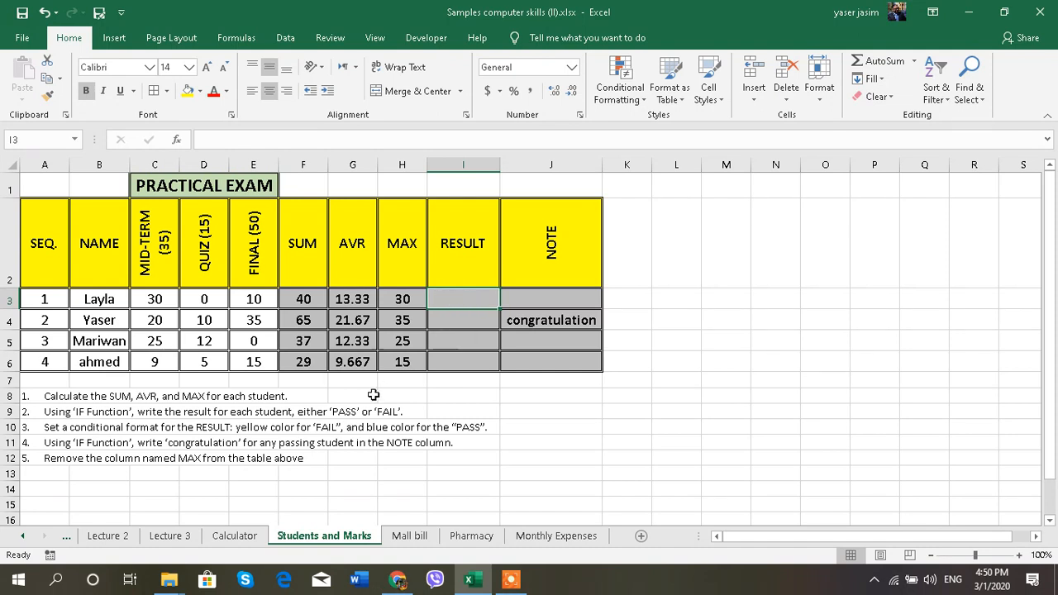
{"action": "mouse_move", "coordinate": [356, 422]}
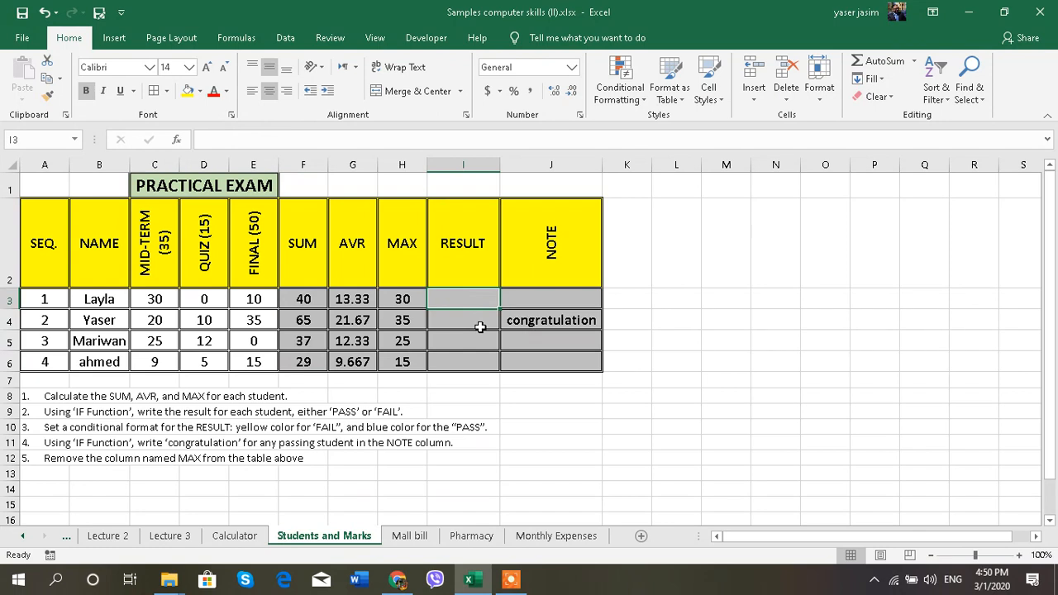
Start an =IF formula in Layla's RESULT cell.
{"action": "type", "text": "=if"}
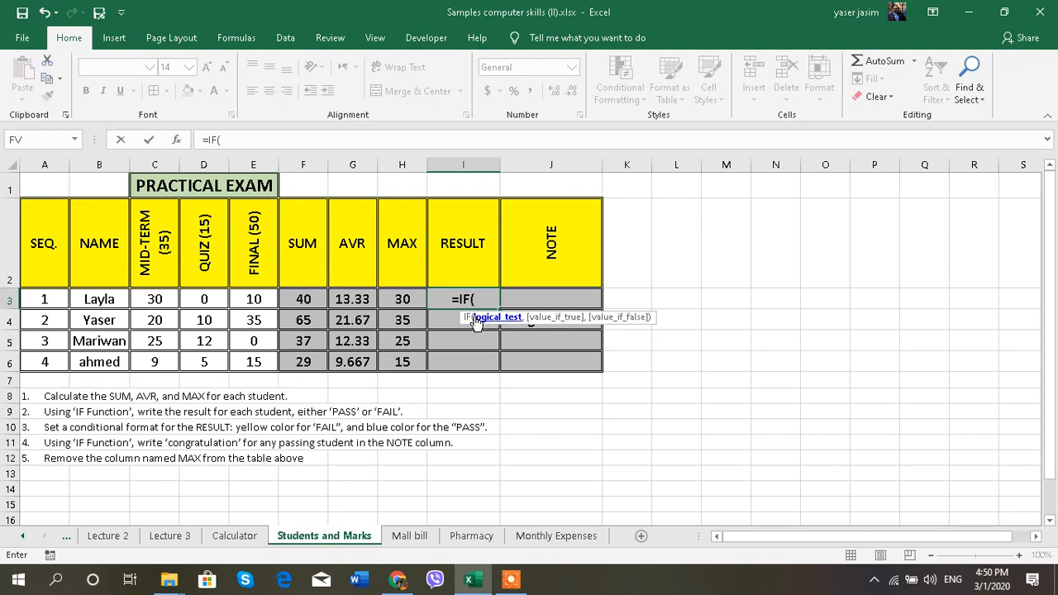
{"action": "mouse_move", "coordinate": [331, 299]}
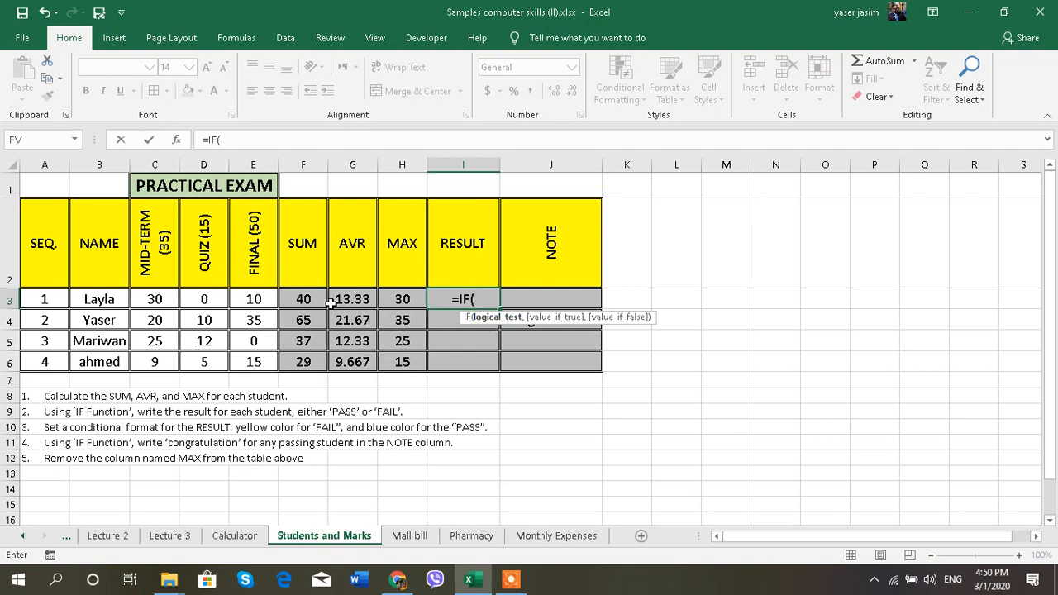
Complete RESULT as =IF(F3>=50,"Pass","Fail"), then select Yaser's existing note.
{"action": "left_click", "coordinate": [302, 298]}
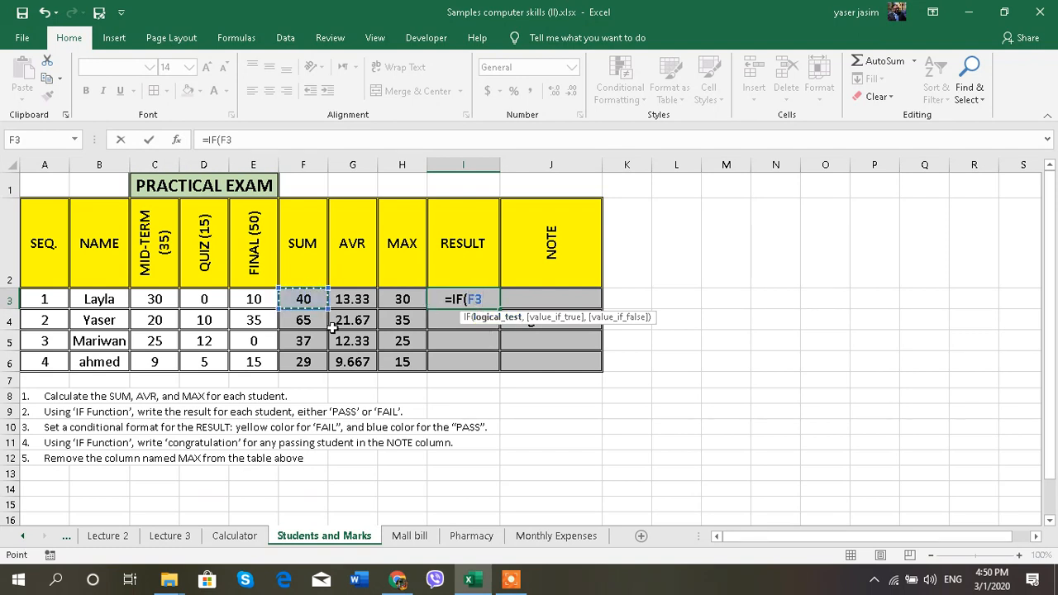
{"action": "type", "text": ">="}
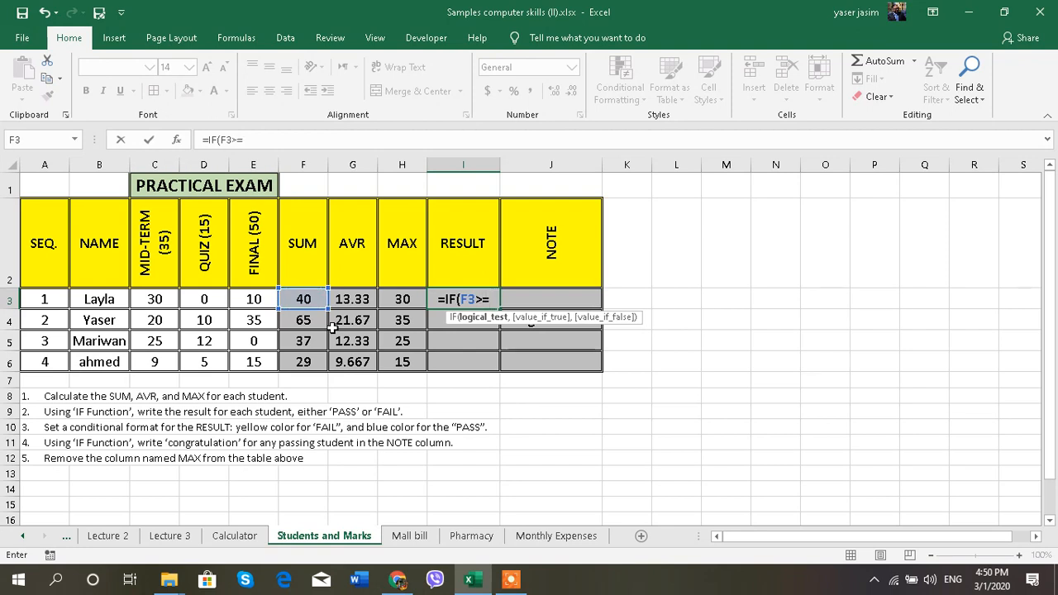
{"action": "type", "text": "50,"}
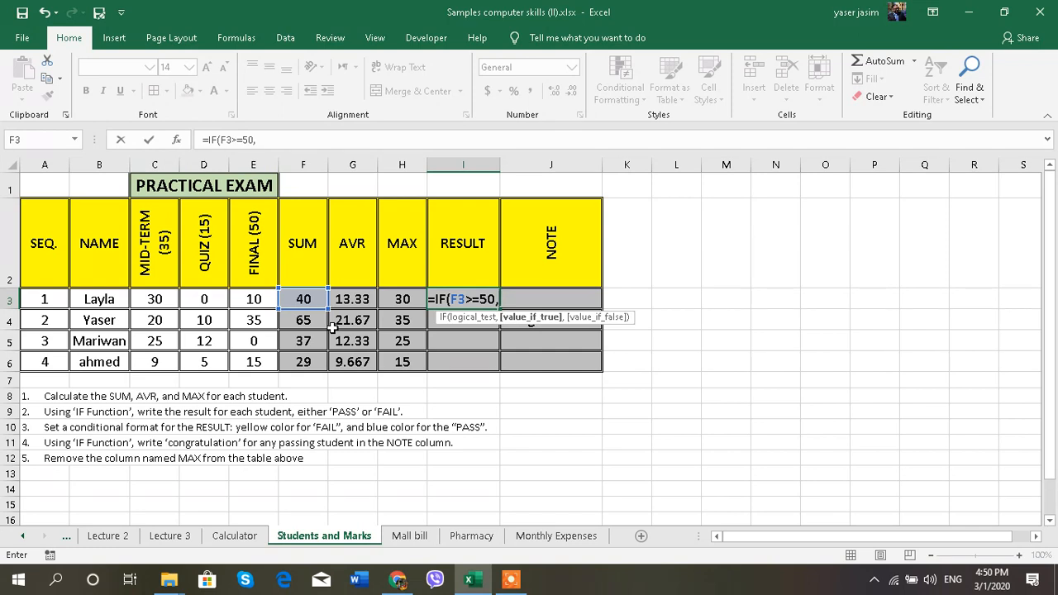
{"action": "type", "text": "\"P"}
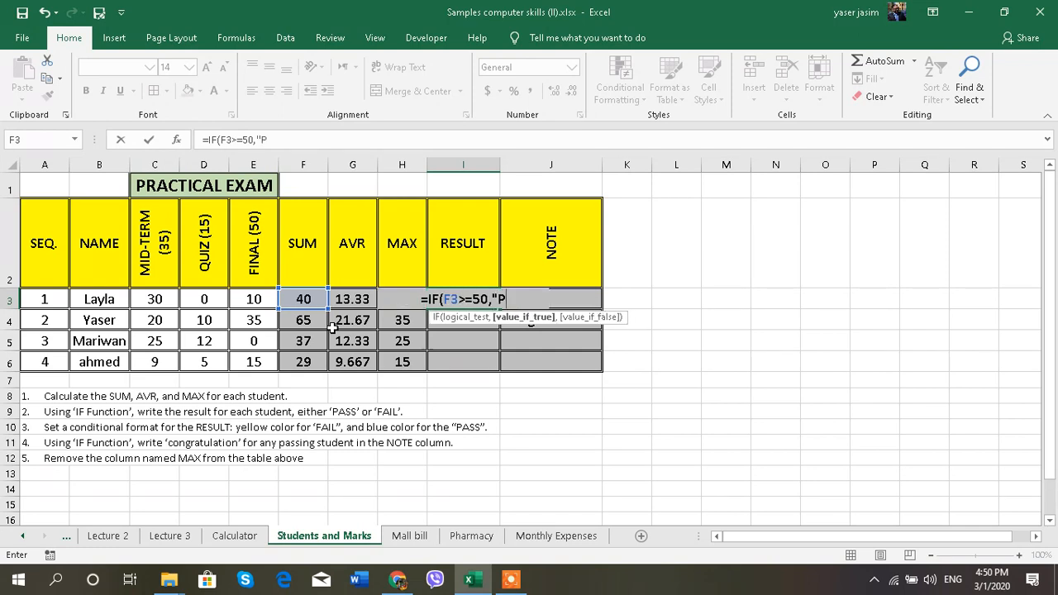
{"action": "type", "text": "ass"}
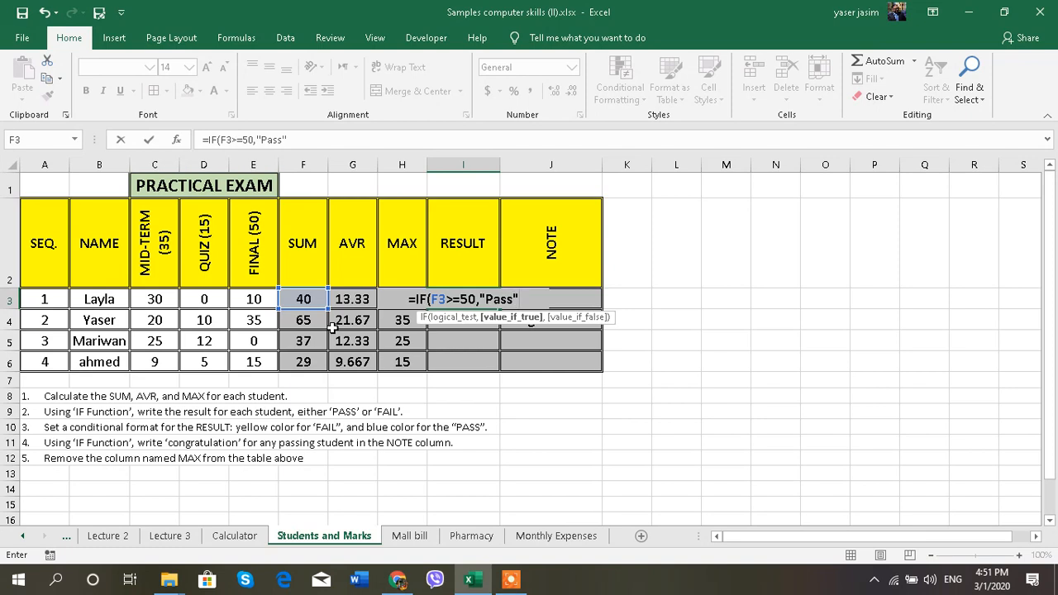
{"action": "type", "text": ","}
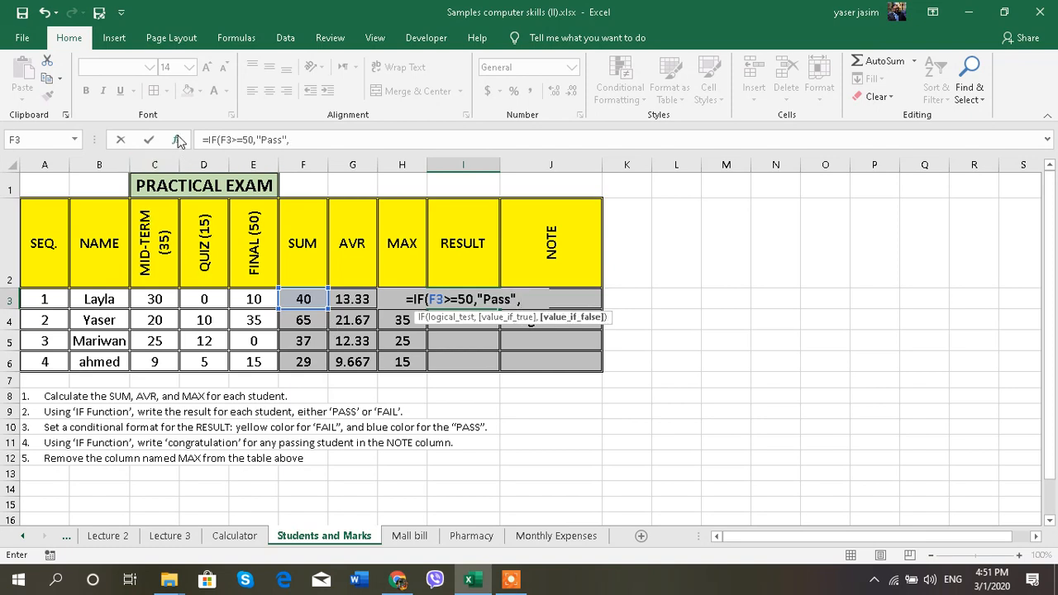
{"action": "mouse_move", "coordinate": [385, 263]}
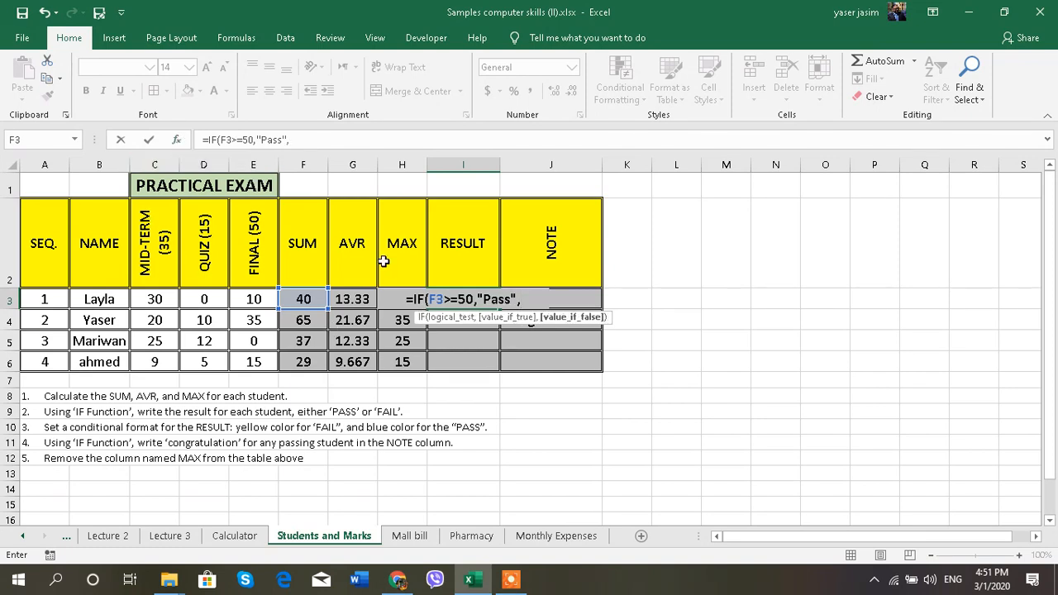
{"action": "type", "text": "\"Fail\")"}
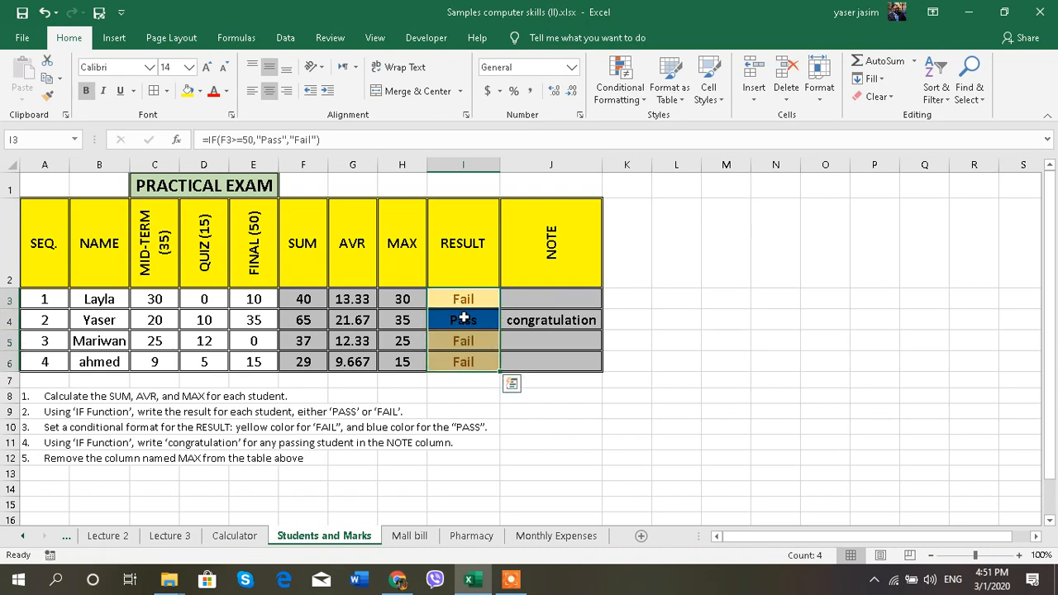
{"action": "left_click", "coordinate": [551, 319]}
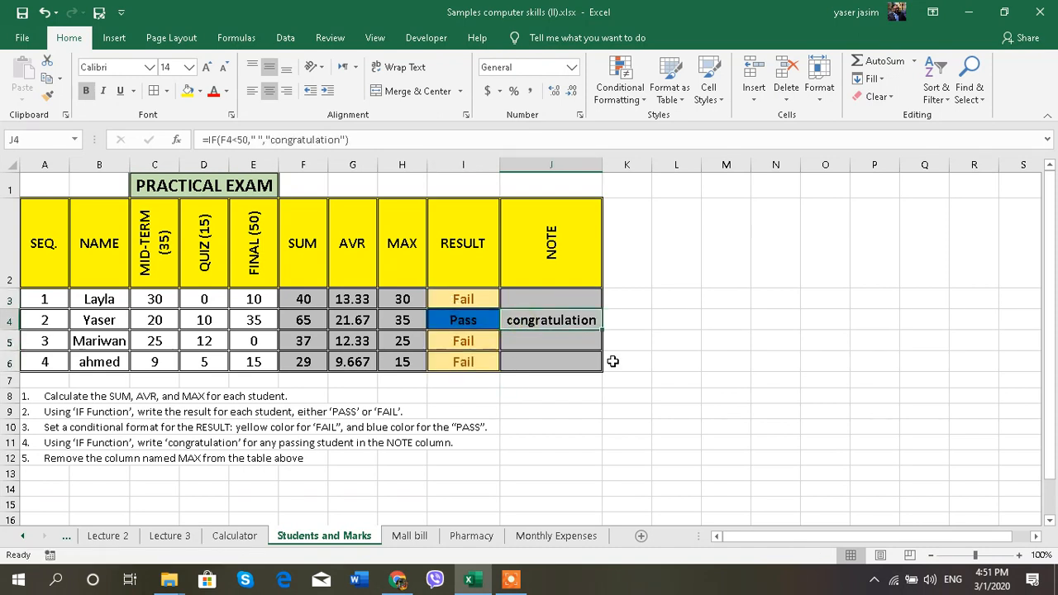
Replace Yaser's note with =IF(I3="pass","cong.","") in the NOTE column.
{"action": "key", "text": "Delete"}
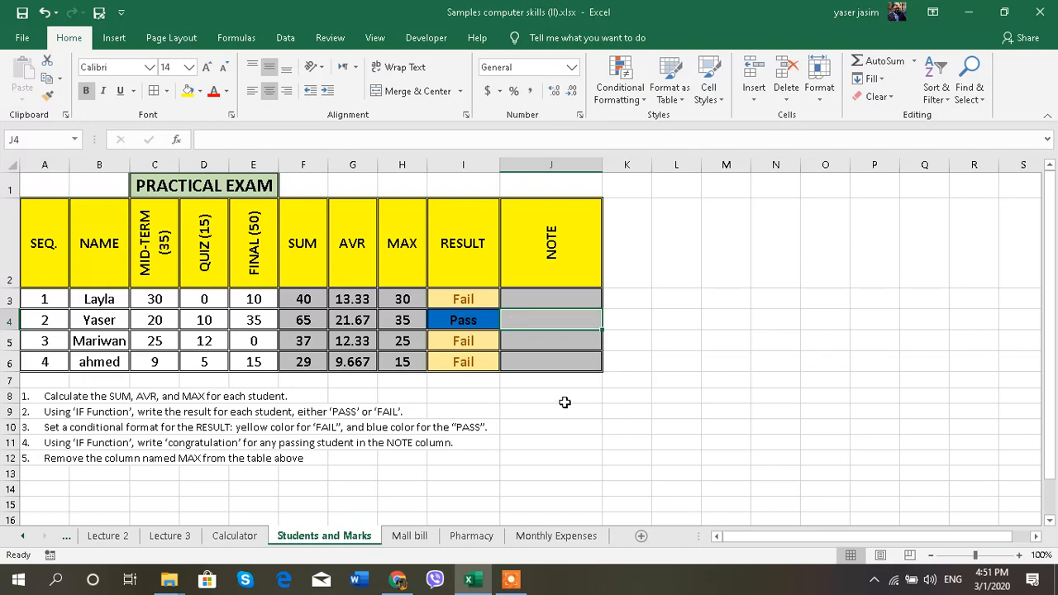
{"action": "mouse_move", "coordinate": [93, 433]}
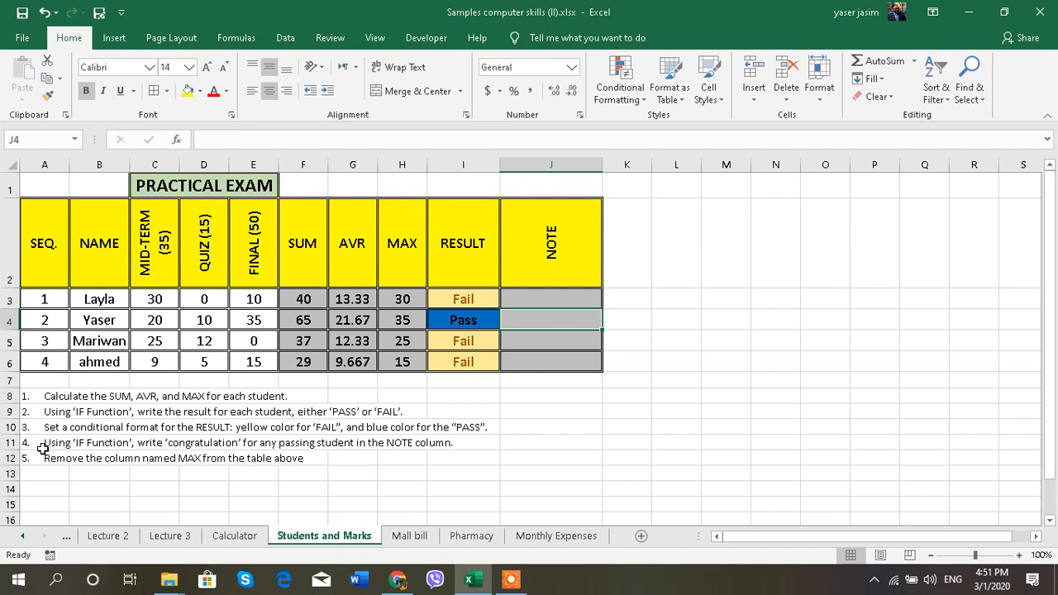
{"action": "mouse_move", "coordinate": [269, 457]}
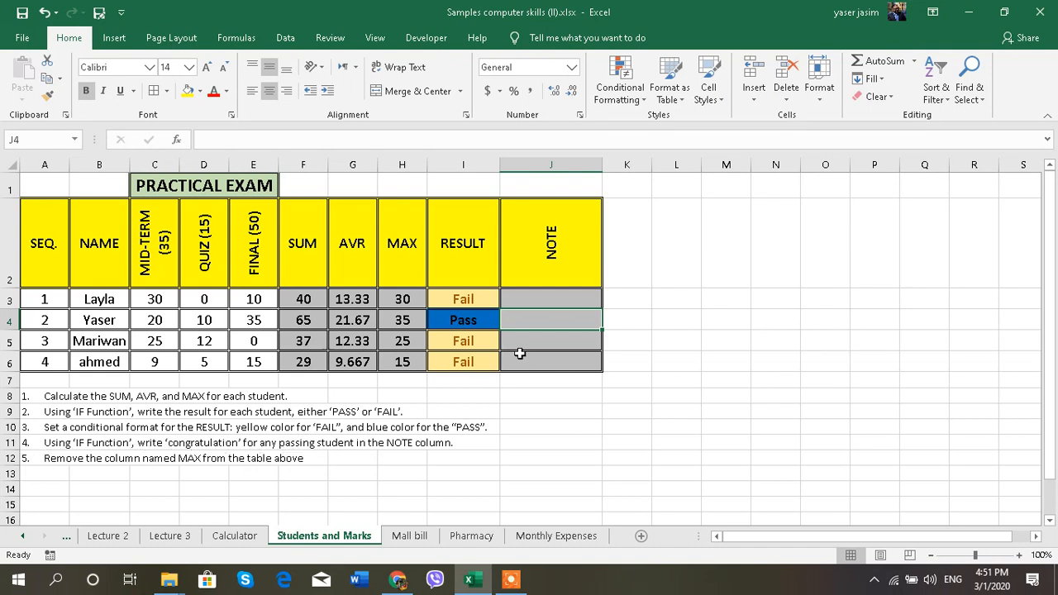
{"action": "left_click", "coordinate": [550, 299]}
{"action": "type", "text": "=i"}
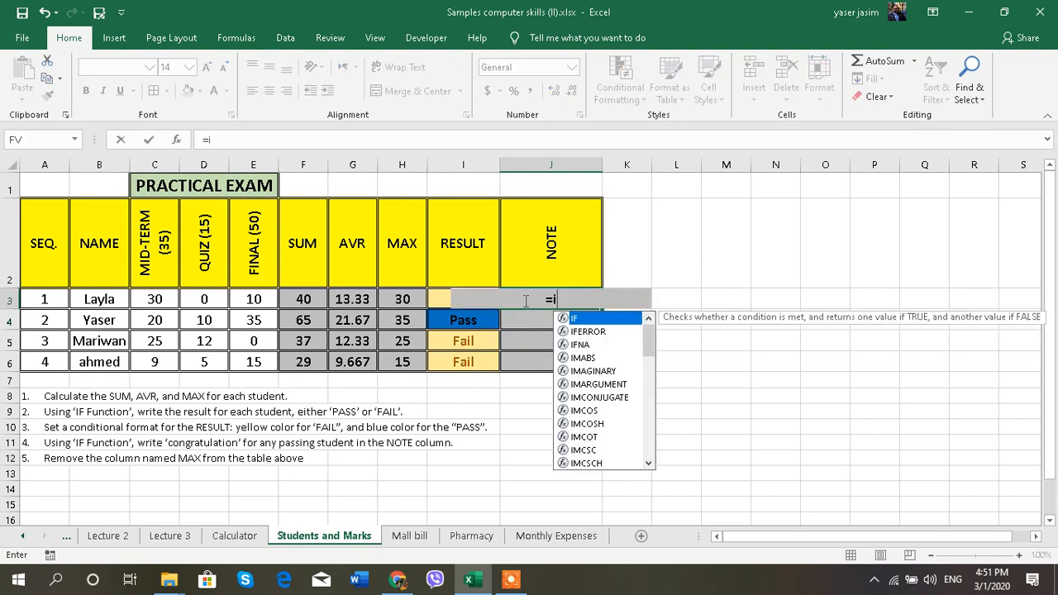
{"action": "type", "text": "f"}
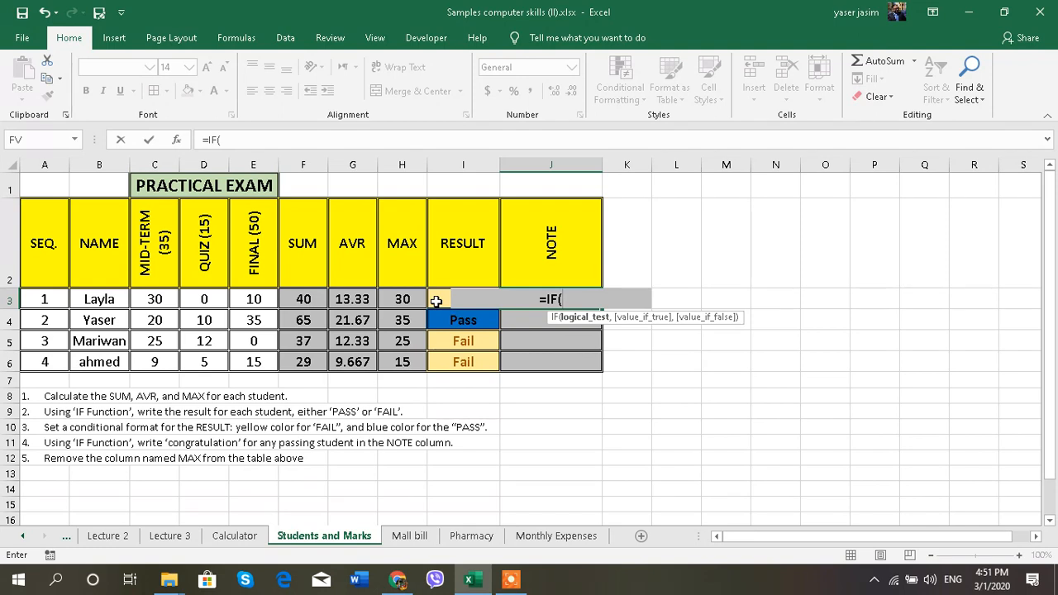
{"action": "left_click", "coordinate": [438, 298]}
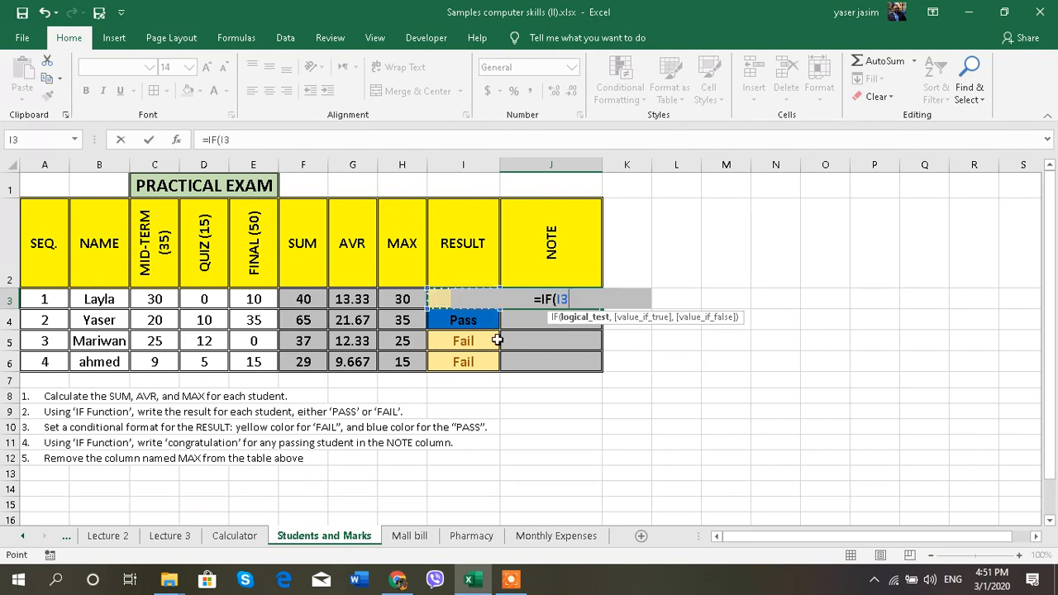
{"action": "type", "text": "=\"pa"}
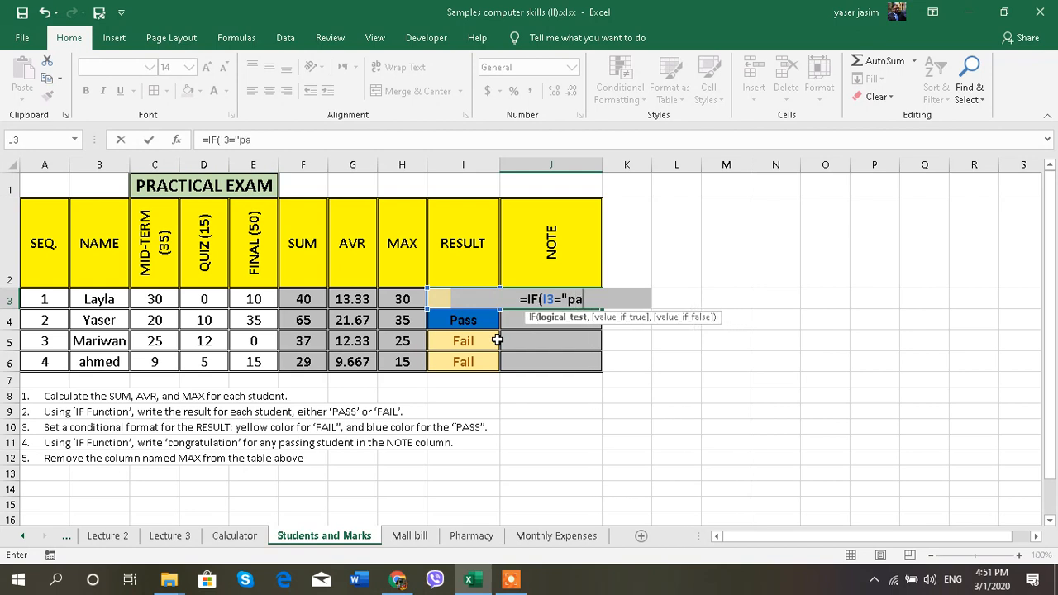
{"action": "type", "text": "ss\","}
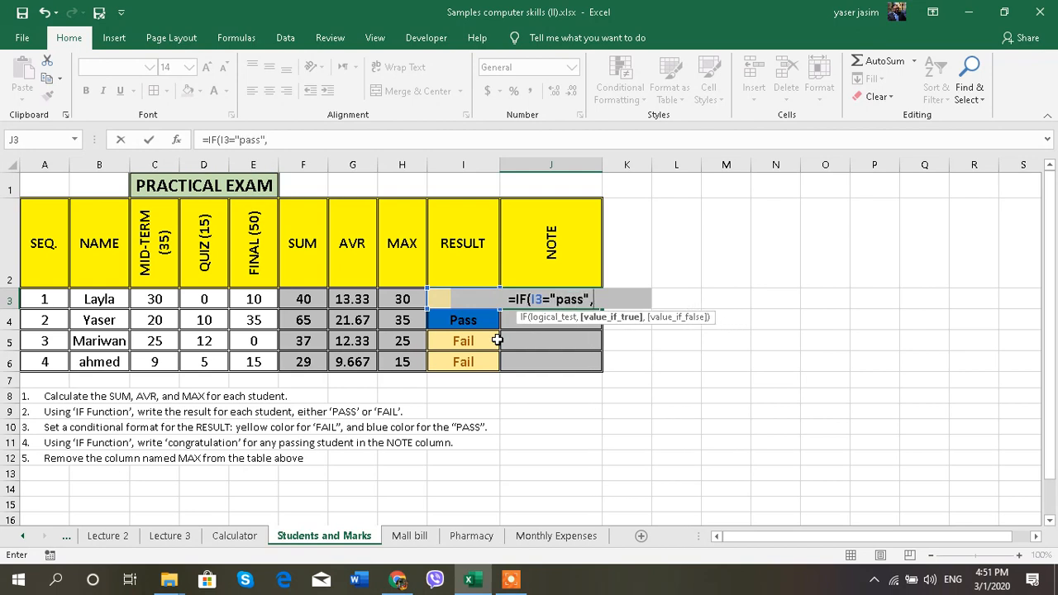
{"action": "type", "text": "\""}
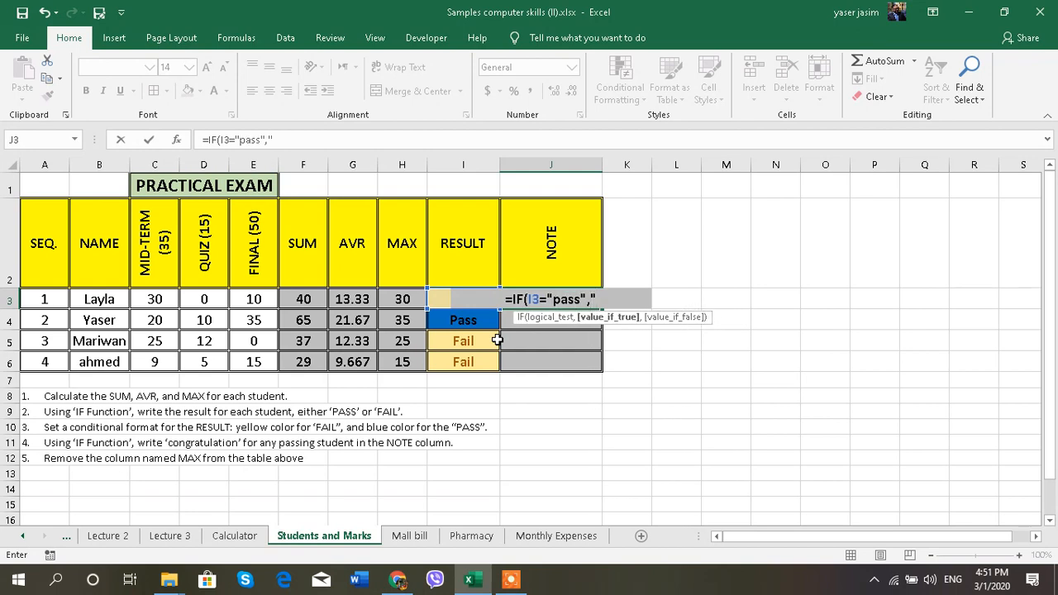
{"action": "type", "text": "con"}
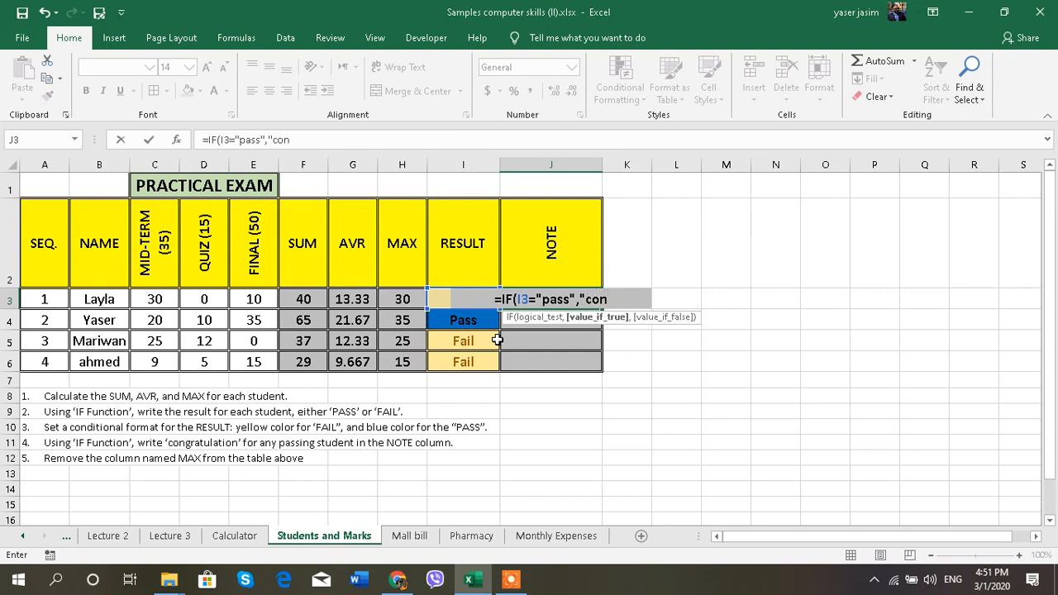
{"action": "type", "text": "g."}
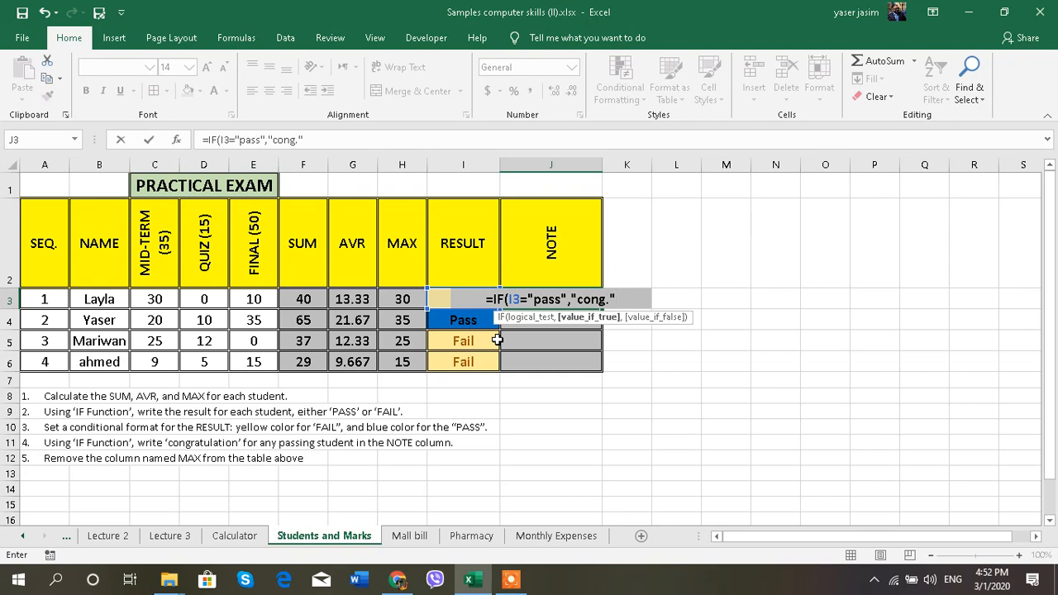
{"action": "type", "text": ",\"\")"}
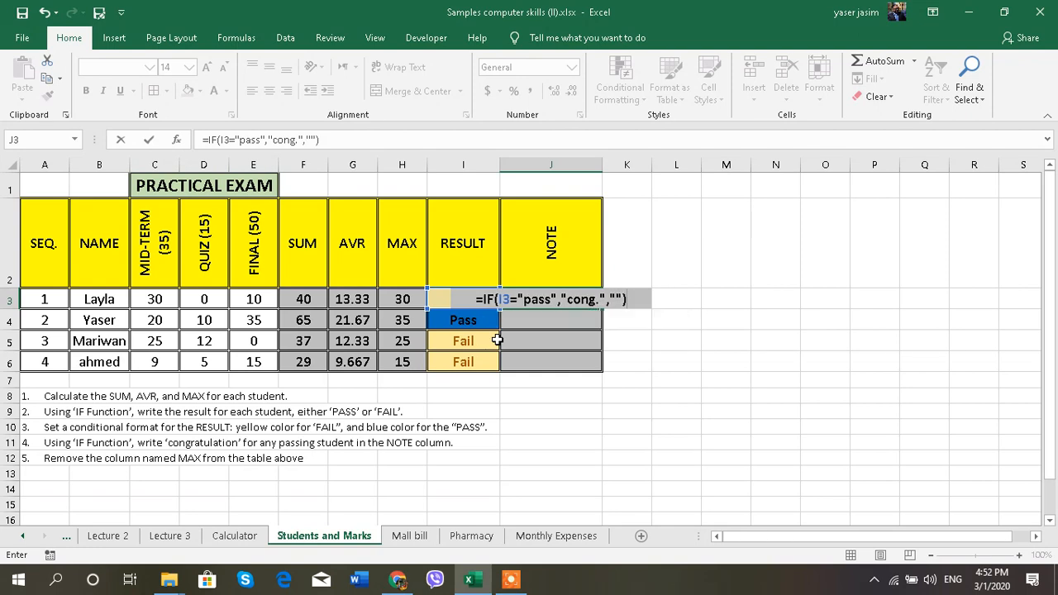
{"action": "key", "text": "Enter"}
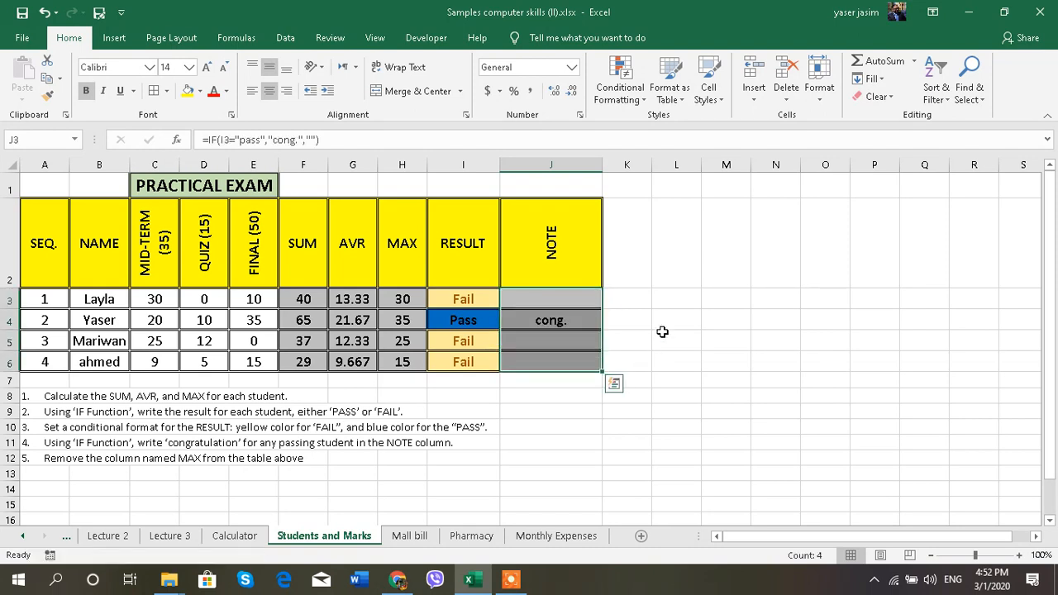
{"action": "left_click", "coordinate": [550, 319]}
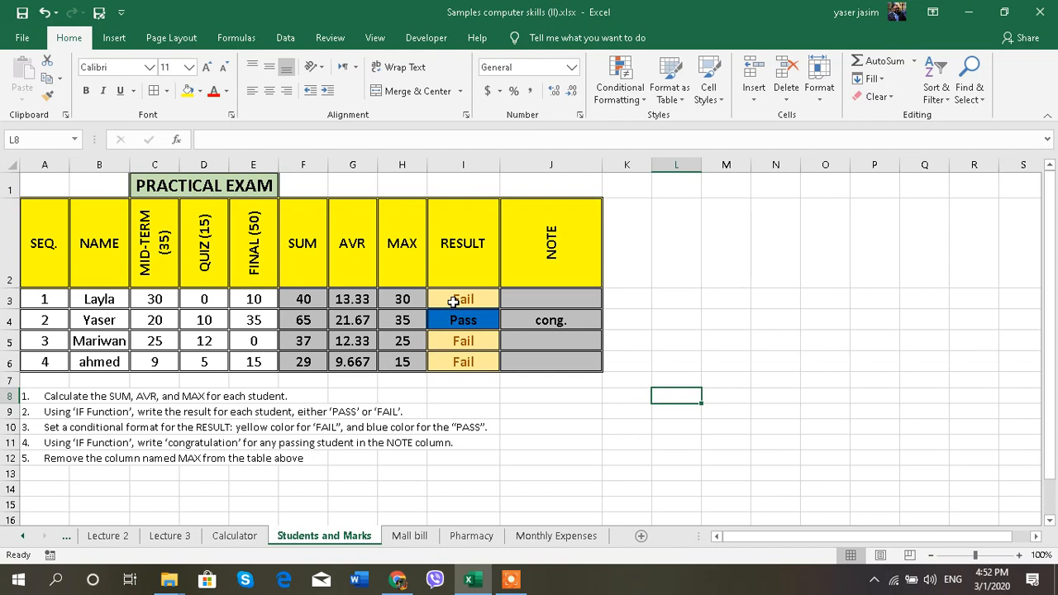
{"action": "mouse_move", "coordinate": [507, 314]}
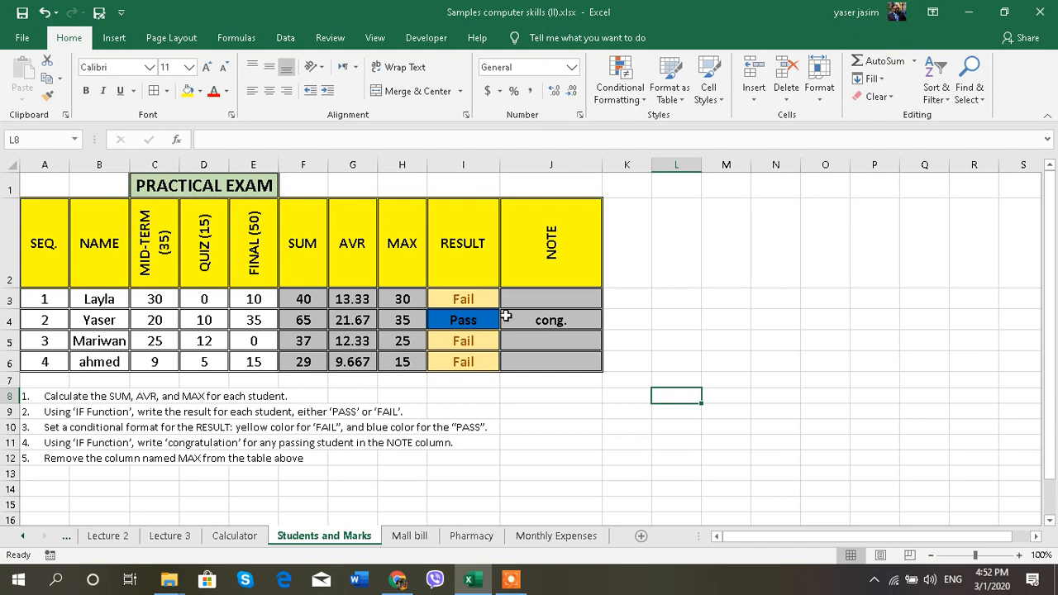
{"action": "left_click", "coordinate": [463, 299]}
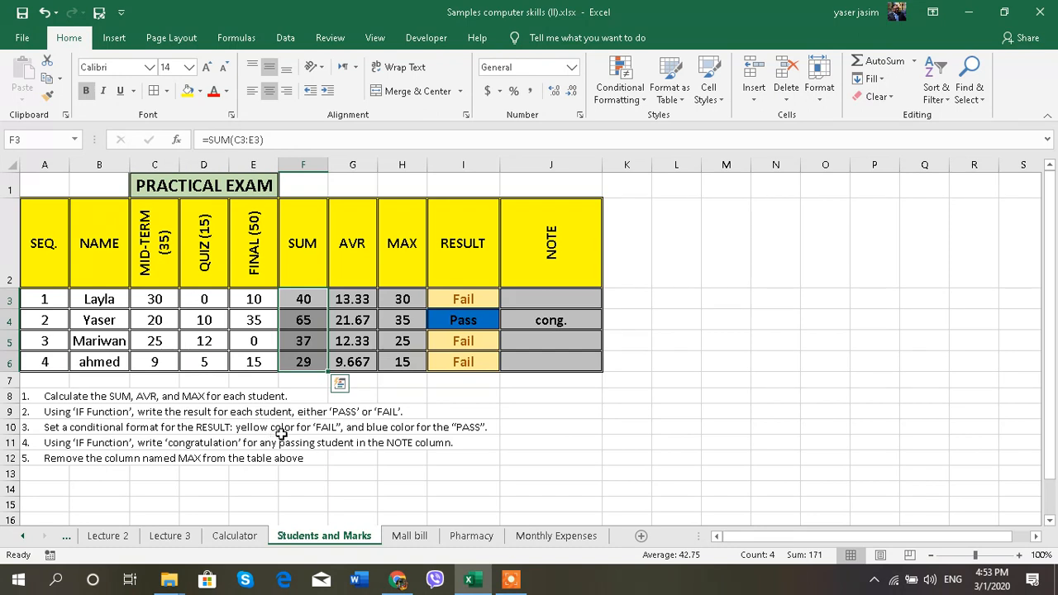
{"action": "mouse_move", "coordinate": [384, 438]}
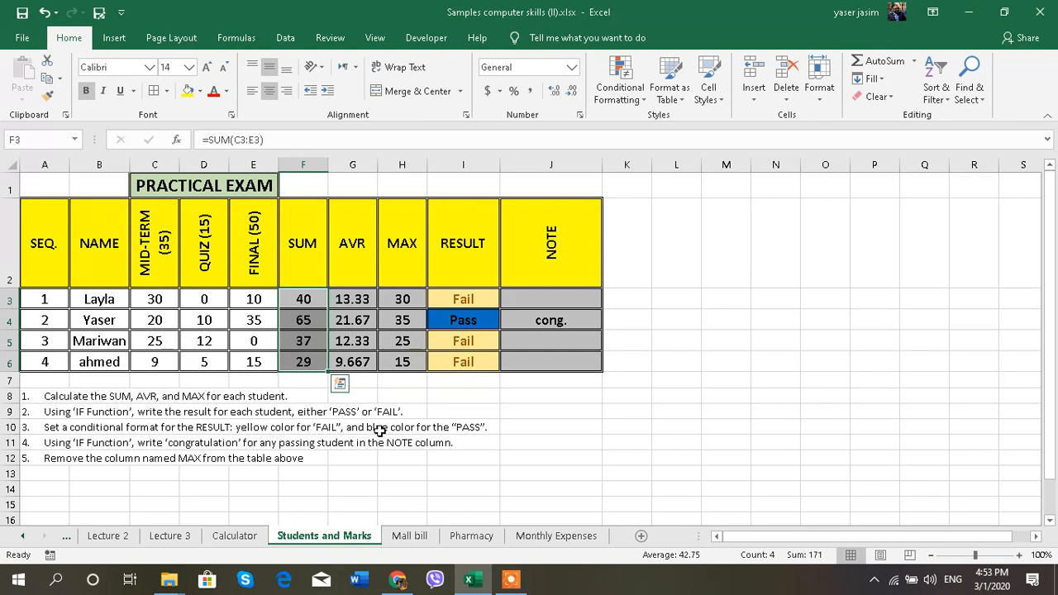
{"action": "mouse_move", "coordinate": [333, 429]}
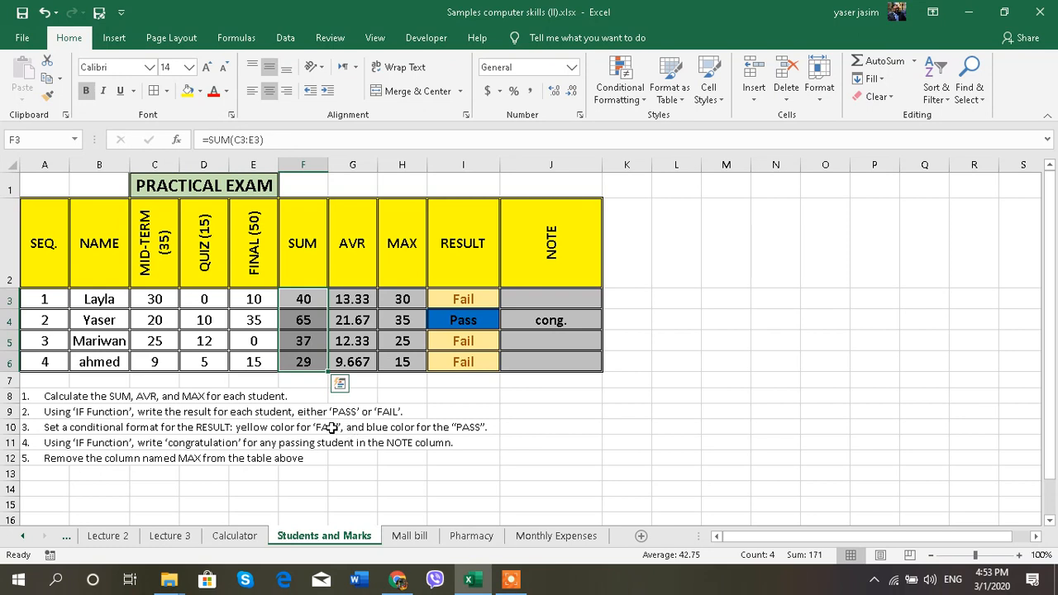
{"action": "mouse_move", "coordinate": [328, 427]}
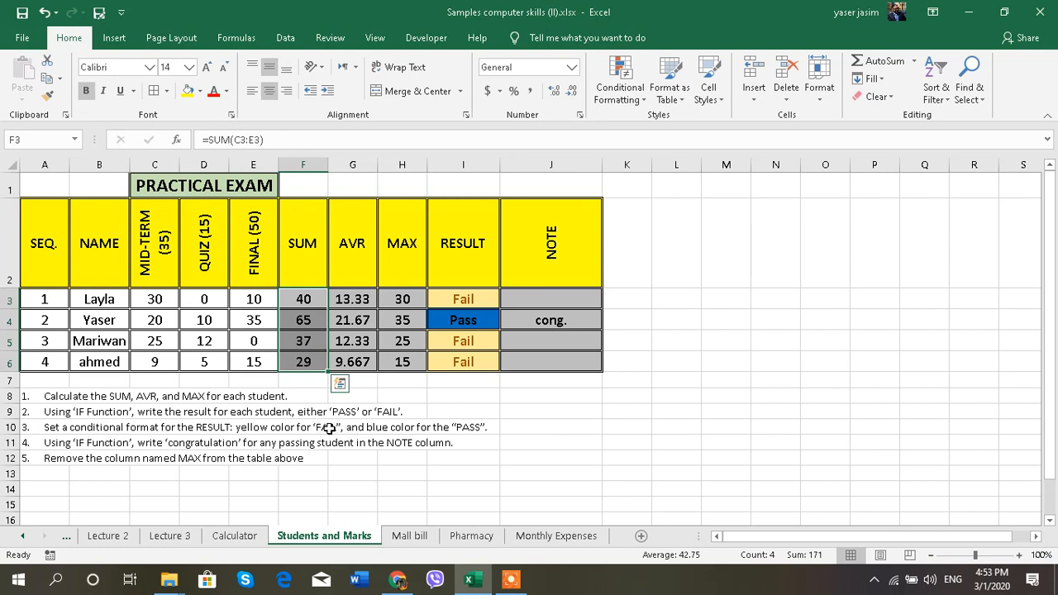
{"action": "mouse_move", "coordinate": [424, 416]}
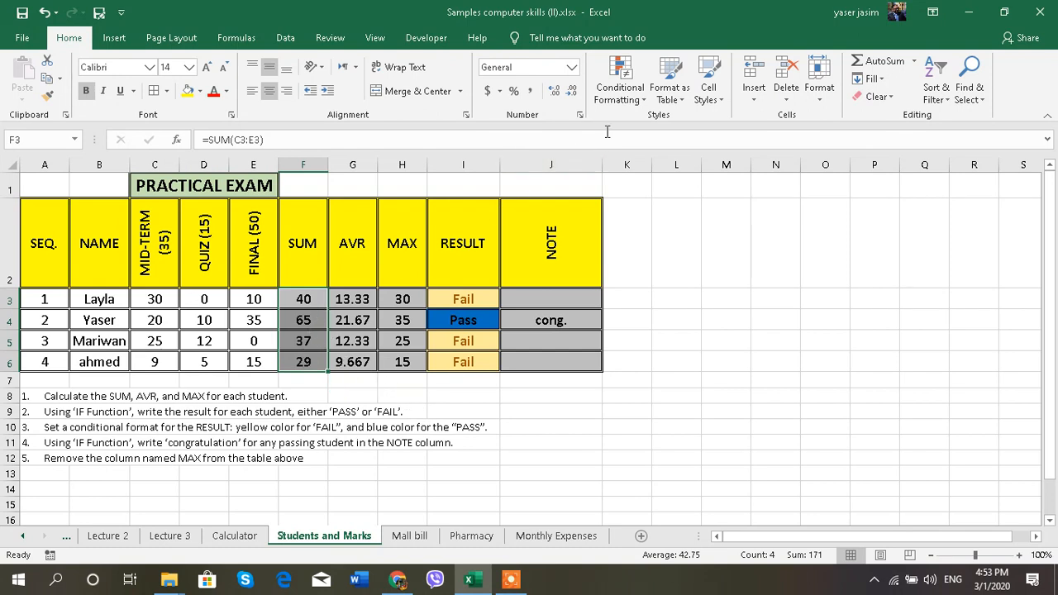
Highlight sums greater than 49 with yellow fill and dark yellow text.
{"action": "left_click", "coordinate": [618, 79]}
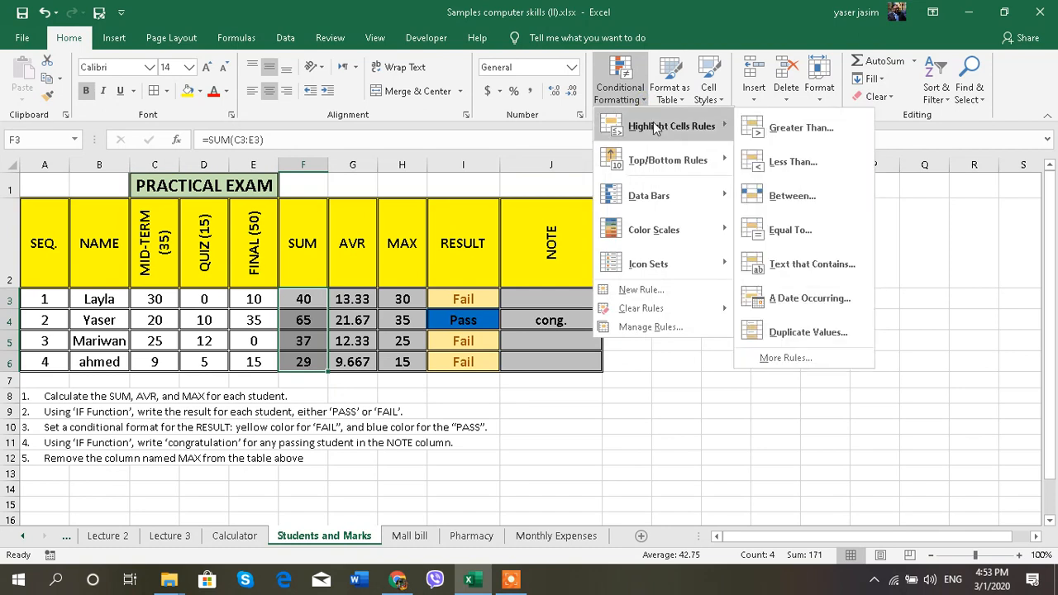
{"action": "left_click", "coordinate": [800, 128]}
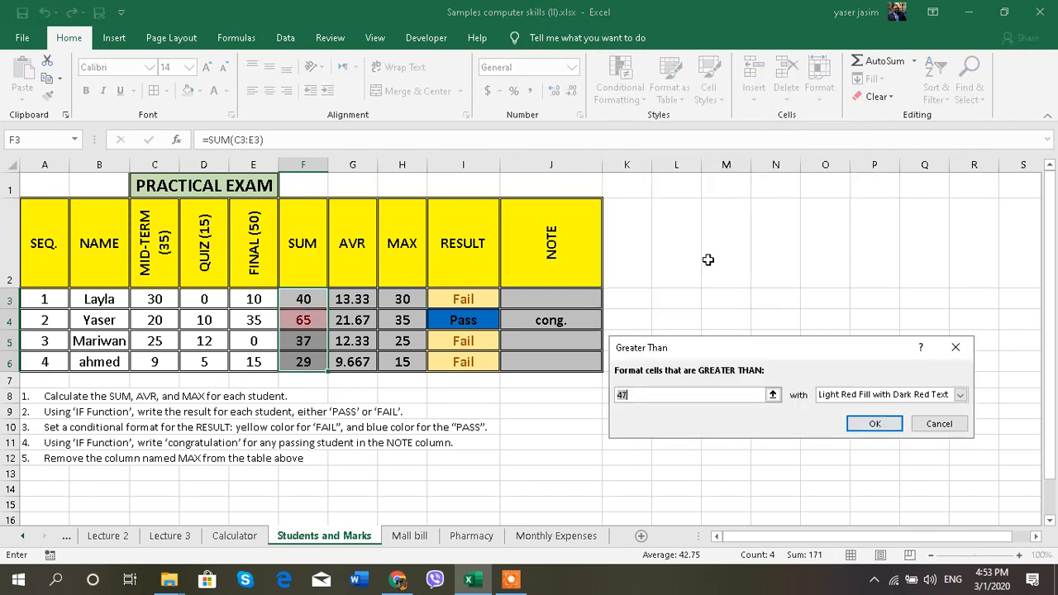
{"action": "type", "text": "49"}
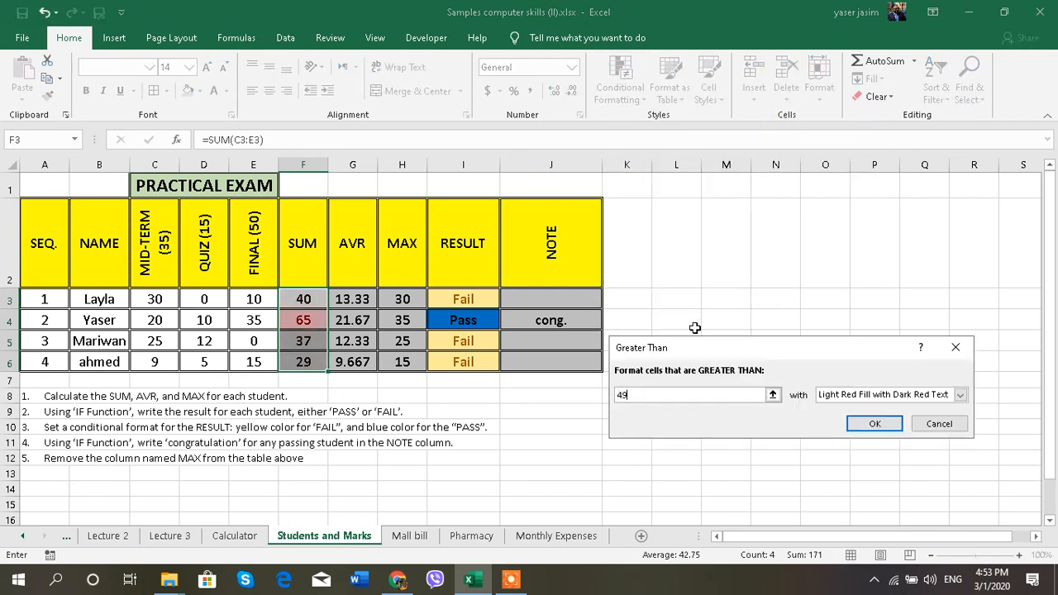
{"action": "left_click", "coordinate": [961, 395]}
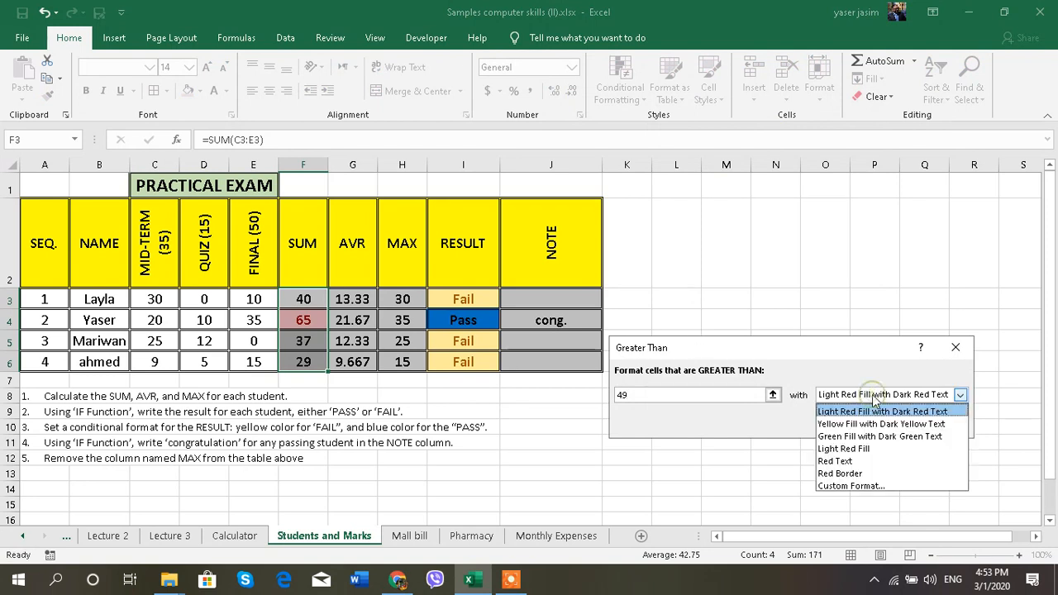
{"action": "left_click", "coordinate": [882, 424]}
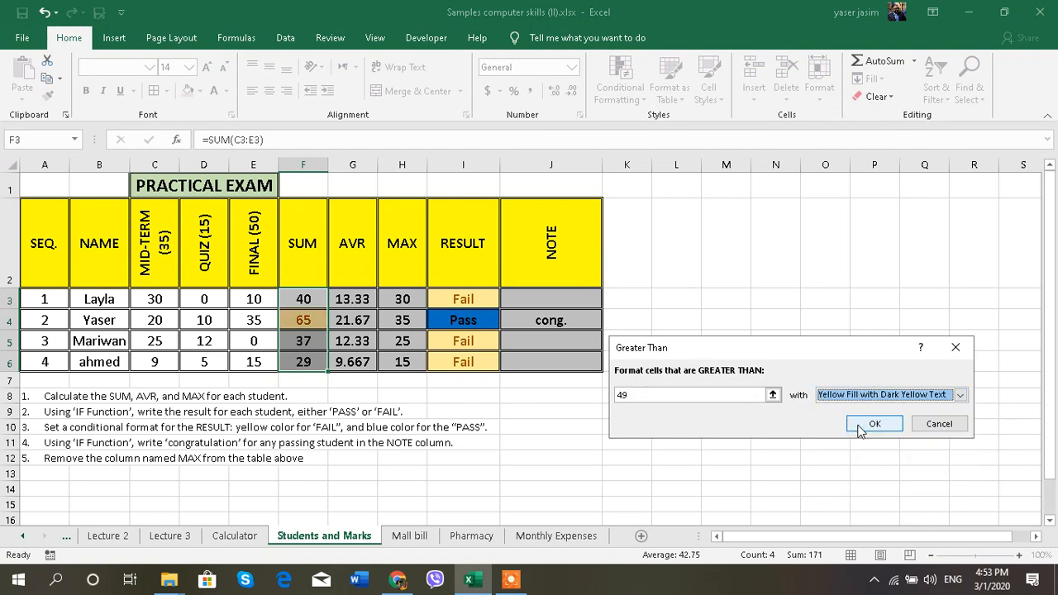
{"action": "left_click", "coordinate": [874, 423]}
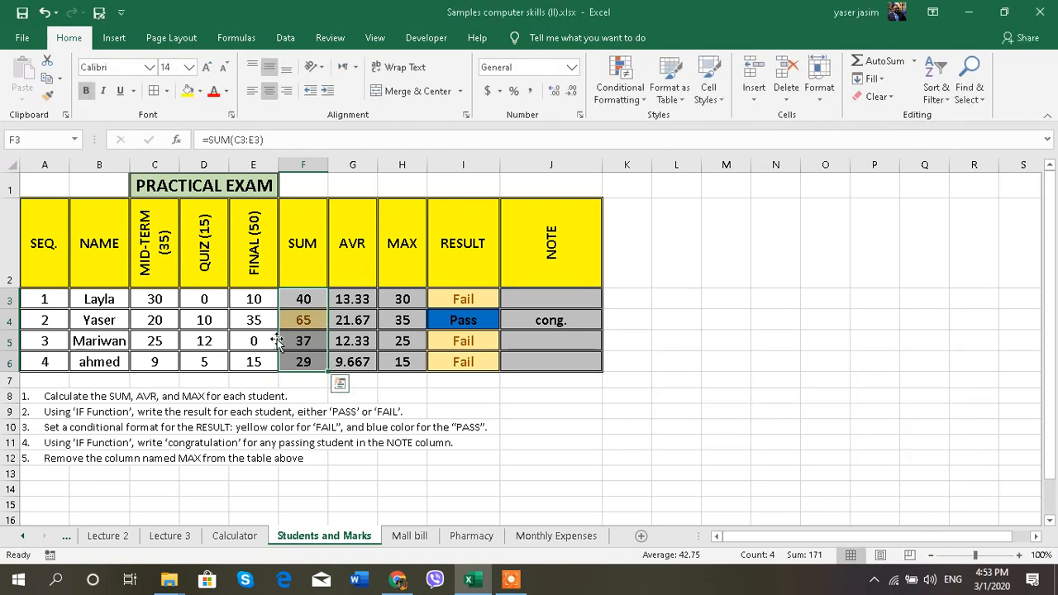
Highlight sums less than 50 with light red fill.
{"action": "left_click", "coordinate": [615, 79]}
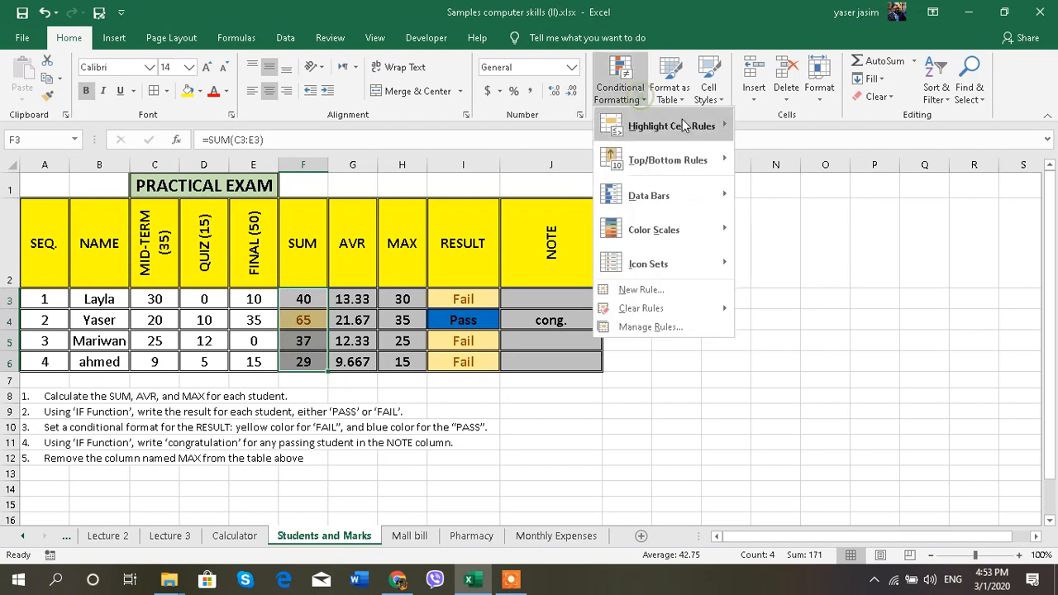
{"action": "left_click", "coordinate": [660, 126]}
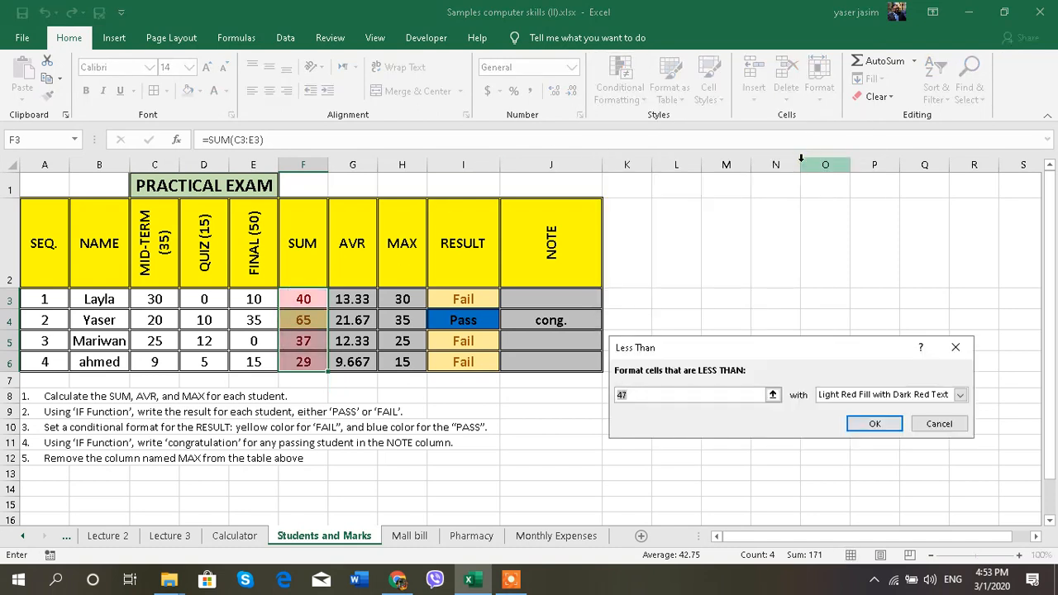
{"action": "type", "text": "50"}
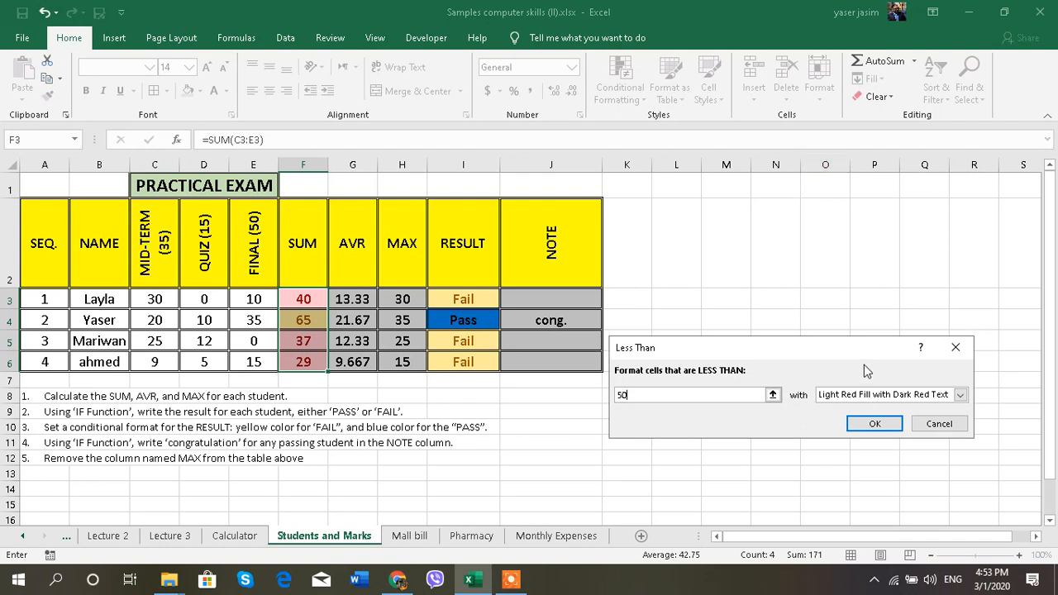
{"action": "left_click", "coordinate": [874, 423]}
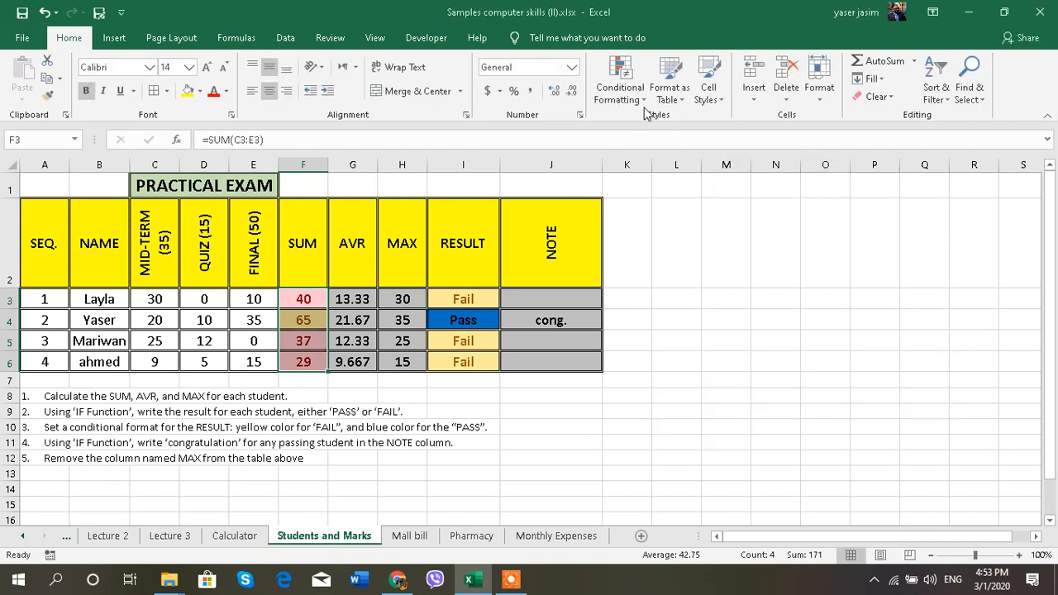
Try the duplicate-values and equal-to highlight rules, then cancel both.
{"action": "left_click", "coordinate": [618, 78]}
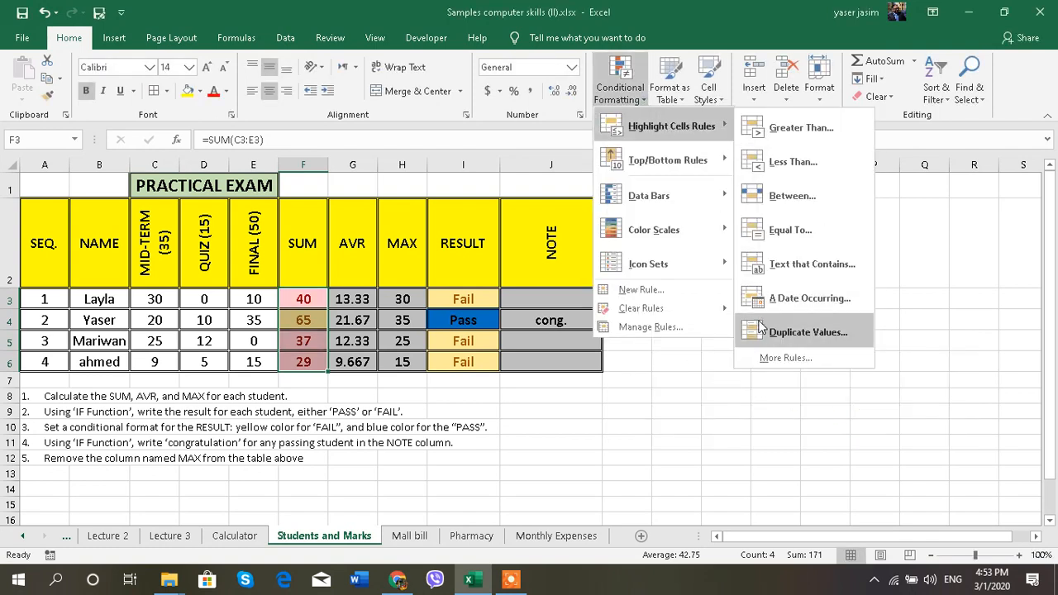
{"action": "left_click", "coordinate": [808, 331]}
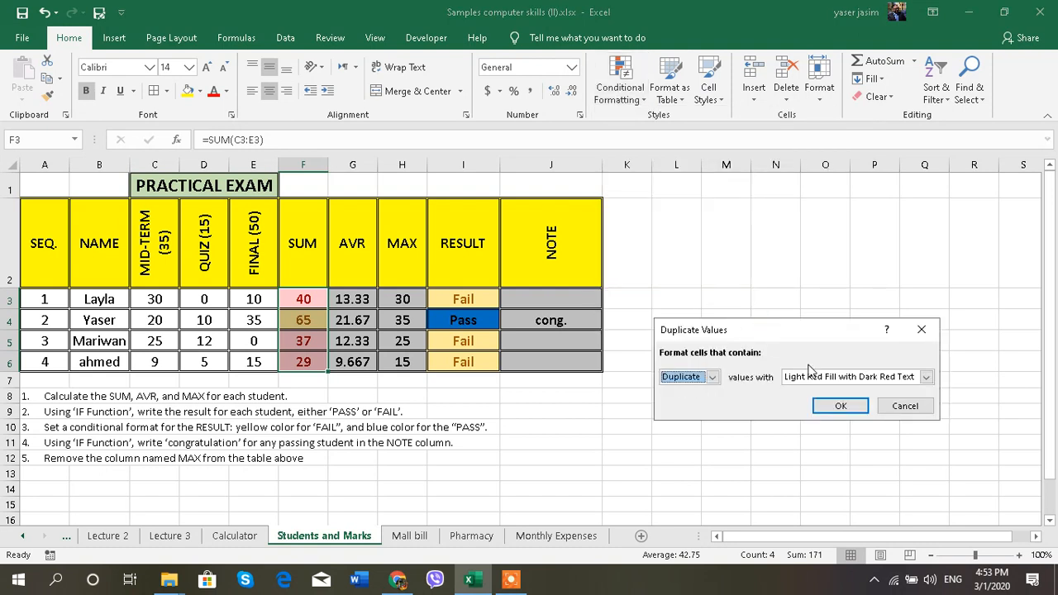
{"action": "left_click", "coordinate": [840, 406]}
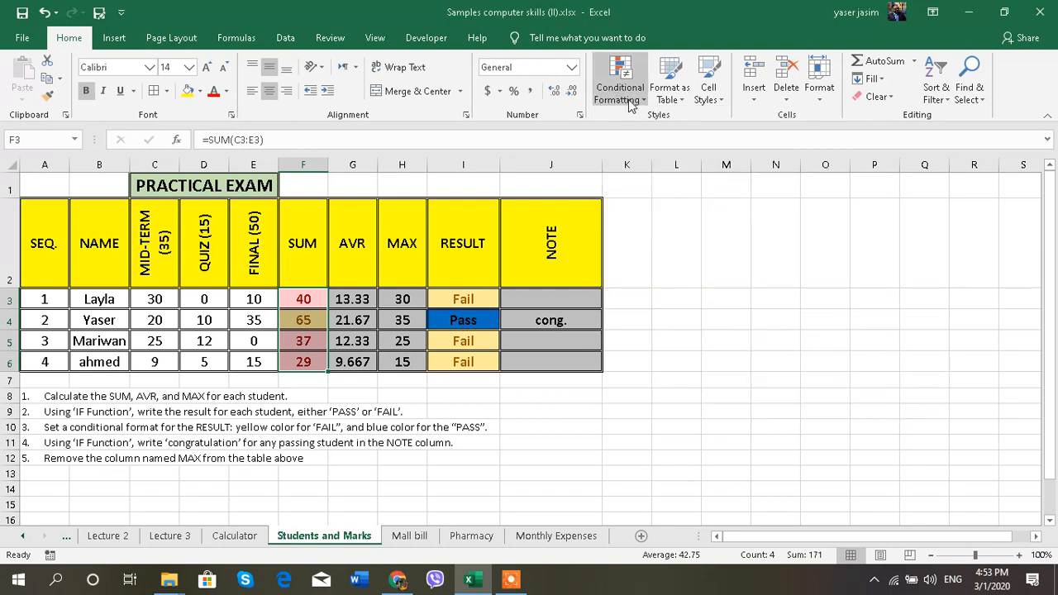
{"action": "left_click", "coordinate": [617, 78]}
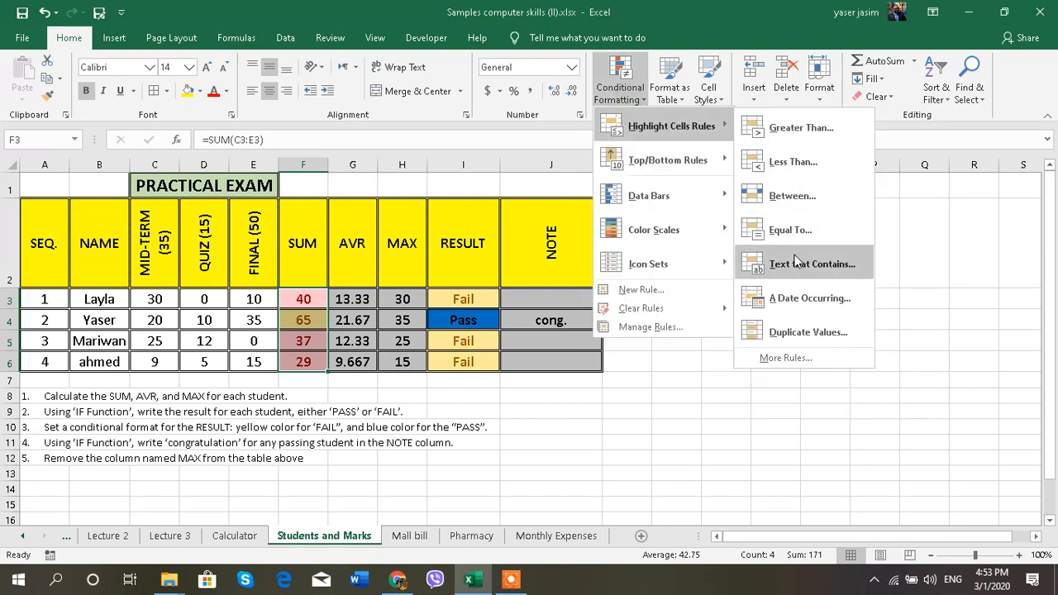
{"action": "left_click", "coordinate": [790, 229]}
{"action": "type", "text": "0"}
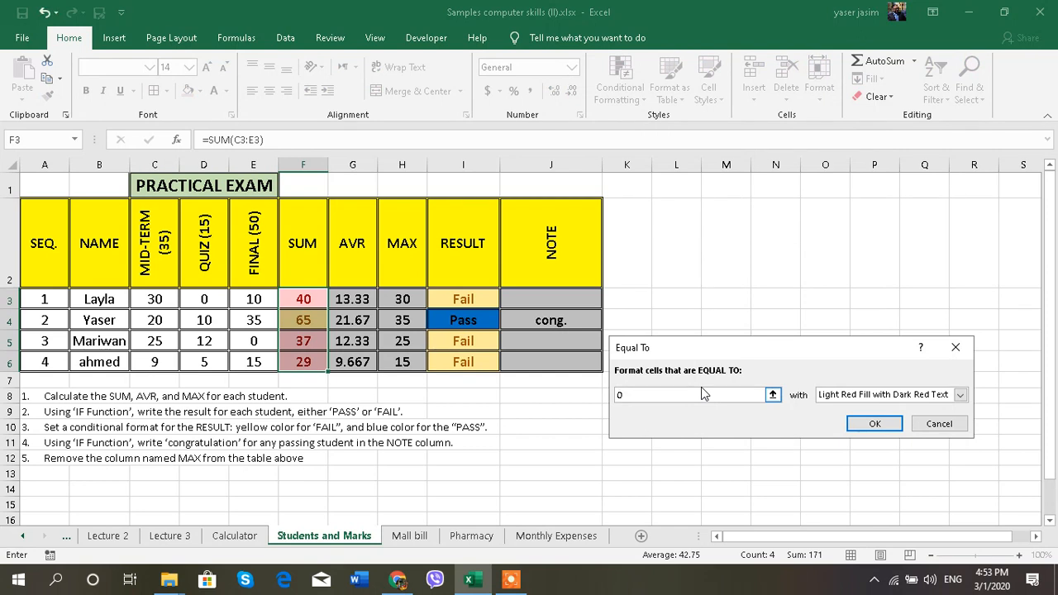
{"action": "left_click", "coordinate": [960, 395]}
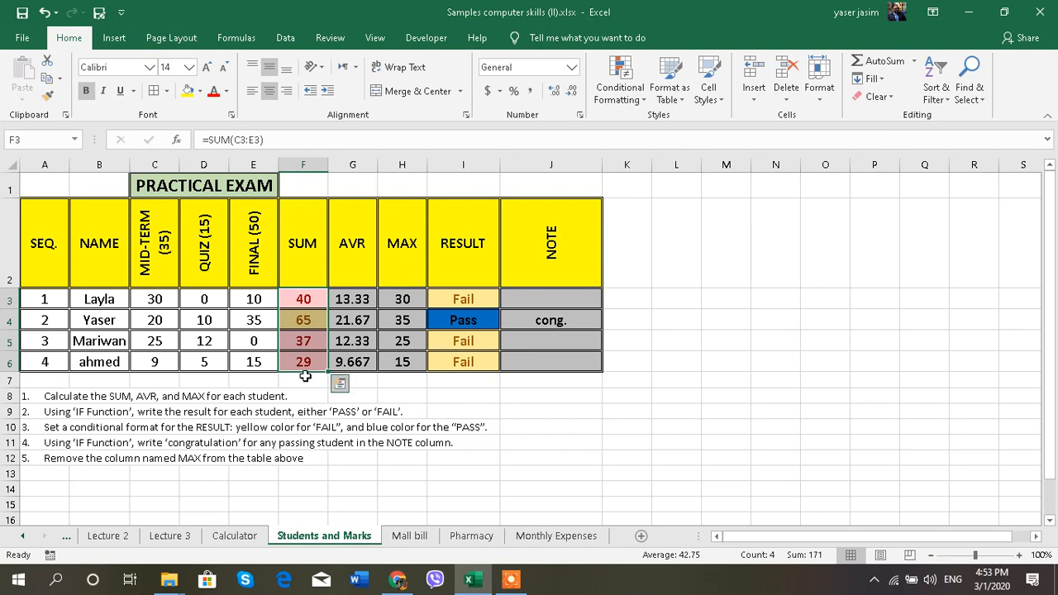
Select marks C3:E6 and apply an equal-to 0 green highlight rule.
{"action": "left_click_drag", "start_coordinate": [154, 298], "coordinate": [253, 361]}
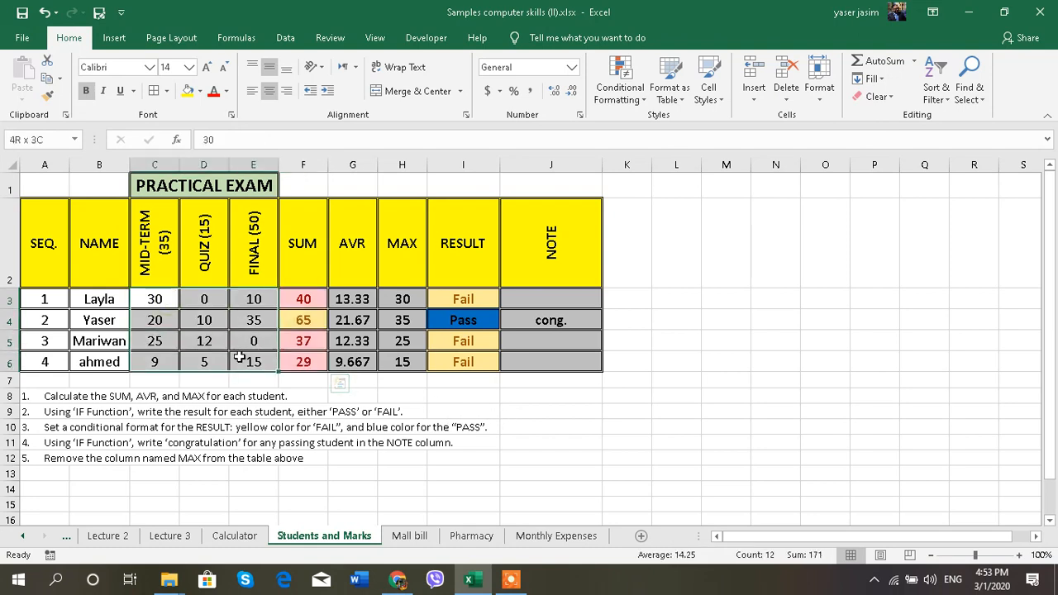
{"action": "left_click", "coordinate": [620, 79]}
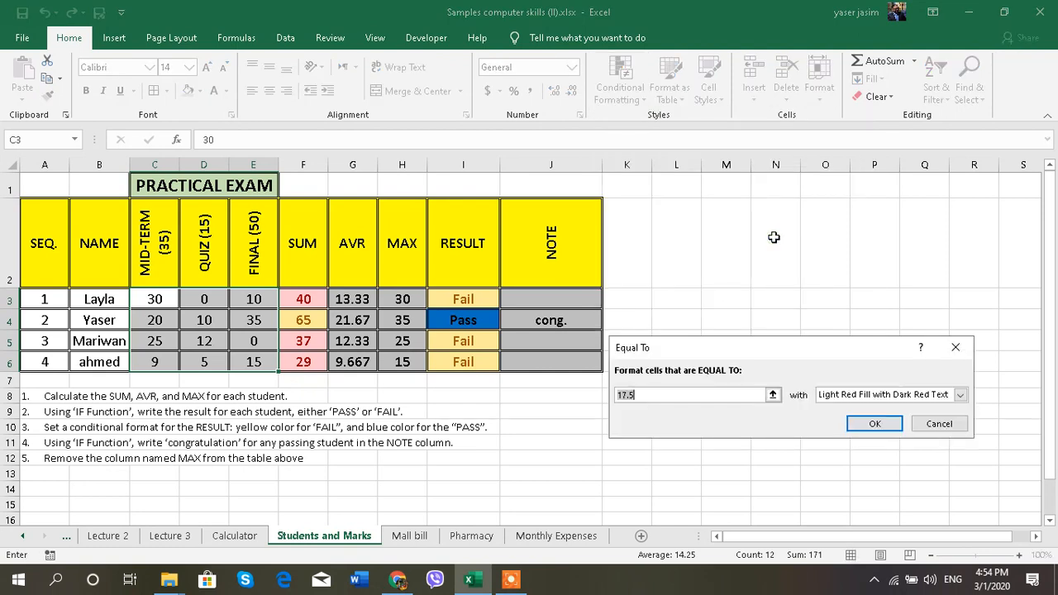
{"action": "left_click", "coordinate": [961, 395]}
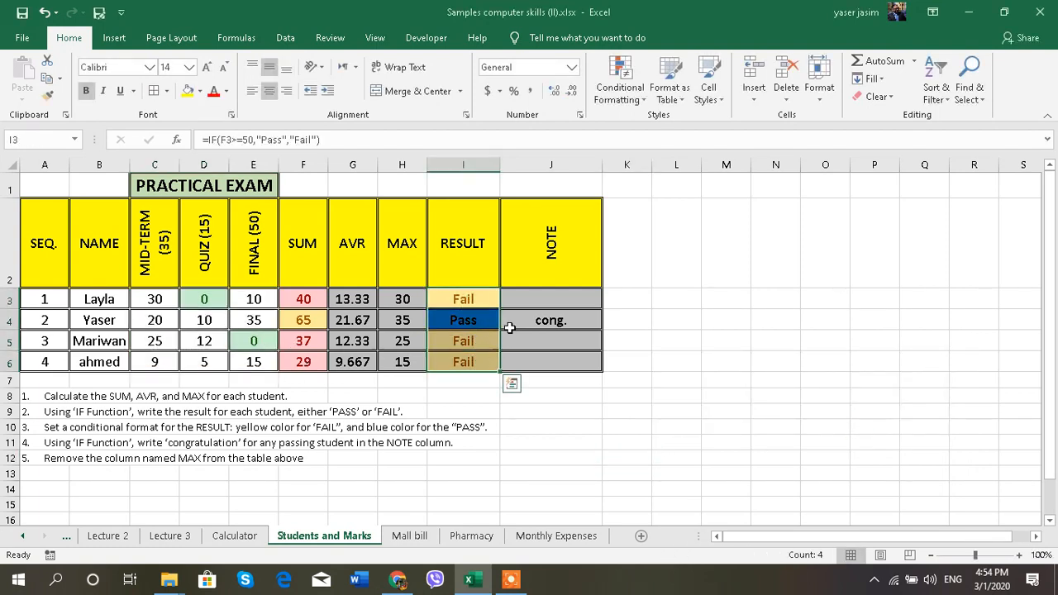
Add a Text that Contains 'pass' rule to I3:I6 with Green Fill with Dark Green Text.
{"action": "left_click", "coordinate": [619, 79]}
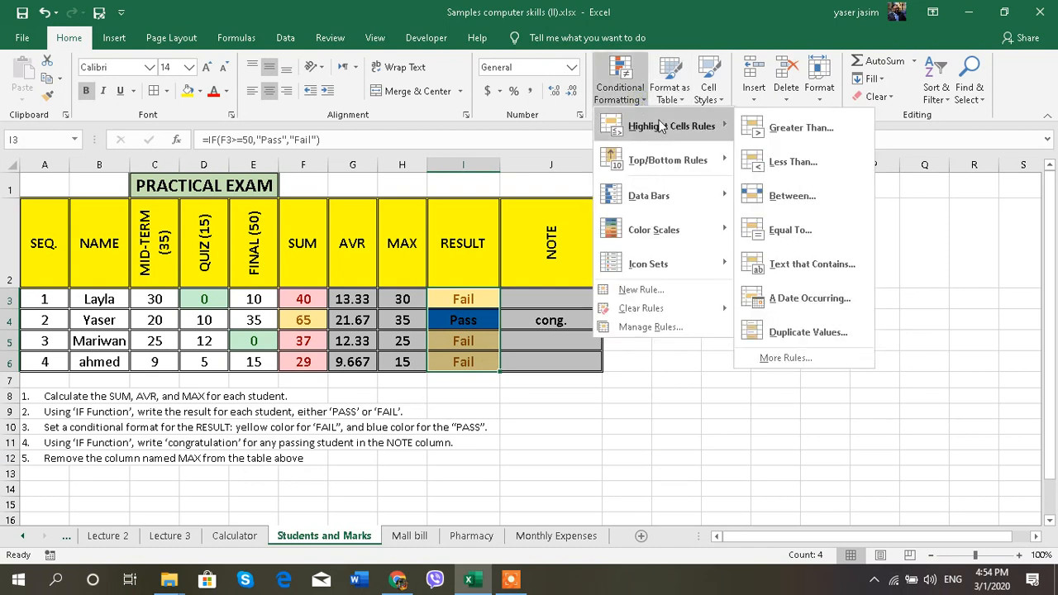
{"action": "left_click", "coordinate": [811, 262]}
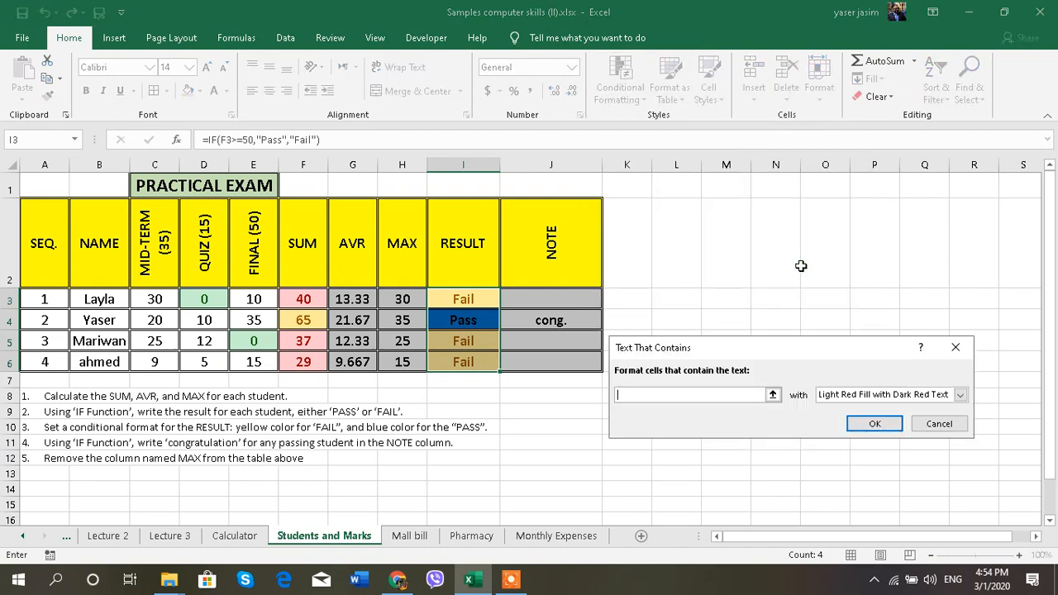
{"action": "type", "text": "pass"}
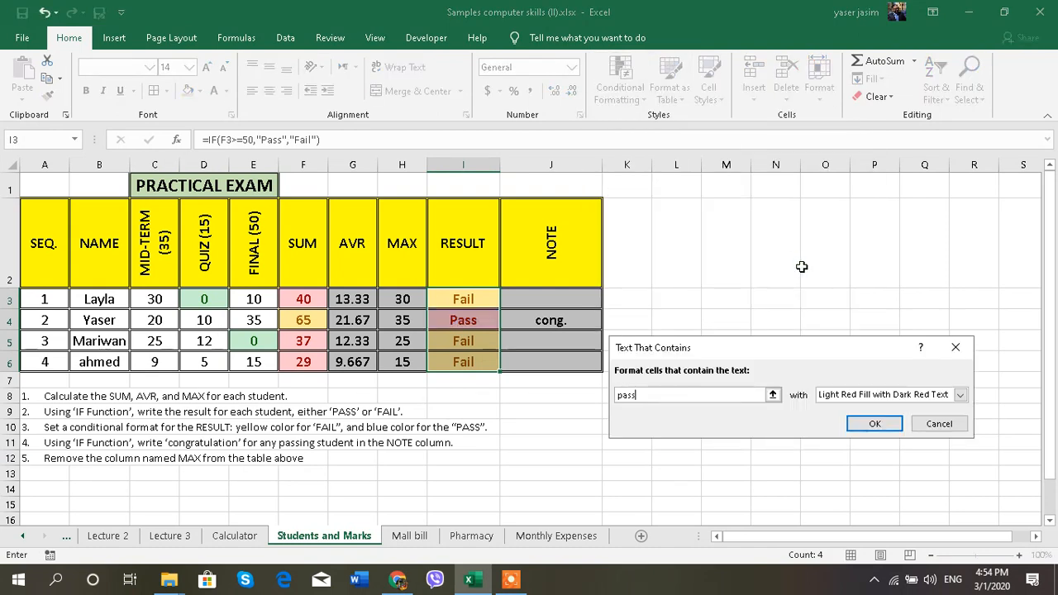
{"action": "left_click", "coordinate": [961, 394]}
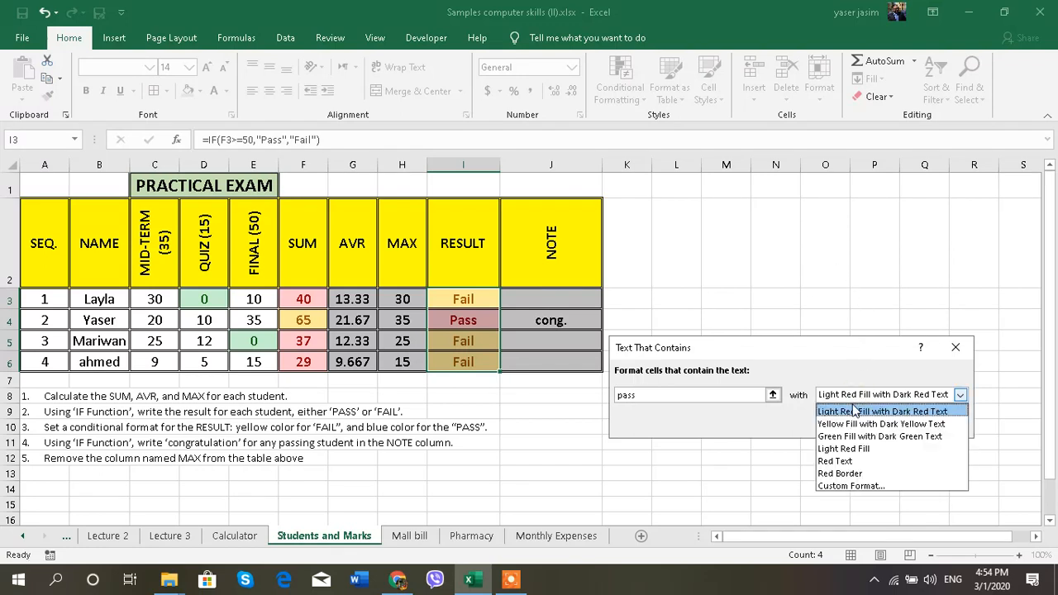
{"action": "left_click", "coordinate": [882, 447]}
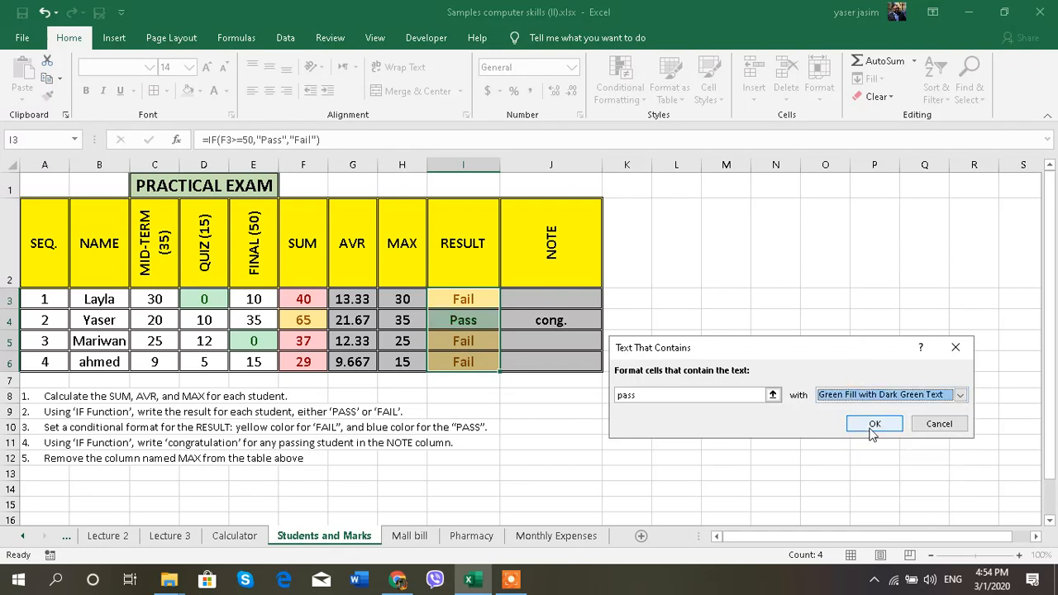
{"action": "left_click", "coordinate": [874, 423]}
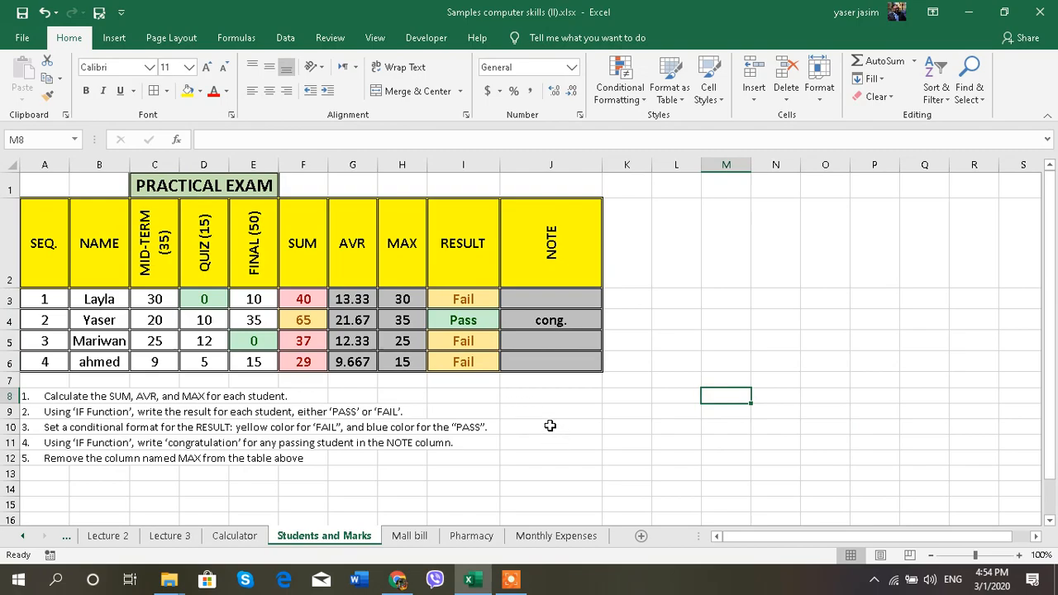